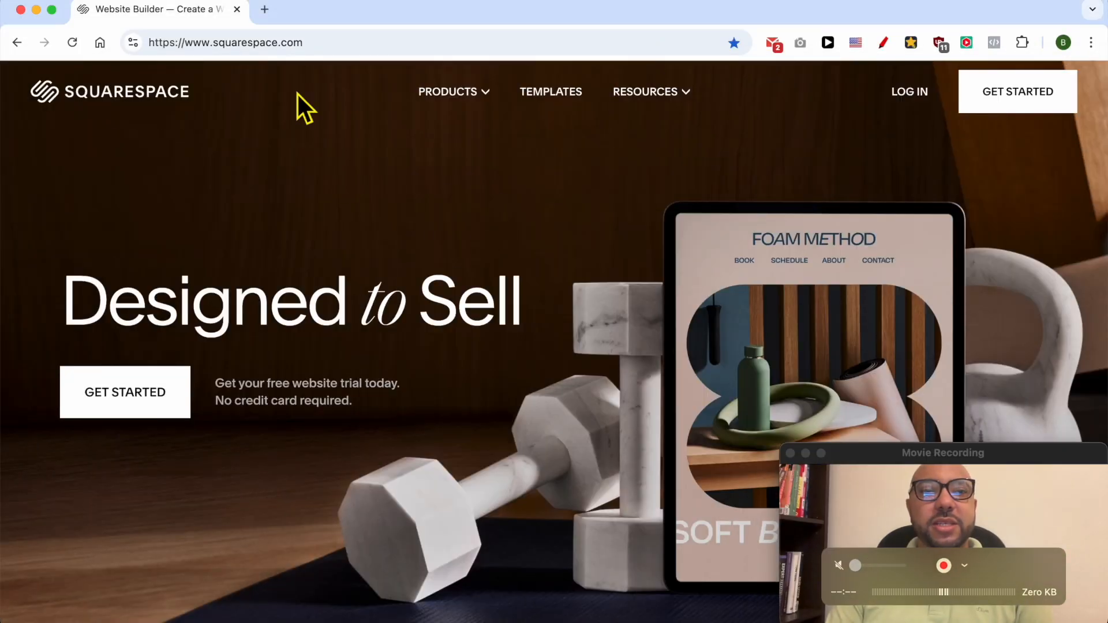
# - Sign in to Squarespace to reach the dashboard listing Pine Retaurant2
pyautogui.click(909, 91)
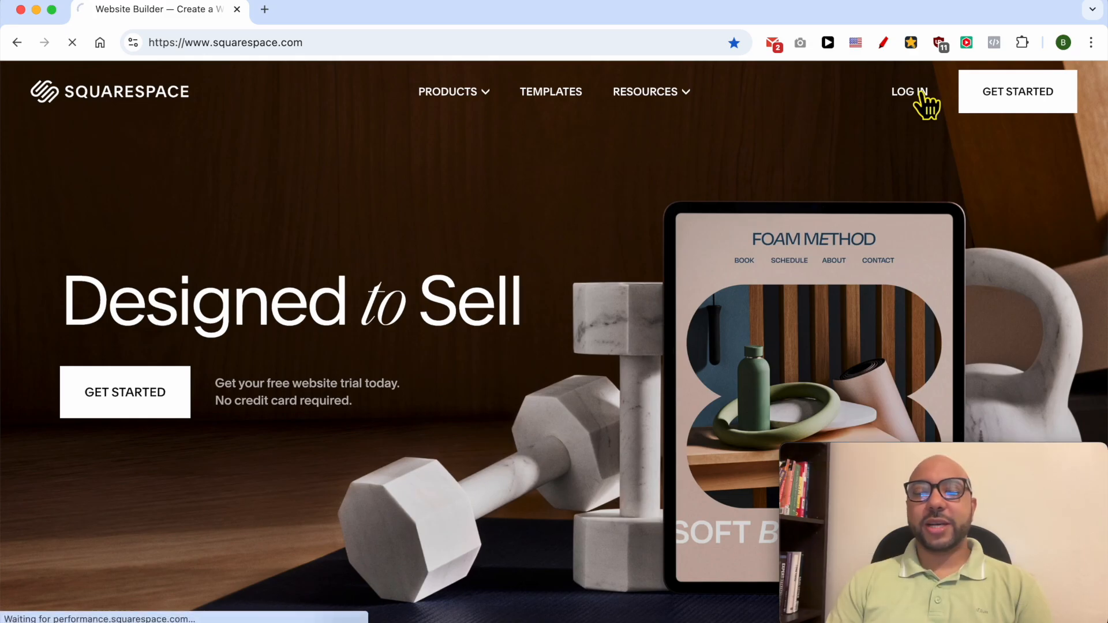
pyautogui.click(910, 92)
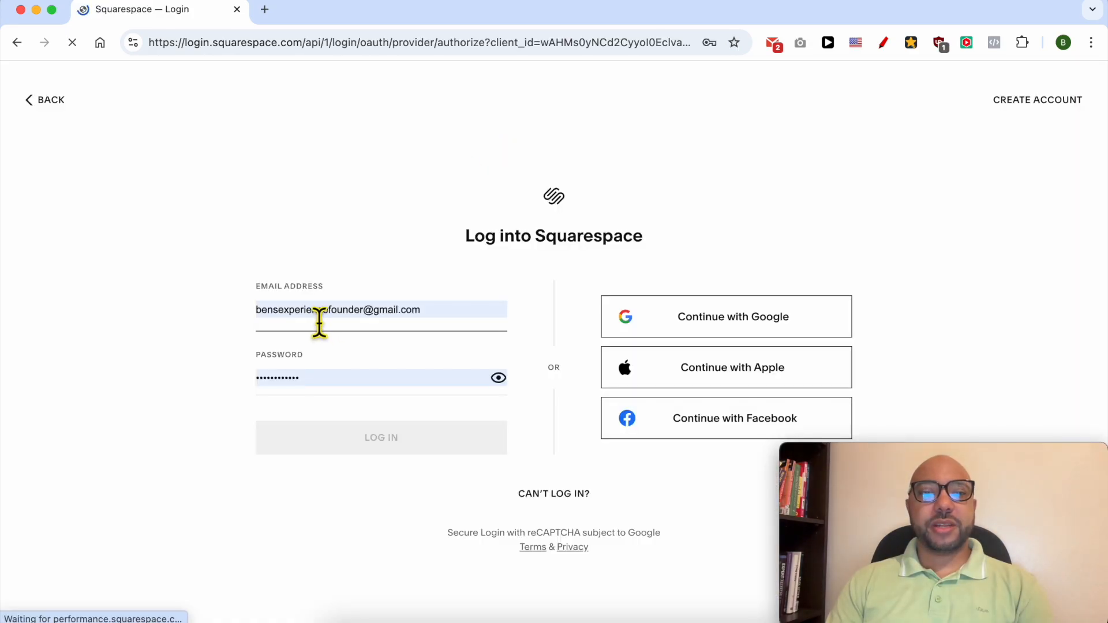
pyautogui.click(381, 437)
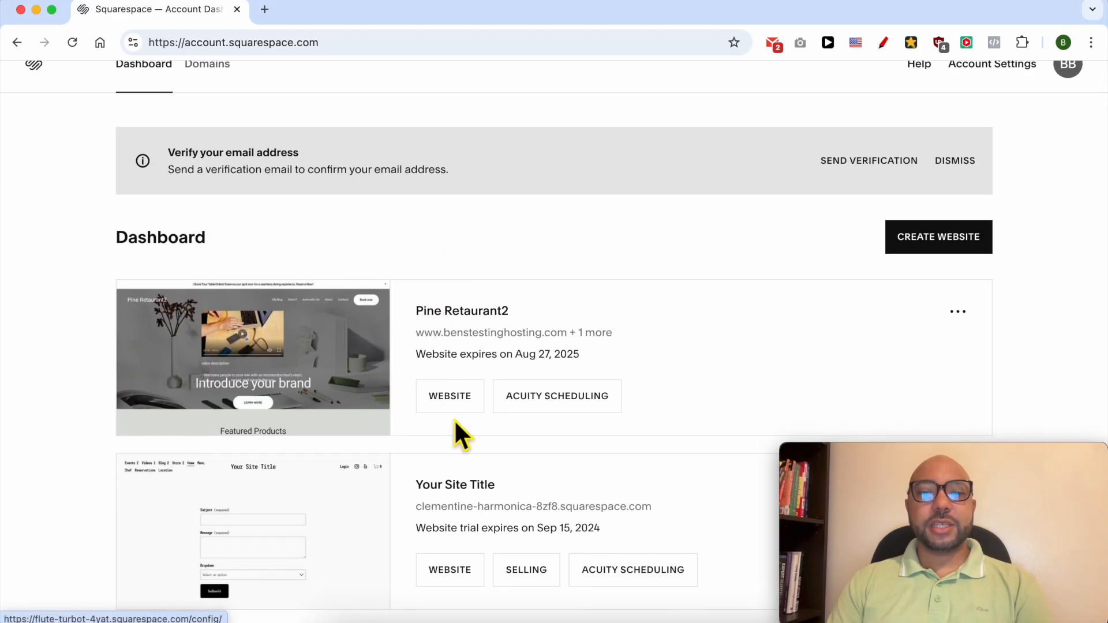
pyautogui.moveTo(460, 325)
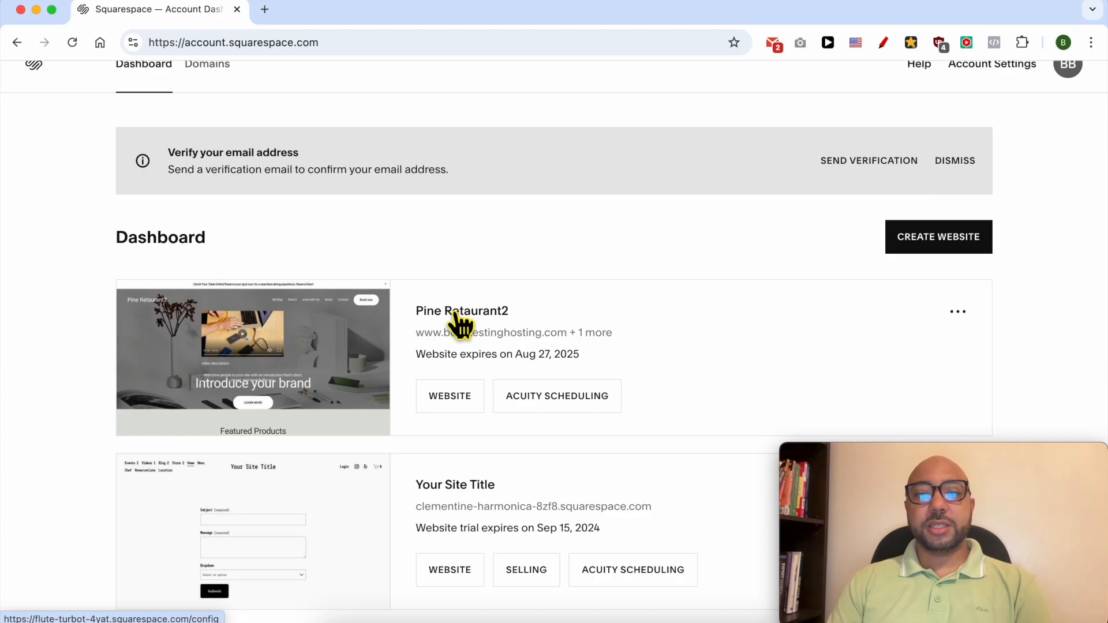
# - Open the Pine Retaurant2 website in the site editor
pyautogui.click(450, 396)
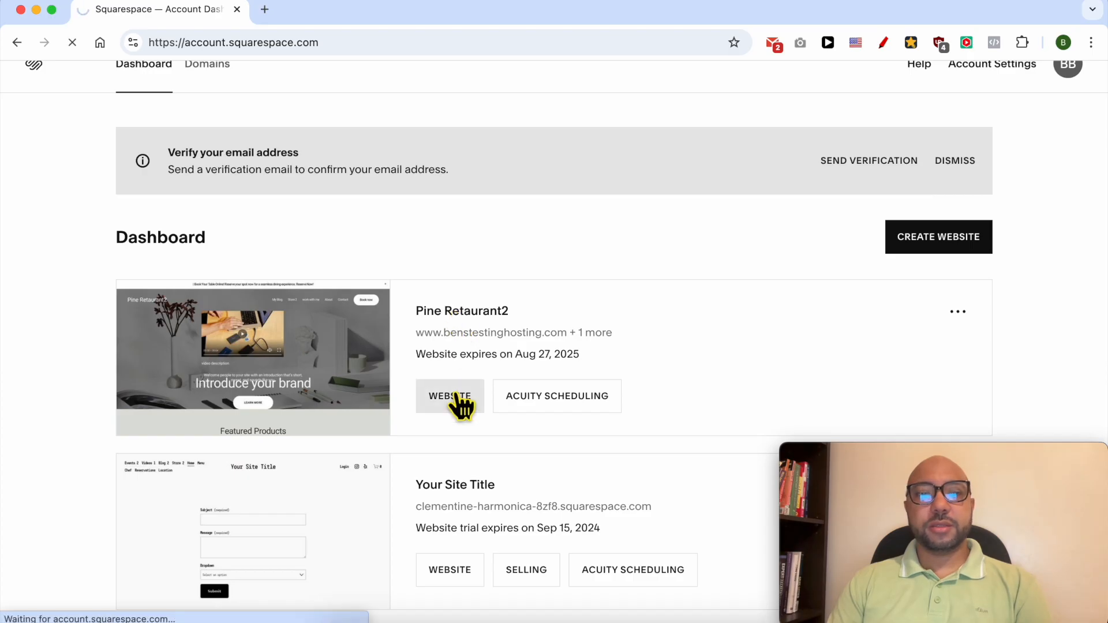
pyautogui.click(449, 396)
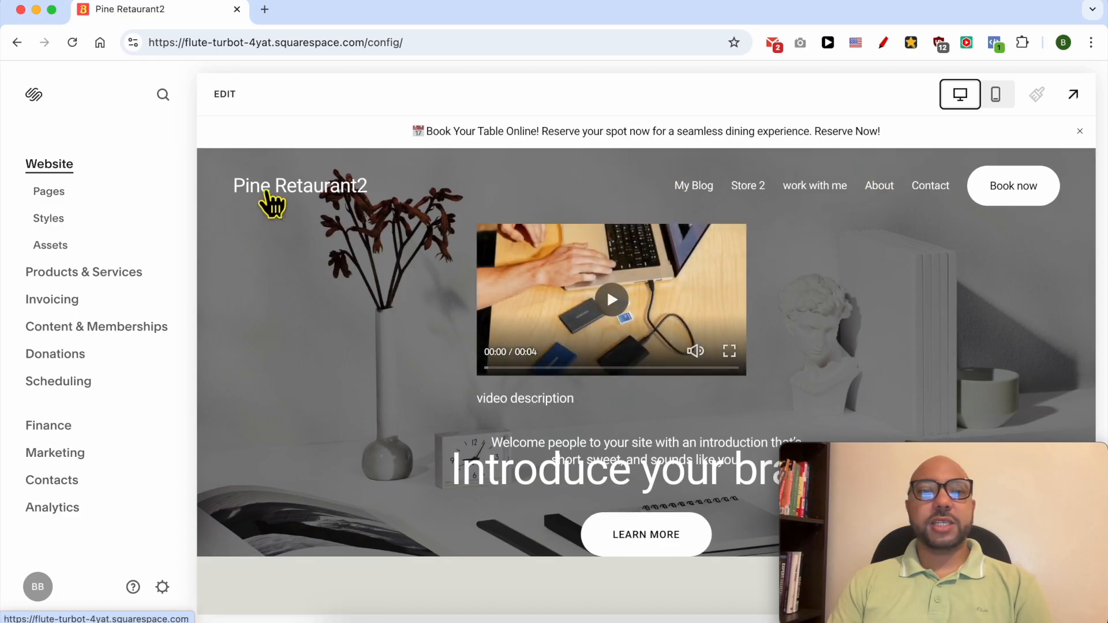
# - Show the site's pages grouped into Main Navigation and Not Linked
pyautogui.click(49, 191)
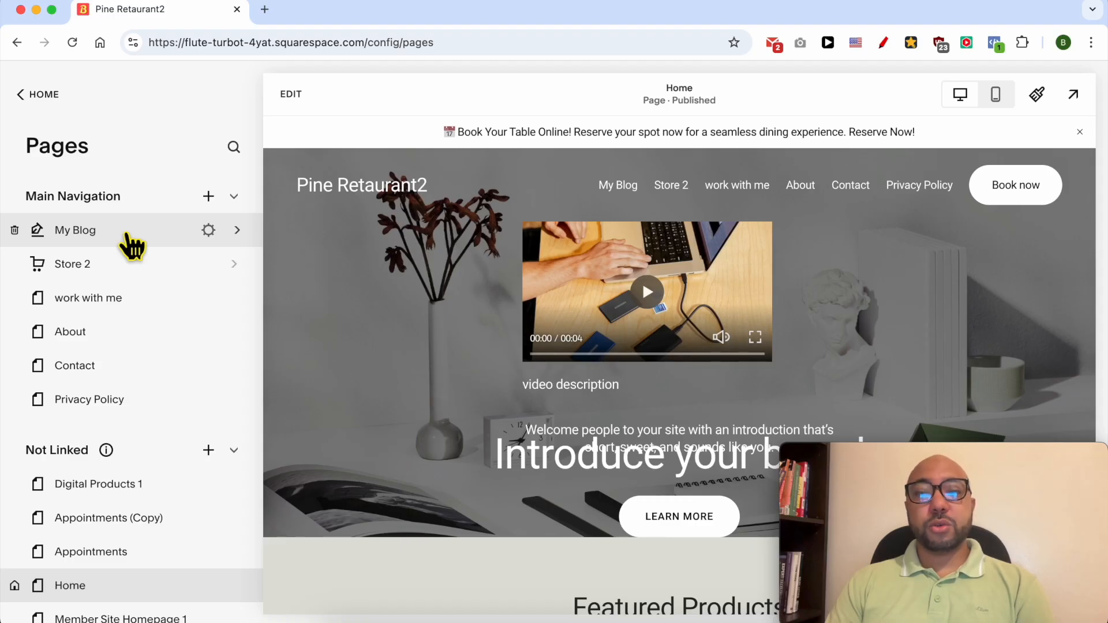
pyautogui.moveTo(936, 198)
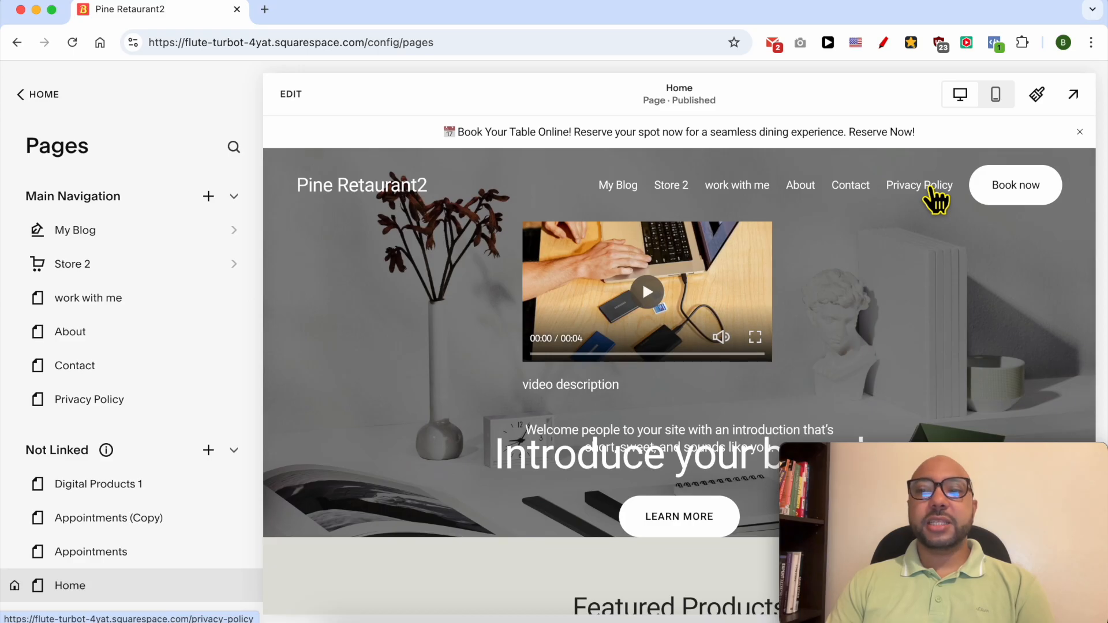
pyautogui.moveTo(914, 199)
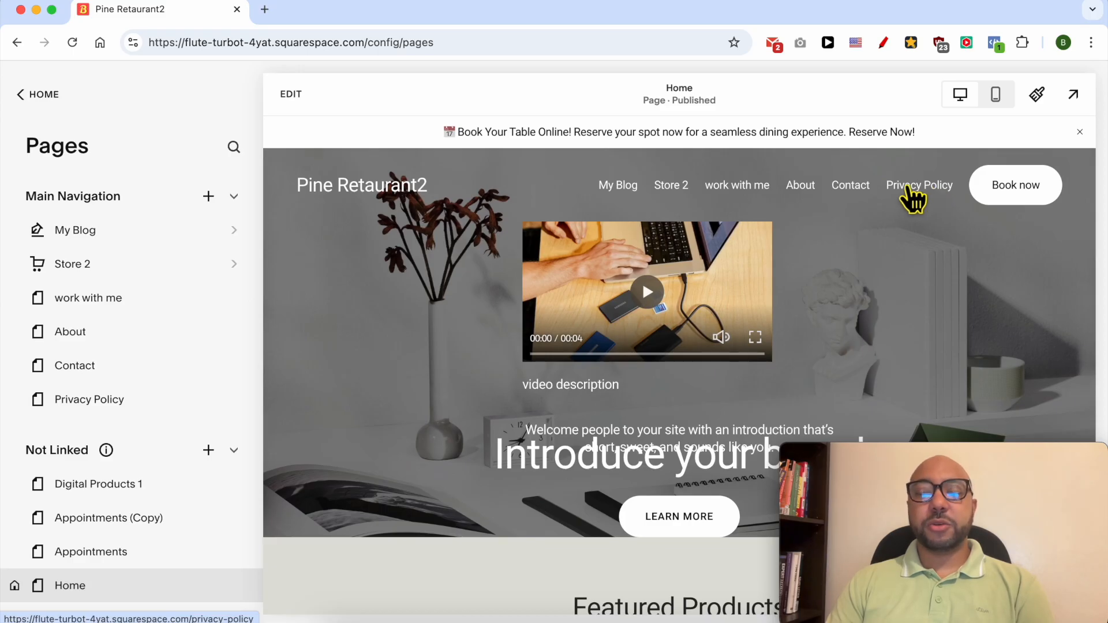
pyautogui.moveTo(906, 207)
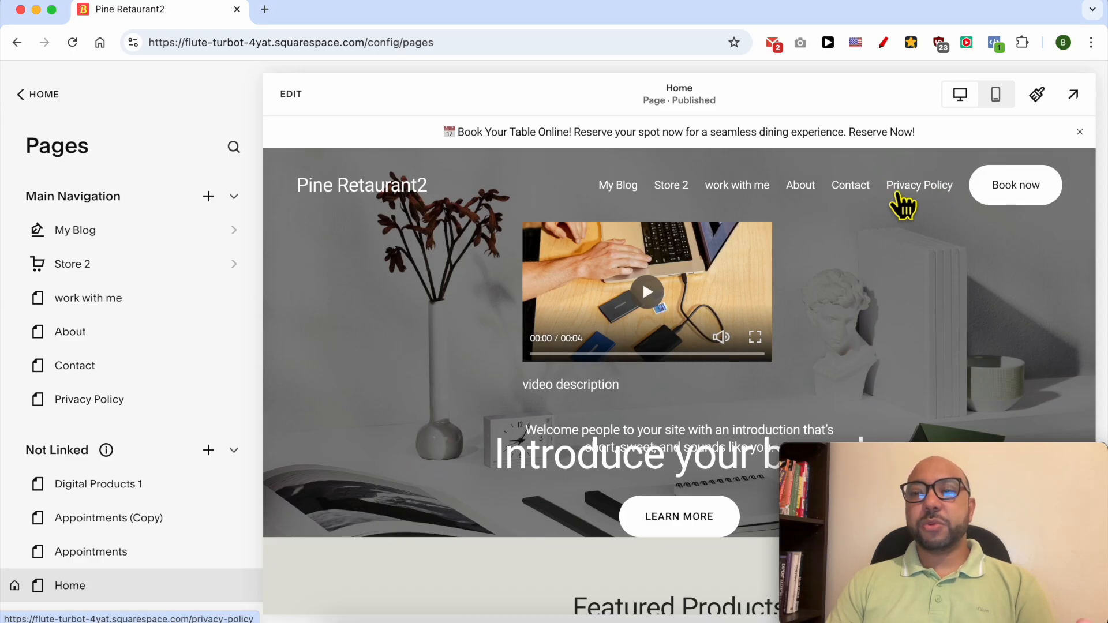
pyautogui.moveTo(89, 399)
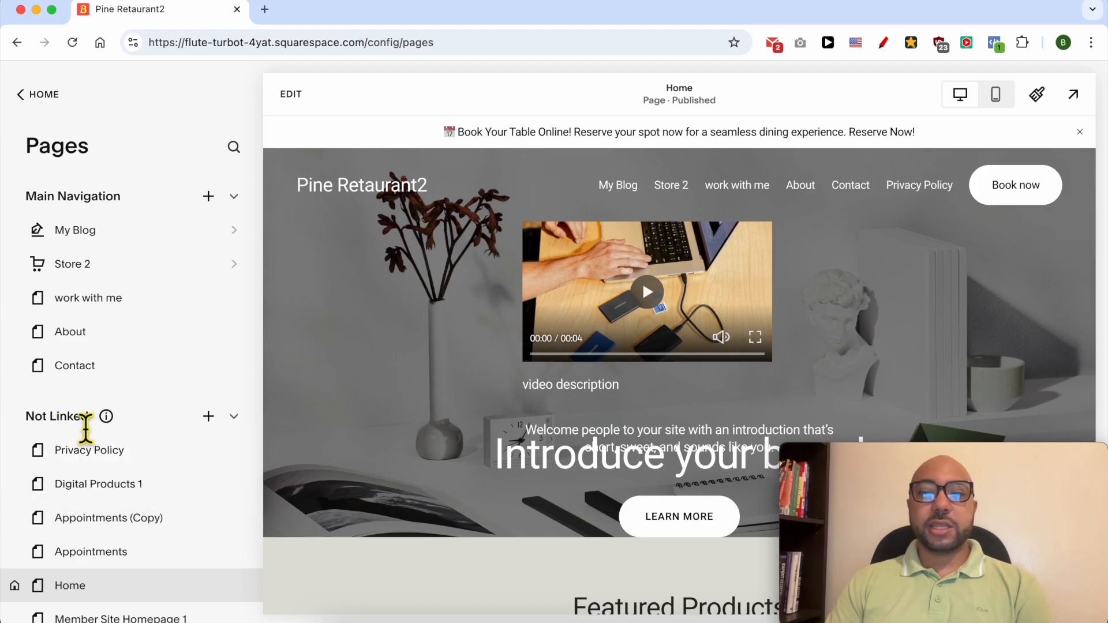
pyautogui.moveTo(906, 200)
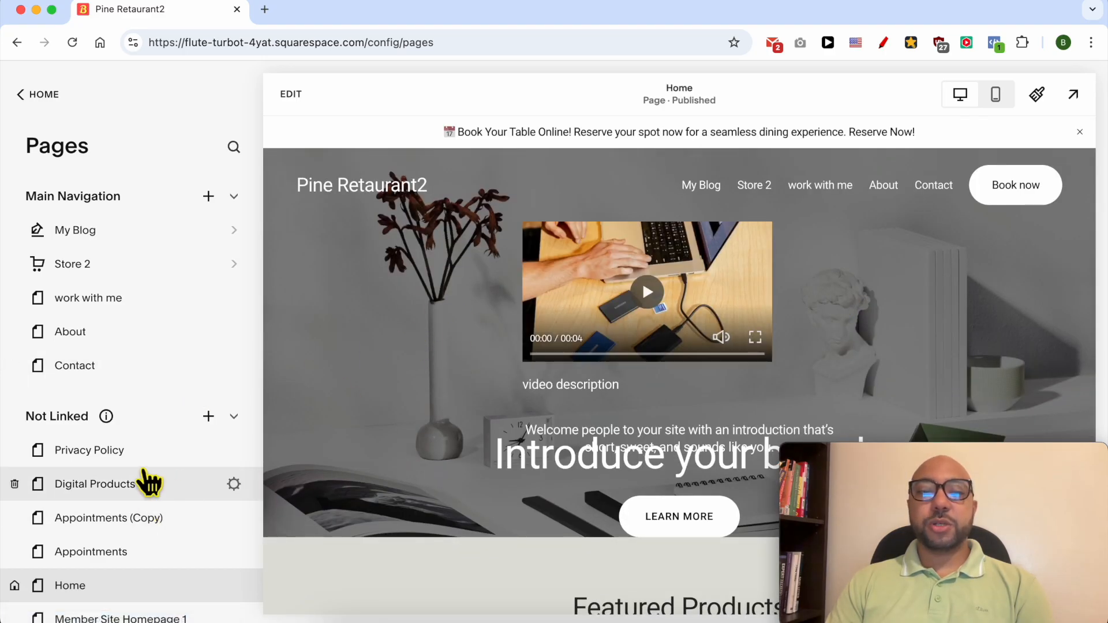
pyautogui.moveTo(148, 460)
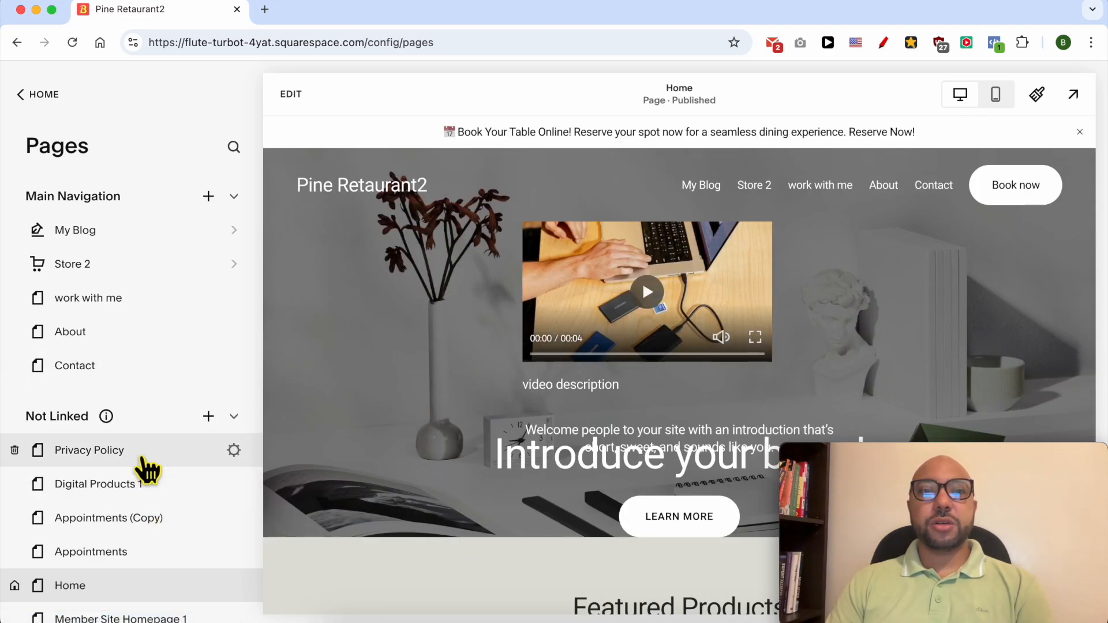
pyautogui.moveTo(431, 374)
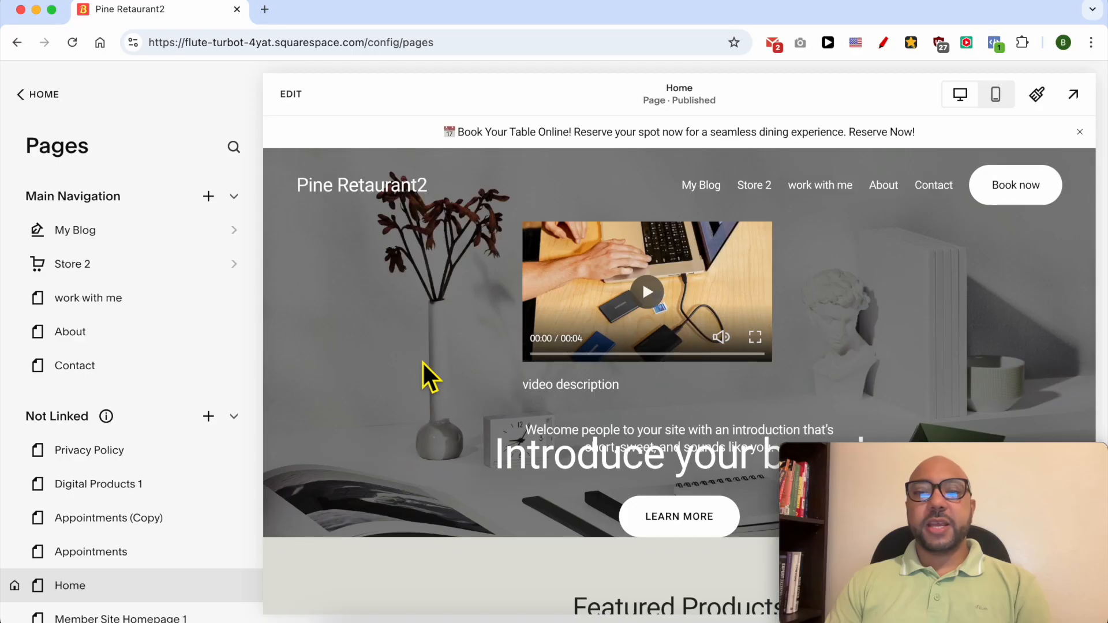
pyautogui.moveTo(642, 236)
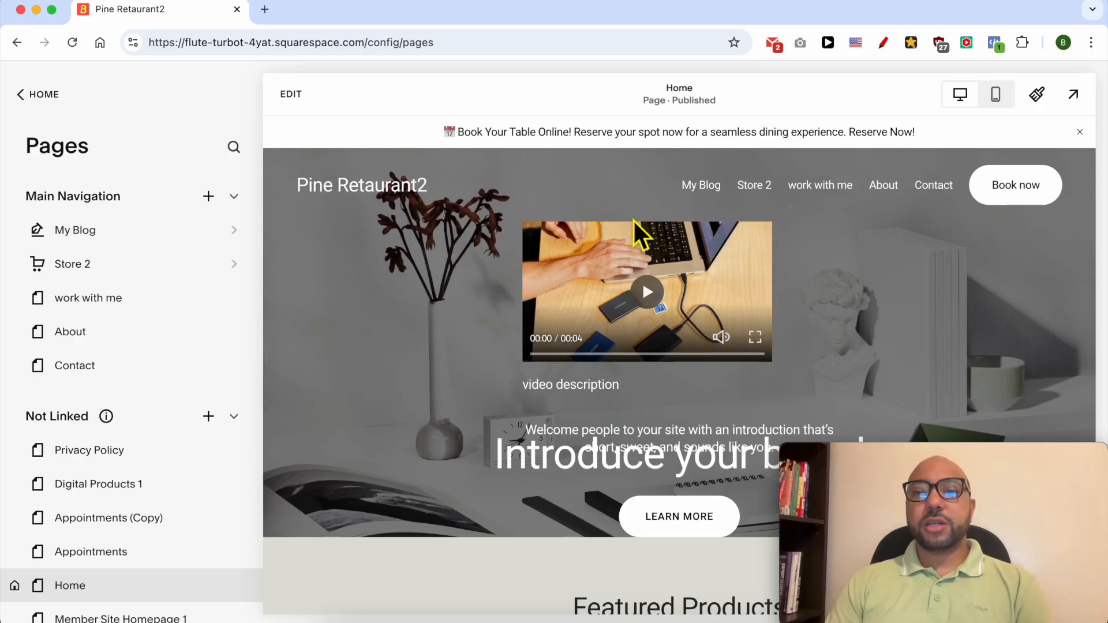
pyautogui.moveTo(746, 208)
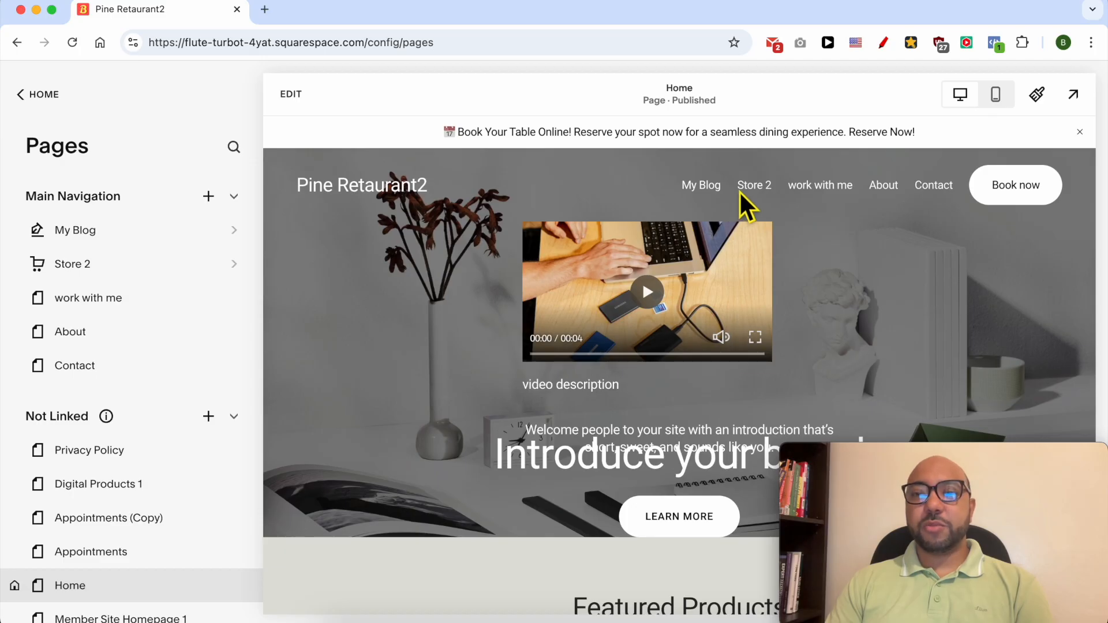
pyautogui.moveTo(92, 233)
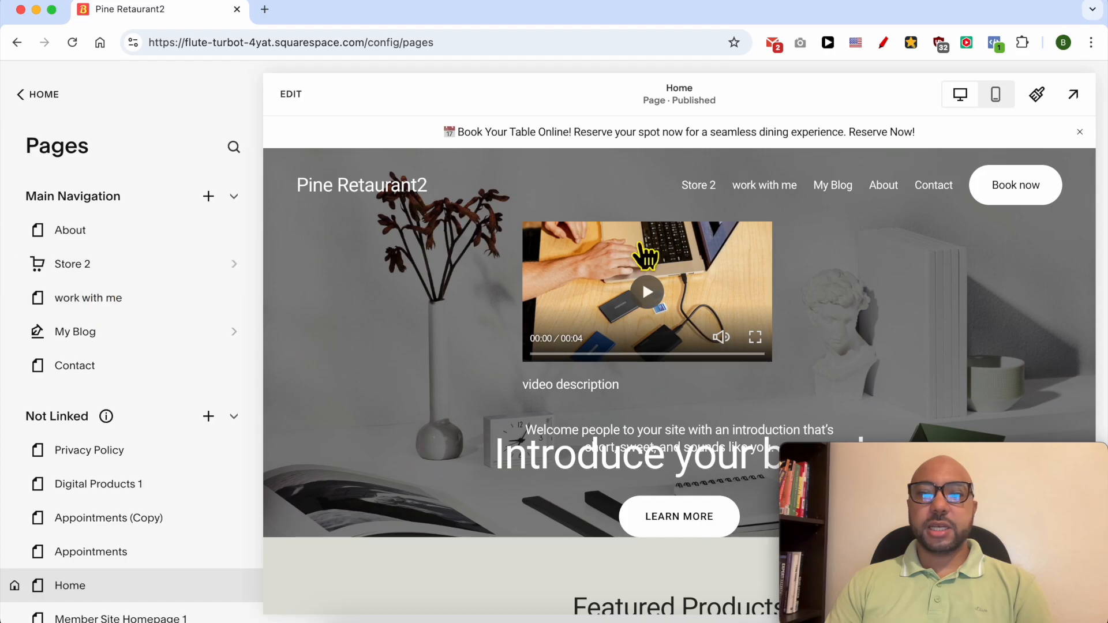
pyautogui.moveTo(717, 201)
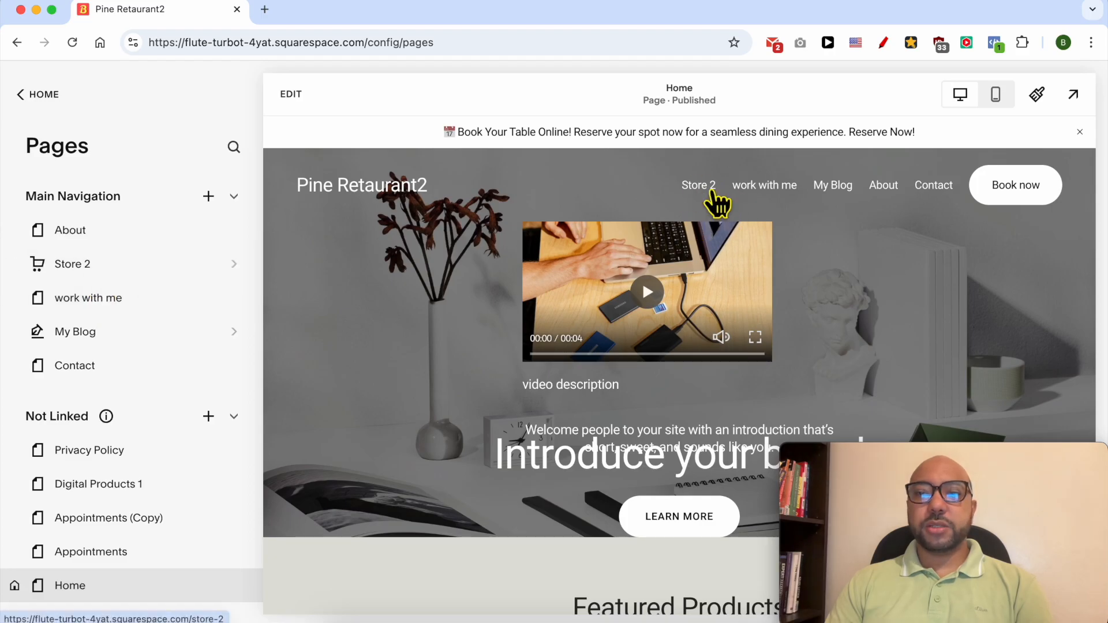
pyautogui.moveTo(318, 272)
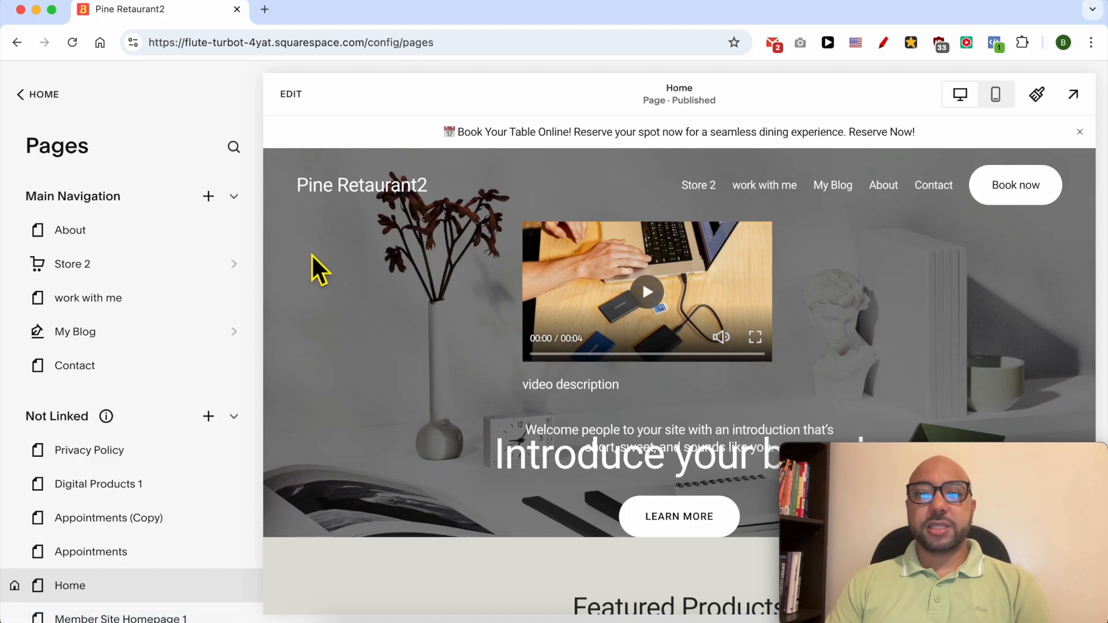
pyautogui.moveTo(69, 230)
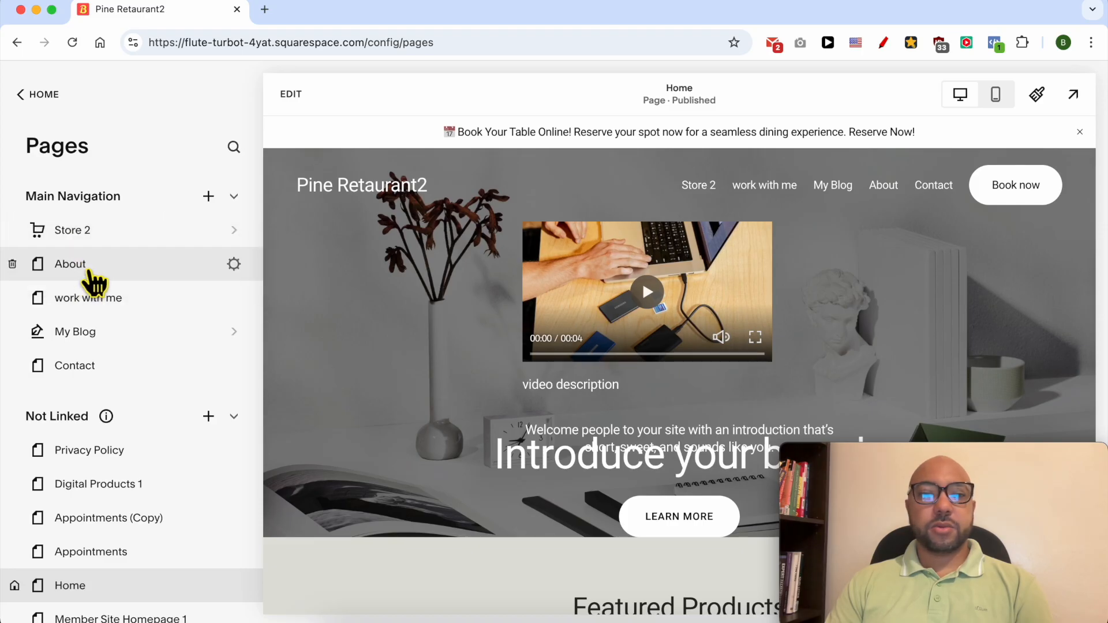
pyautogui.moveTo(105, 281)
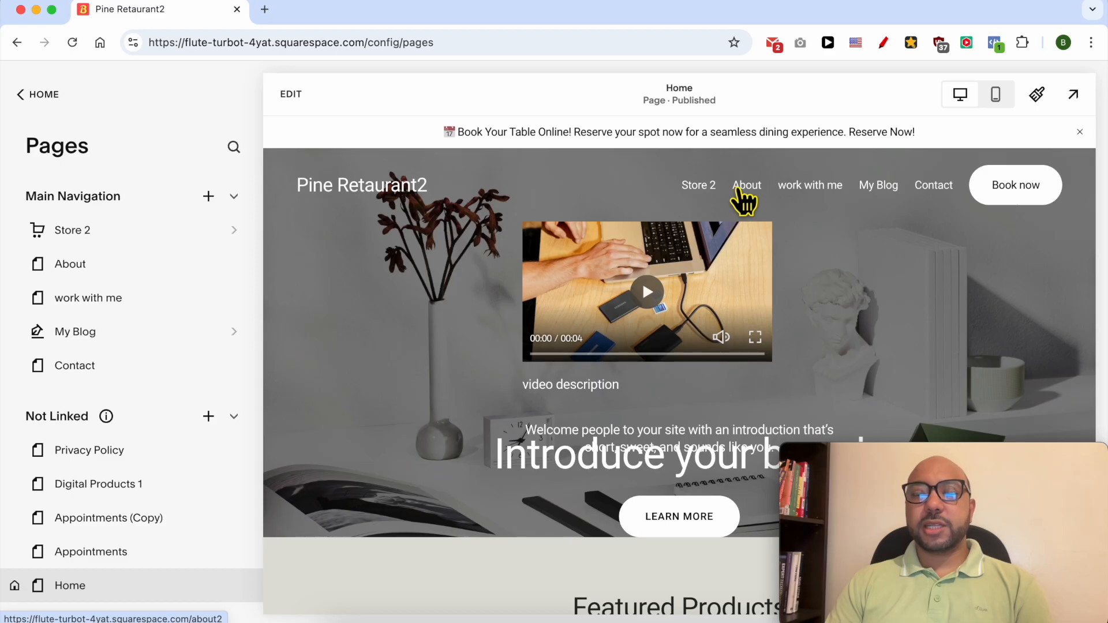
pyautogui.moveTo(746, 201)
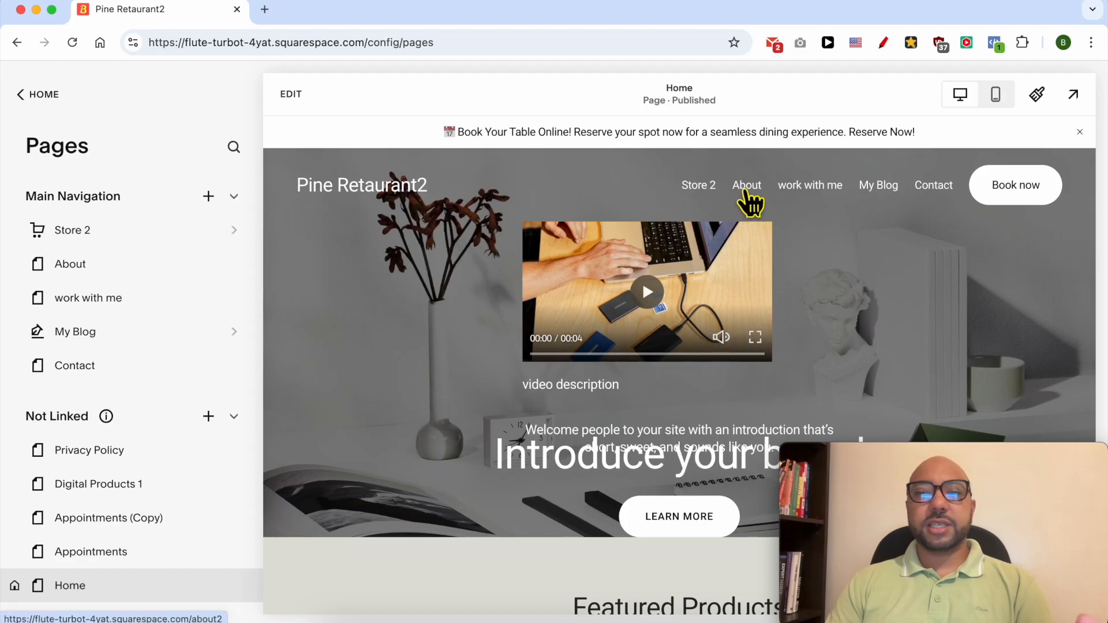
# - Switch to the browser tab showing the course page
pyautogui.click(155, 10)
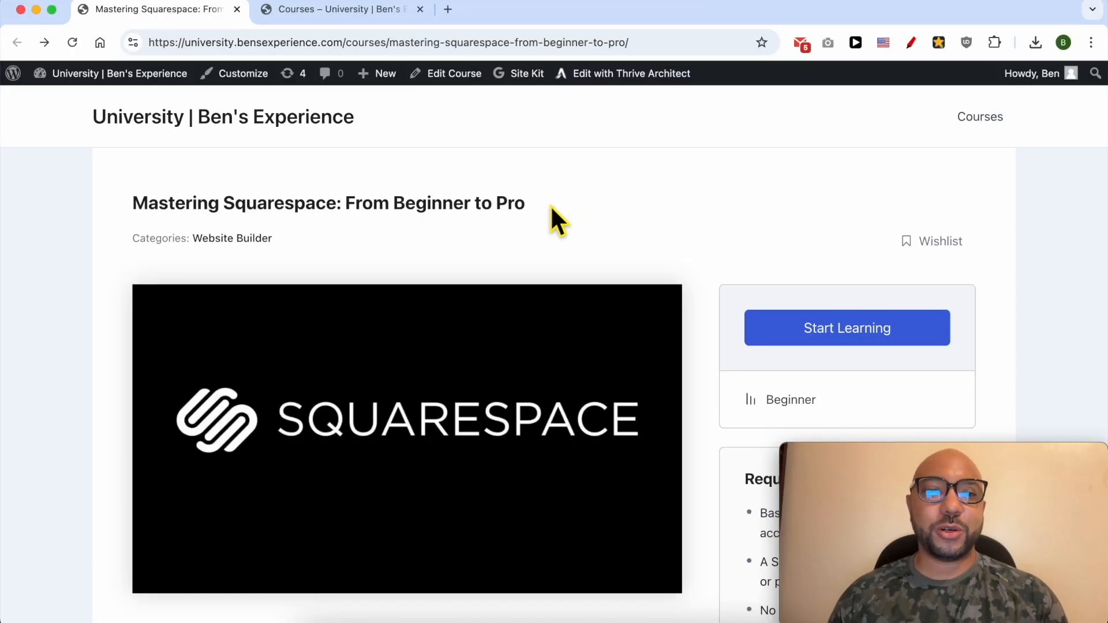
pyautogui.moveTo(551, 219)
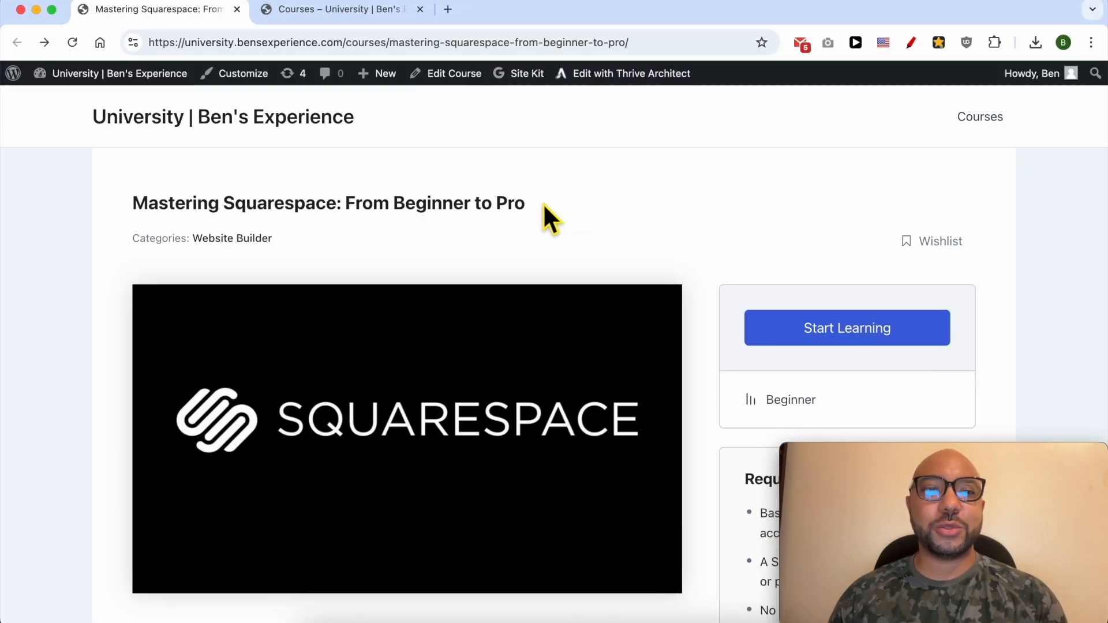
# - Select the course title and scroll down the Mastering Squarespace course page
pyautogui.doubleClick(224, 116)
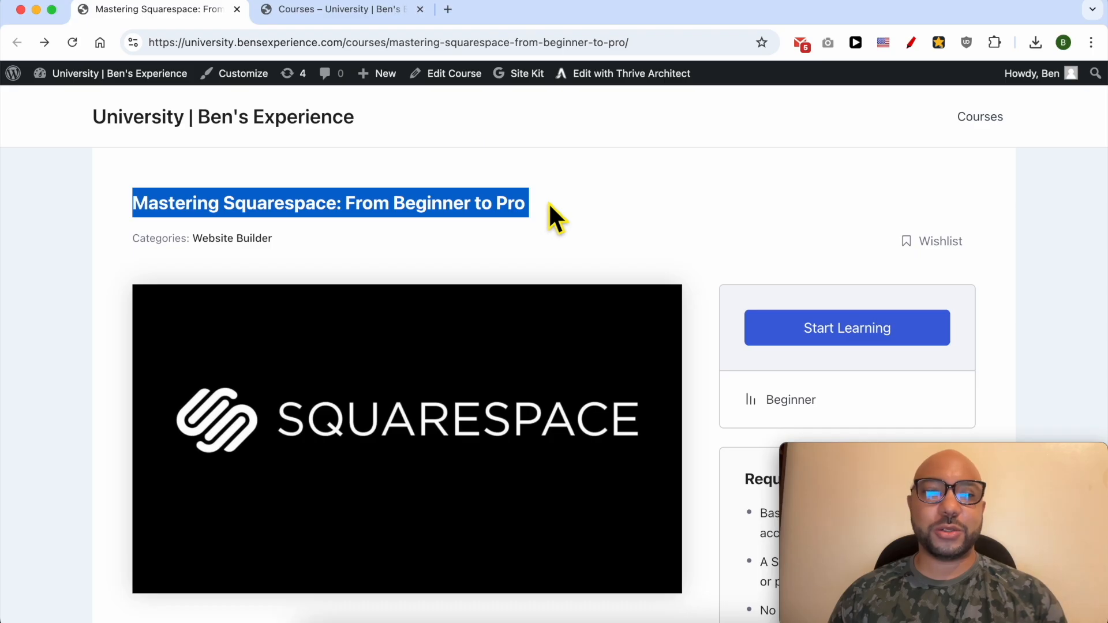
pyautogui.scroll(-3)
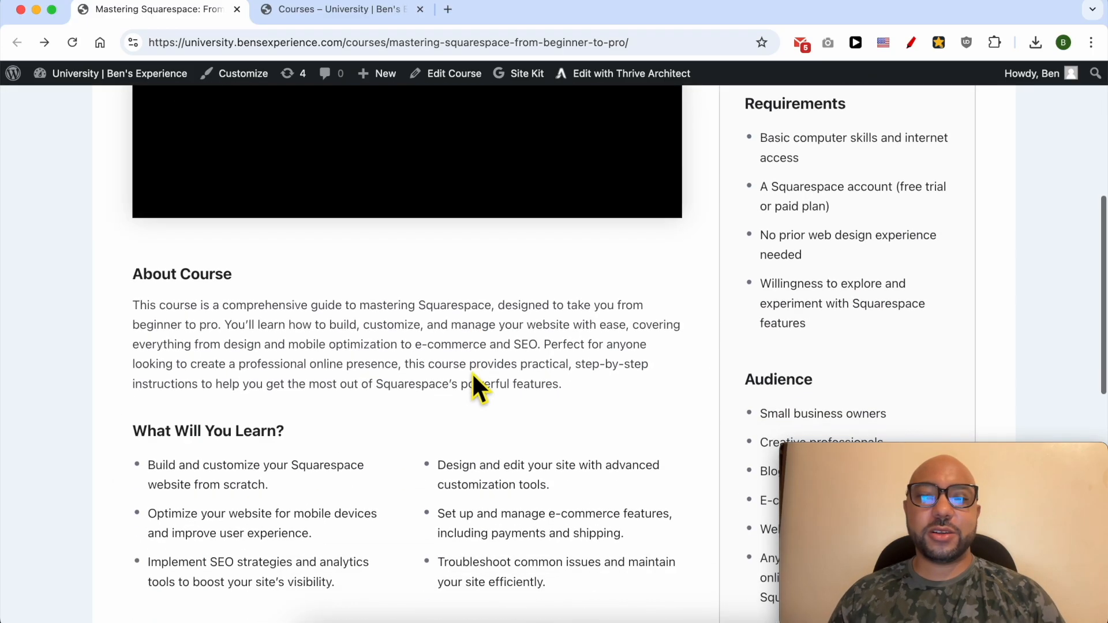
pyautogui.scroll(-3)
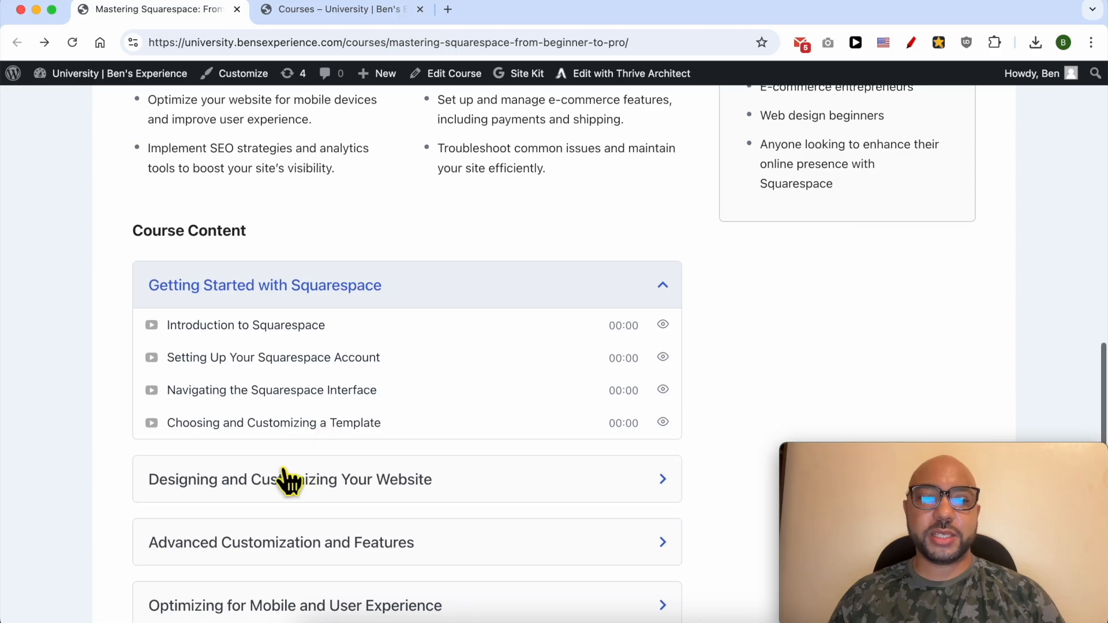
pyautogui.scroll(-3)
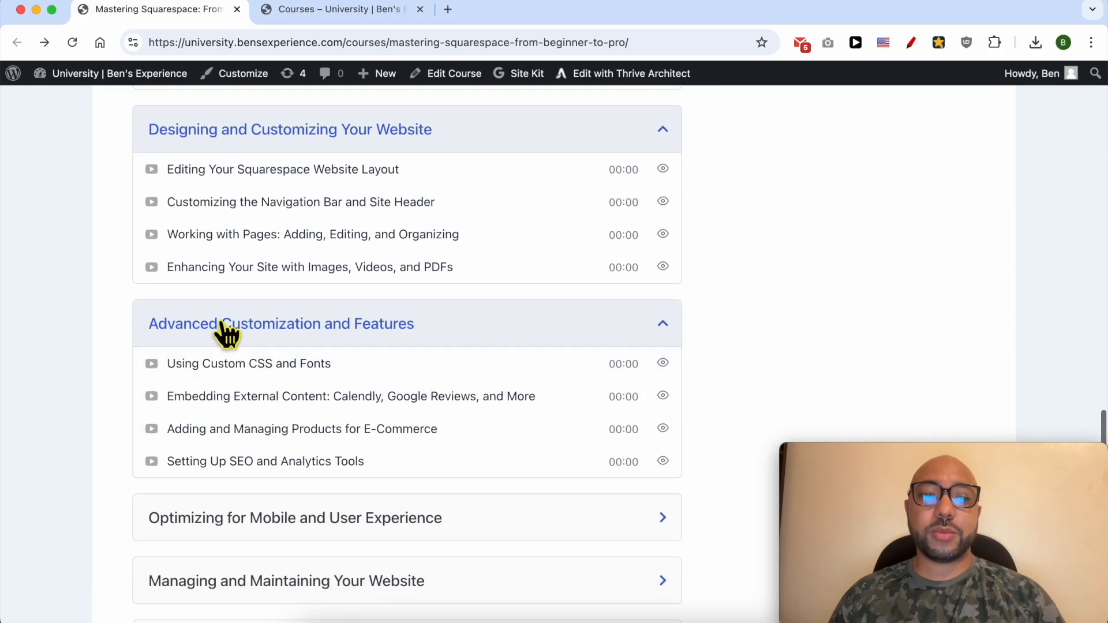
pyautogui.scroll(-3)
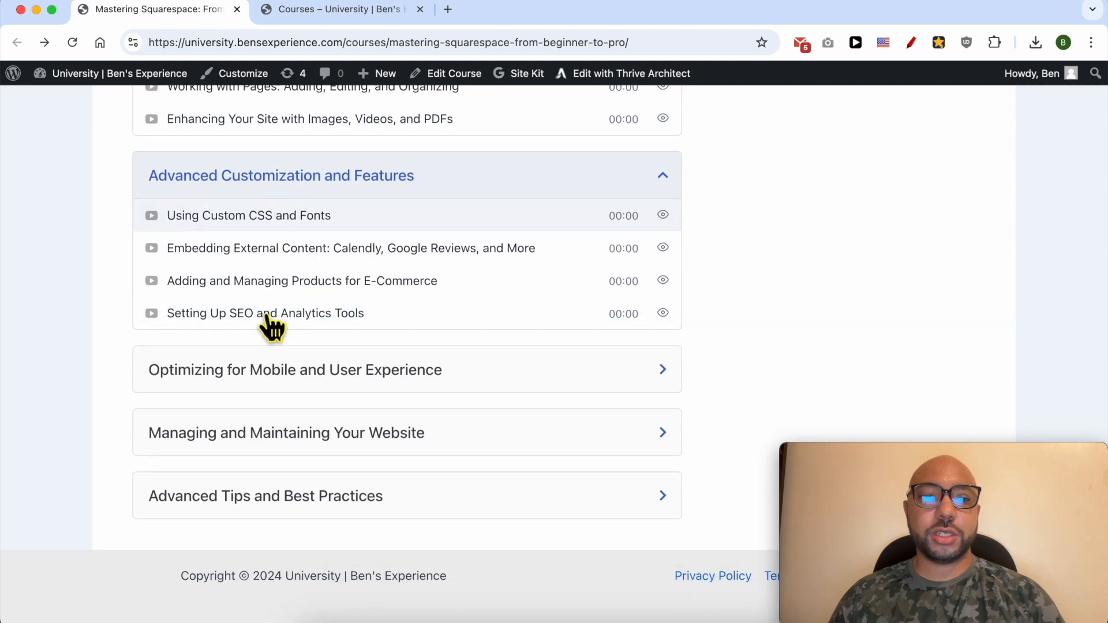
# - Expand the Optimizing for Mobile, Managing and Maintaining, and Advanced Tips sections
pyautogui.click(295, 369)
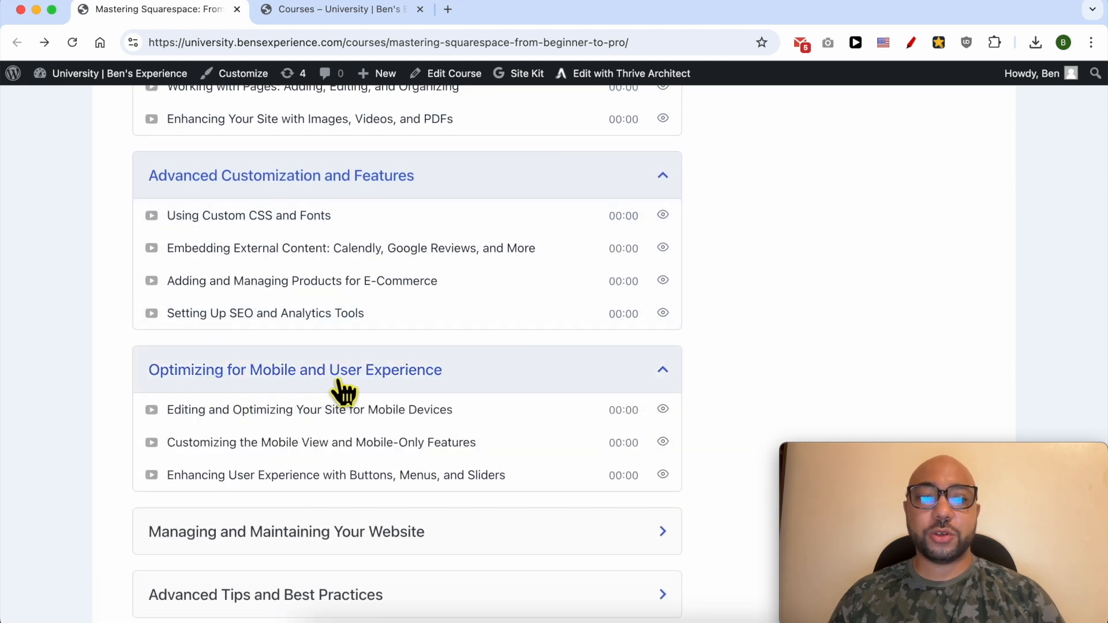
pyautogui.scroll(-3)
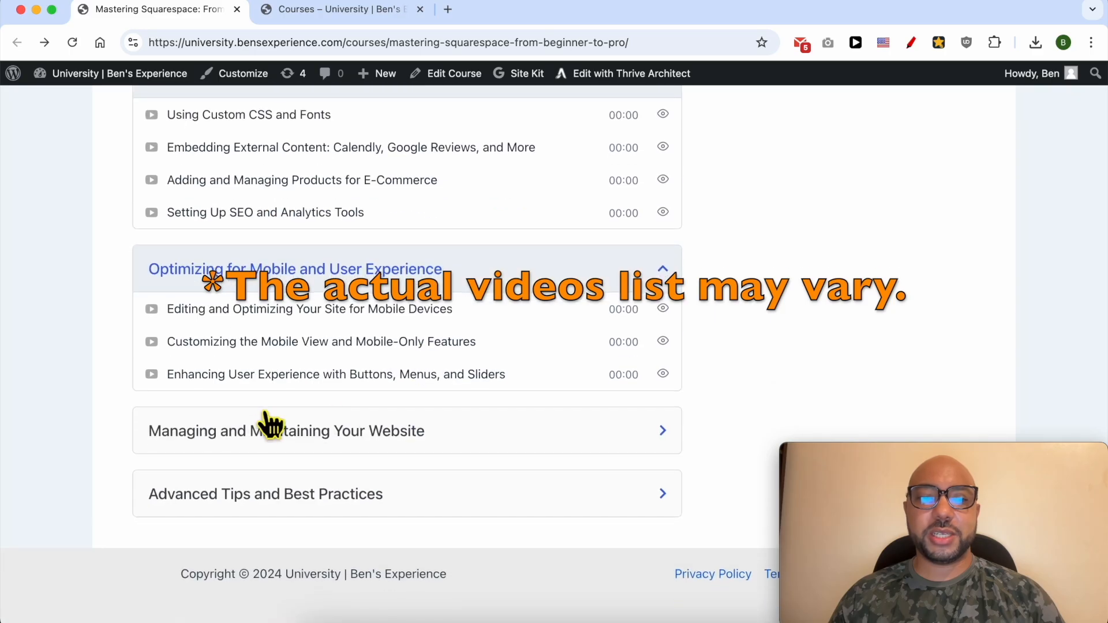
pyautogui.click(284, 431)
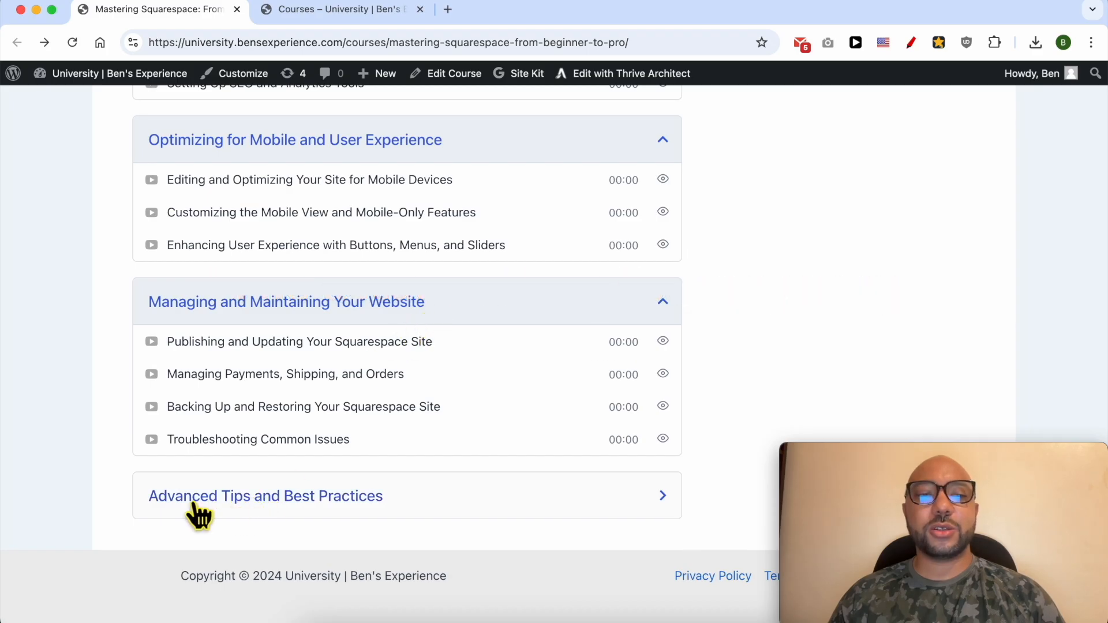
pyautogui.click(265, 495)
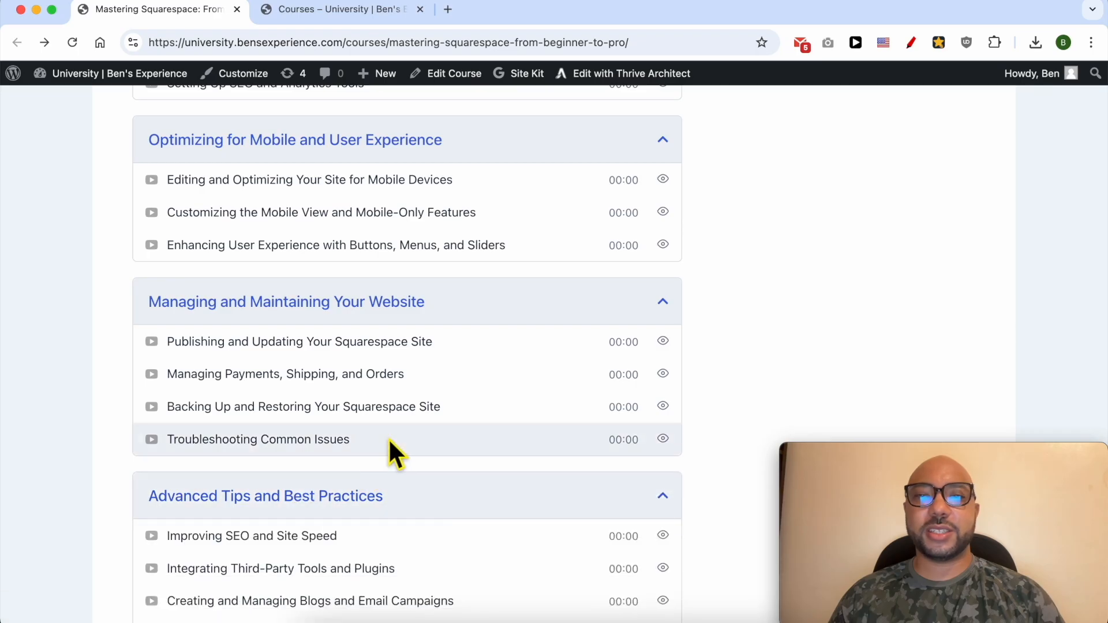
pyautogui.scroll(3)
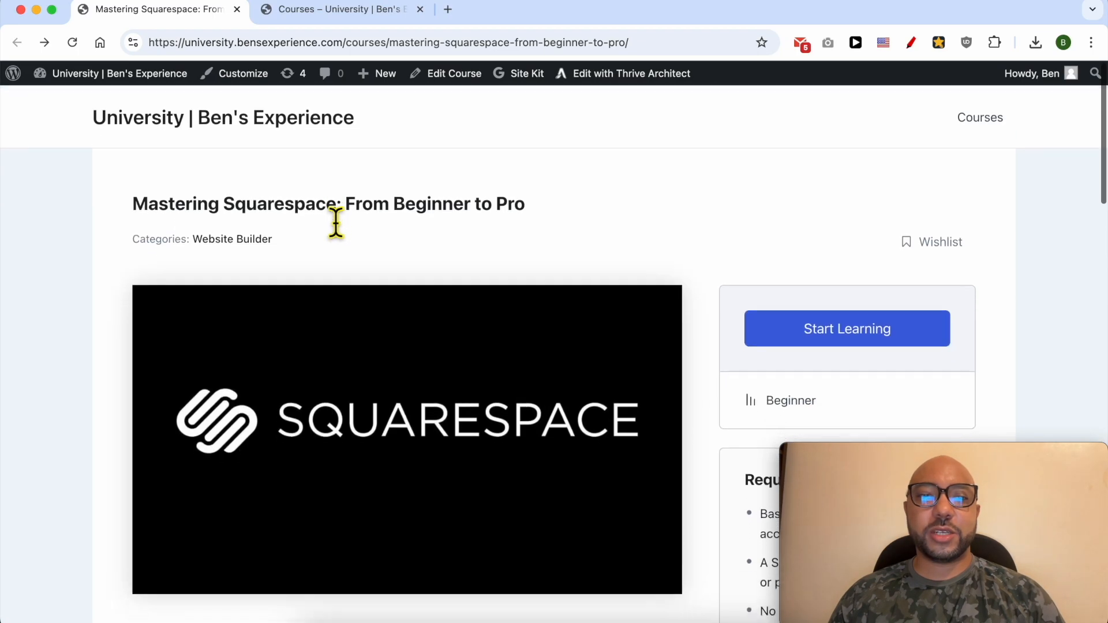
pyautogui.moveTo(332, 43)
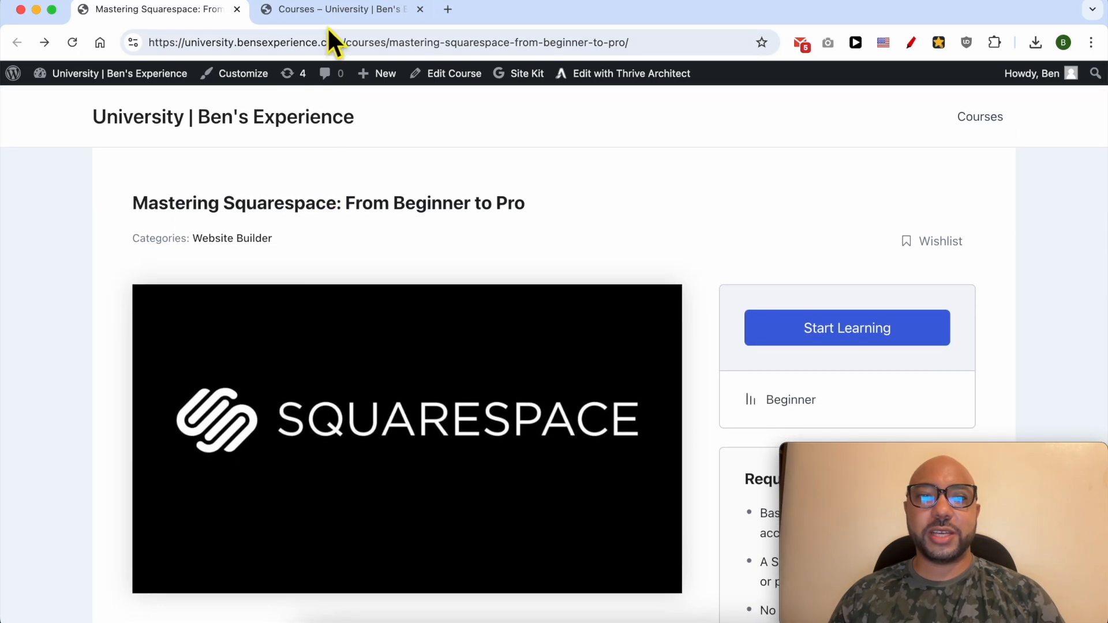
# - Go to the course catalogue page and scroll through it
pyautogui.click(340, 10)
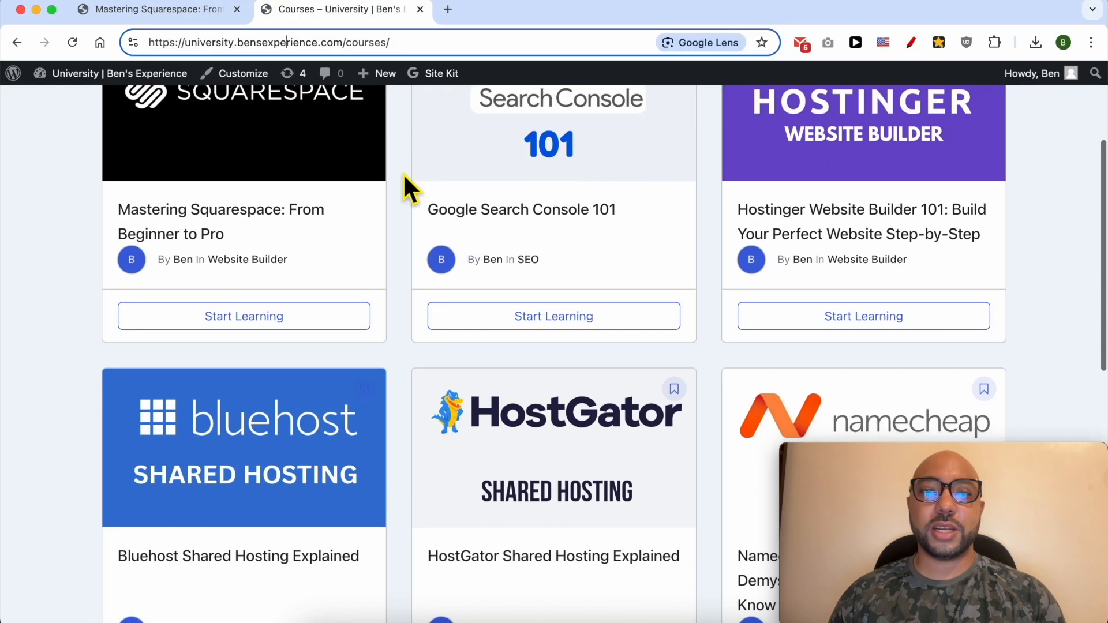
pyautogui.scroll(-3)
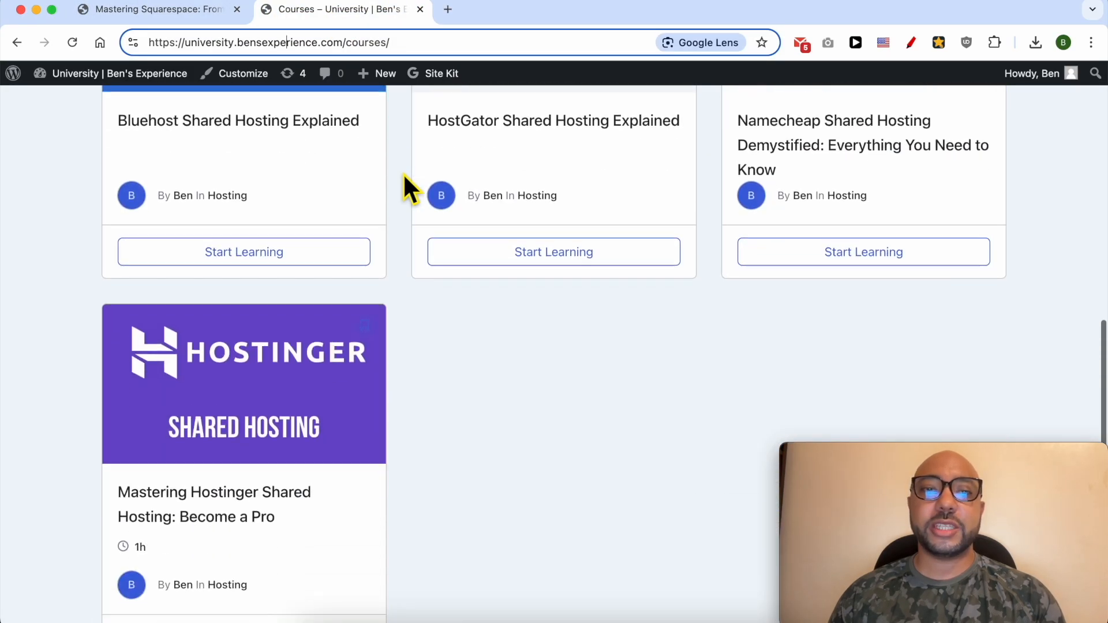
pyautogui.scroll(-3)
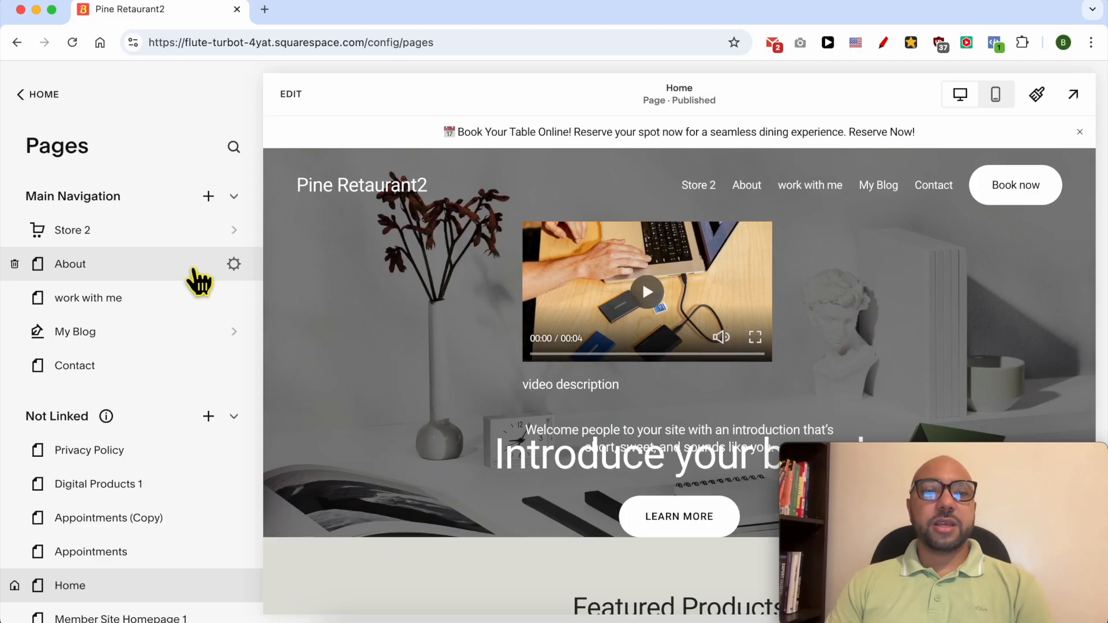
pyautogui.moveTo(194, 243)
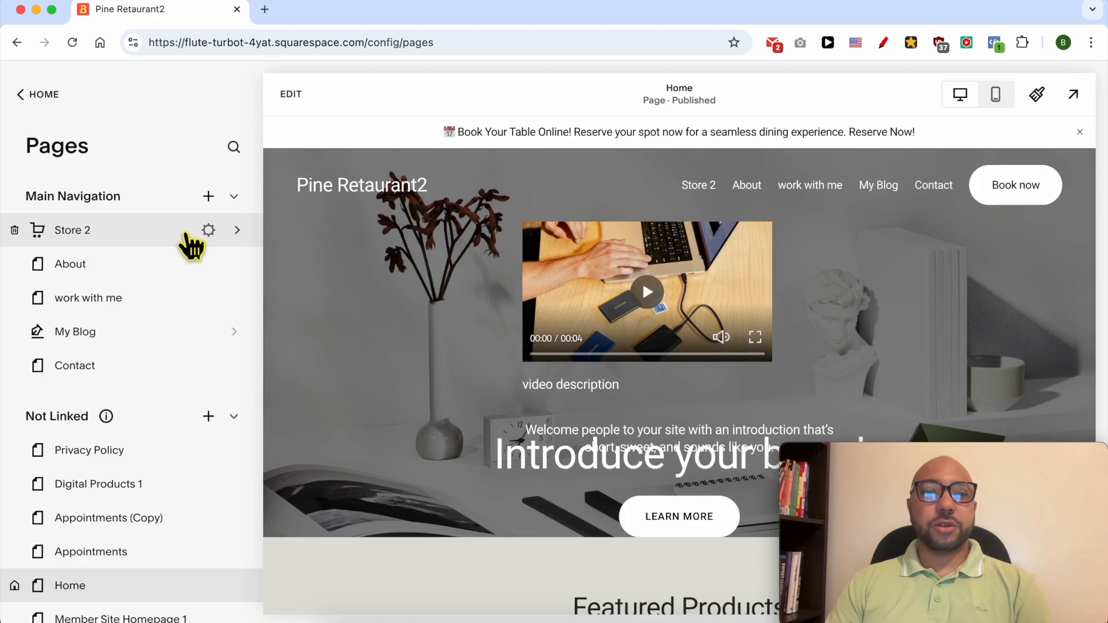
pyautogui.moveTo(176, 212)
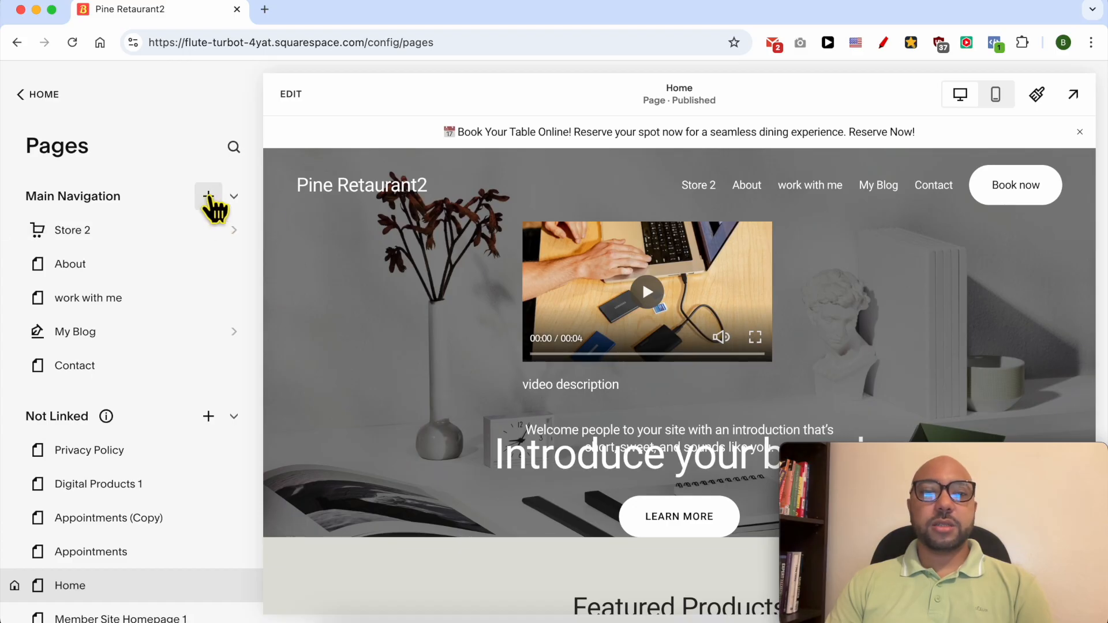
pyautogui.moveTo(209, 196)
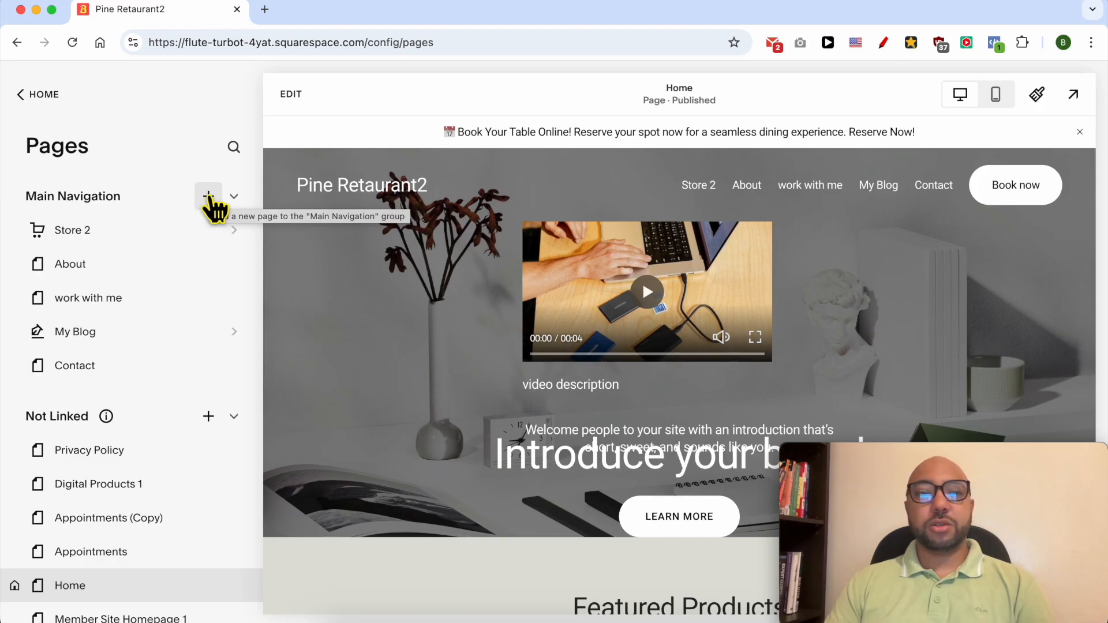
pyautogui.scroll(-3)
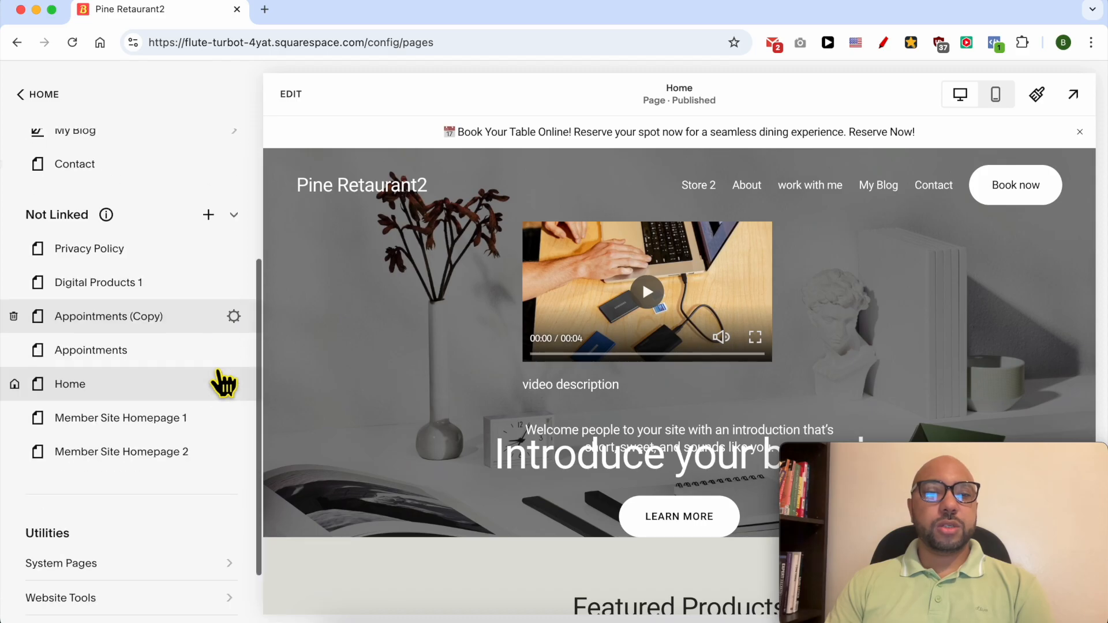
pyautogui.scroll(3)
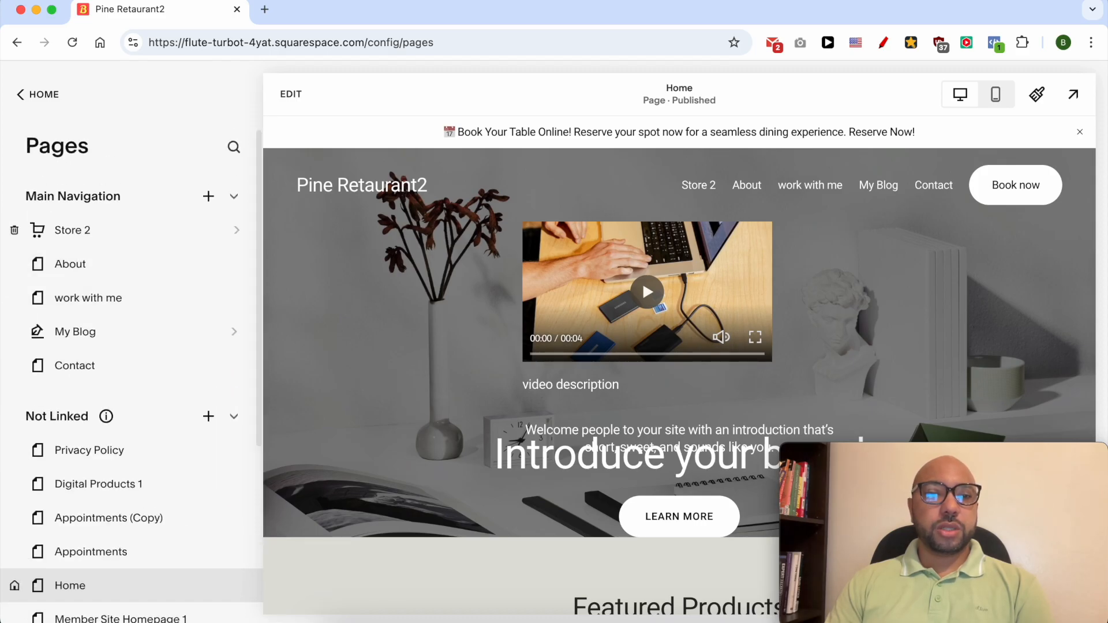
pyautogui.moveTo(208, 195)
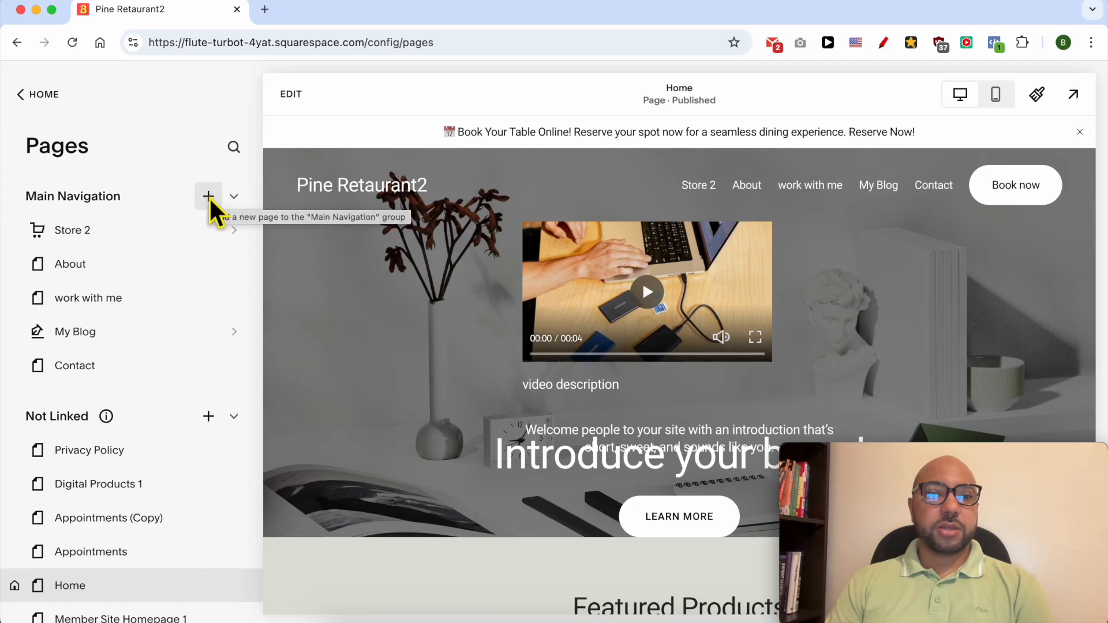
# - Add a new link titled 'Email Me' to the main navigation
pyautogui.click(209, 195)
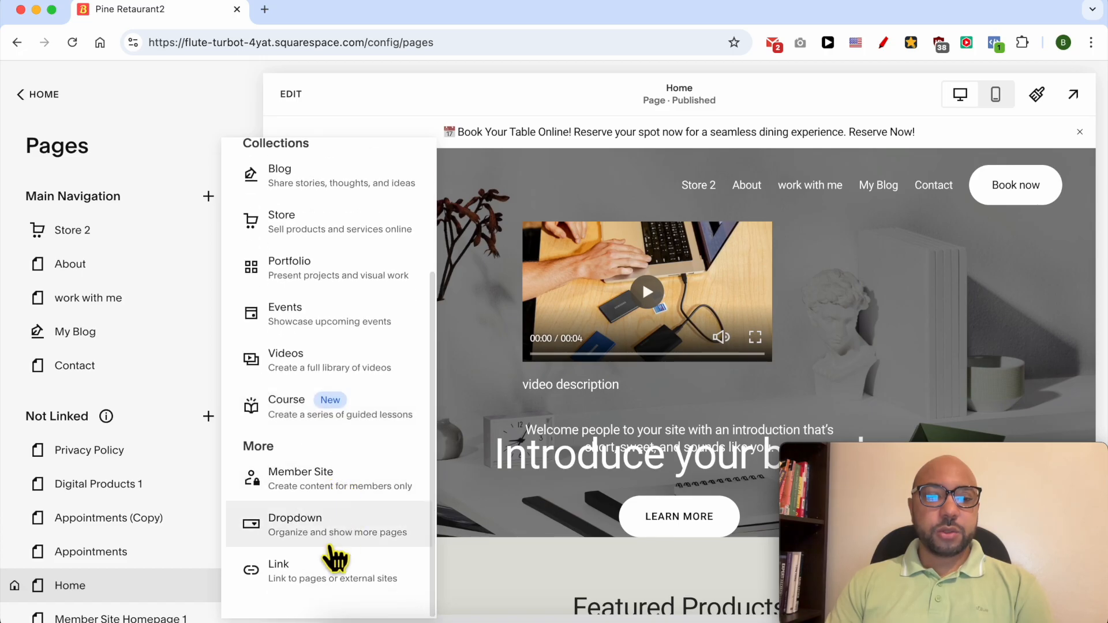
pyautogui.click(278, 564)
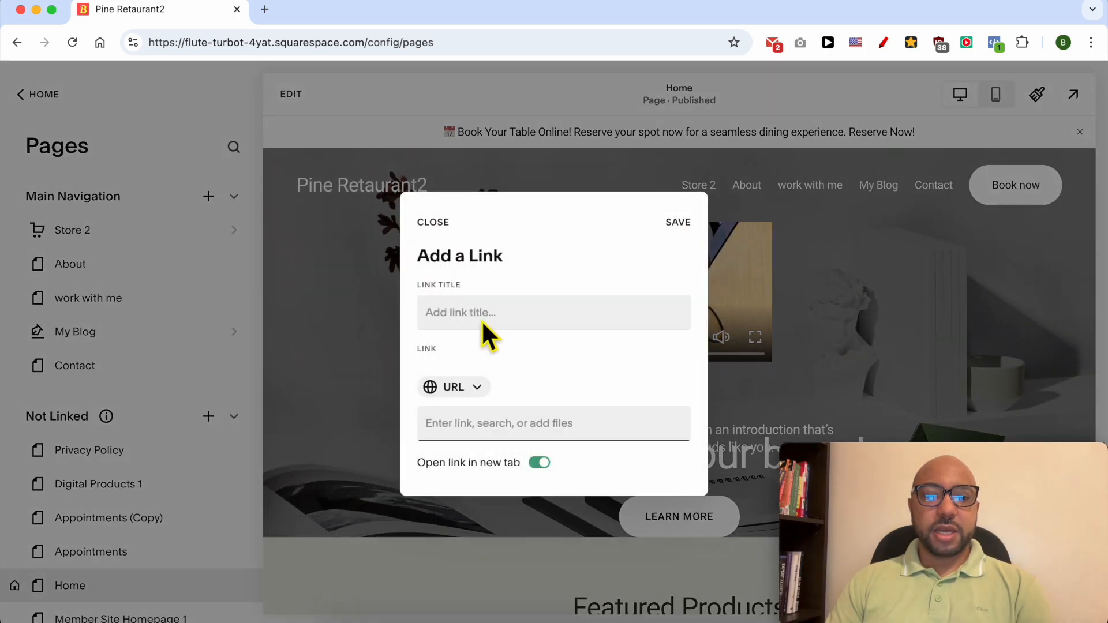
pyautogui.click(494, 312)
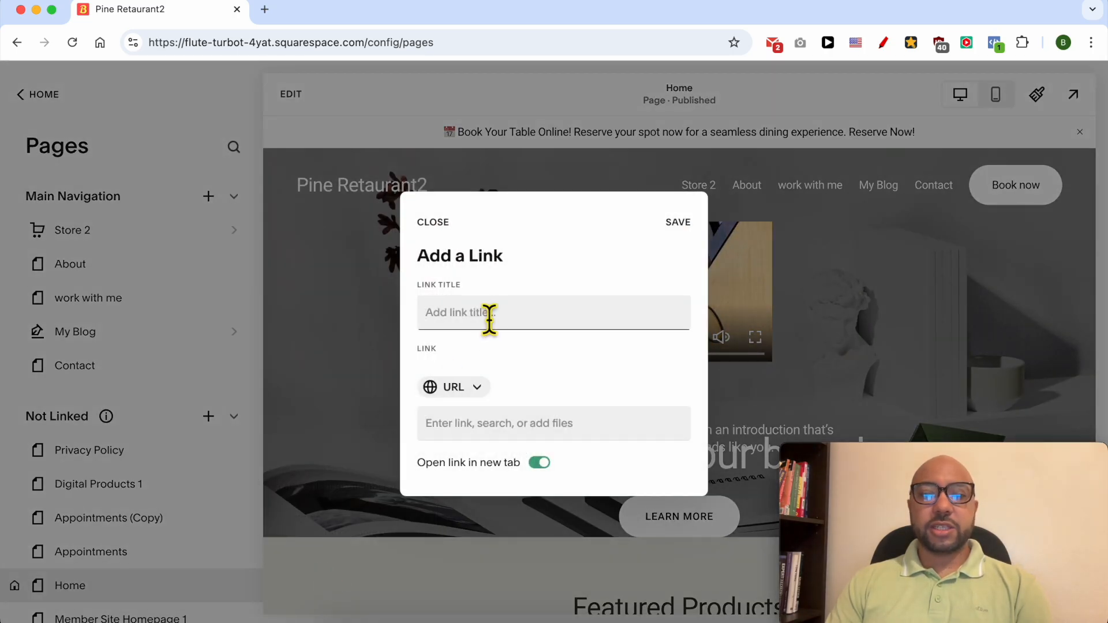
pyautogui.write('Email')
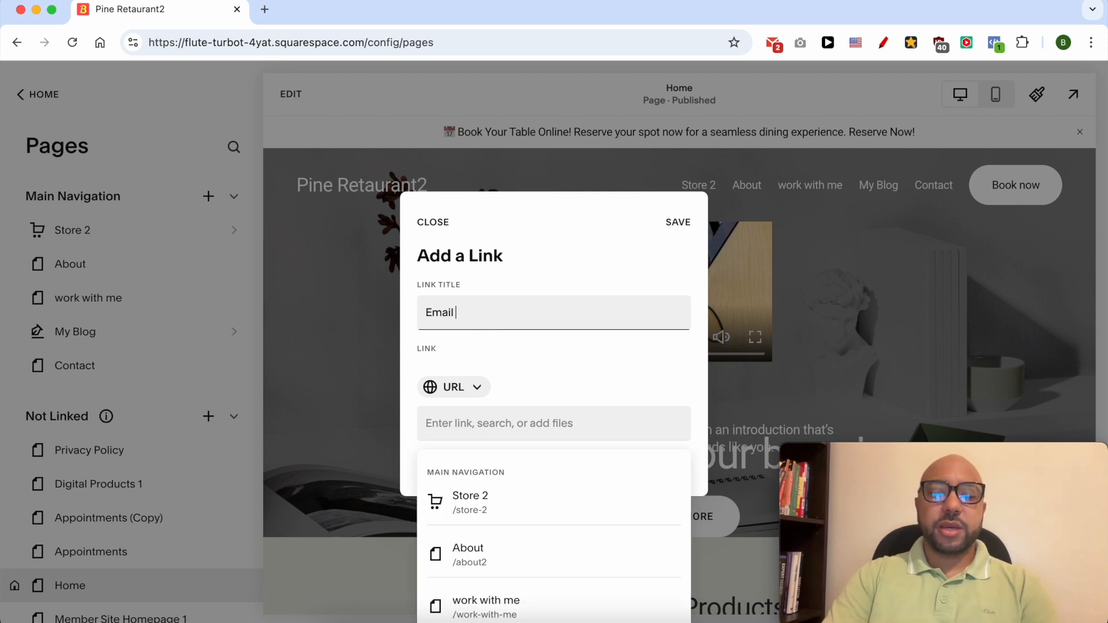
pyautogui.write('Me')
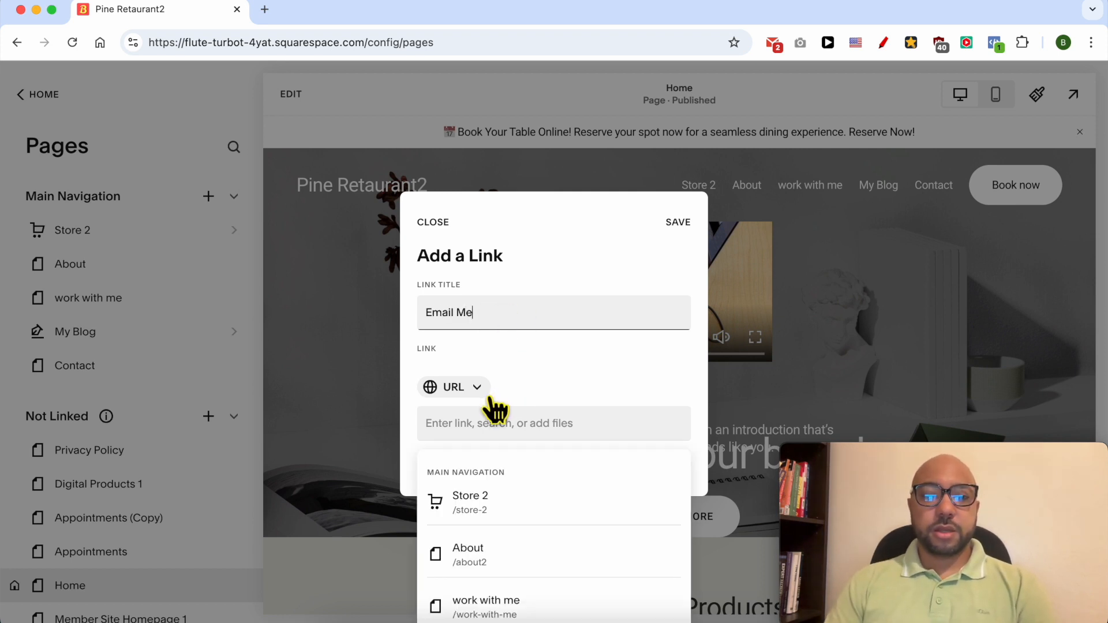
pyautogui.click(453, 387)
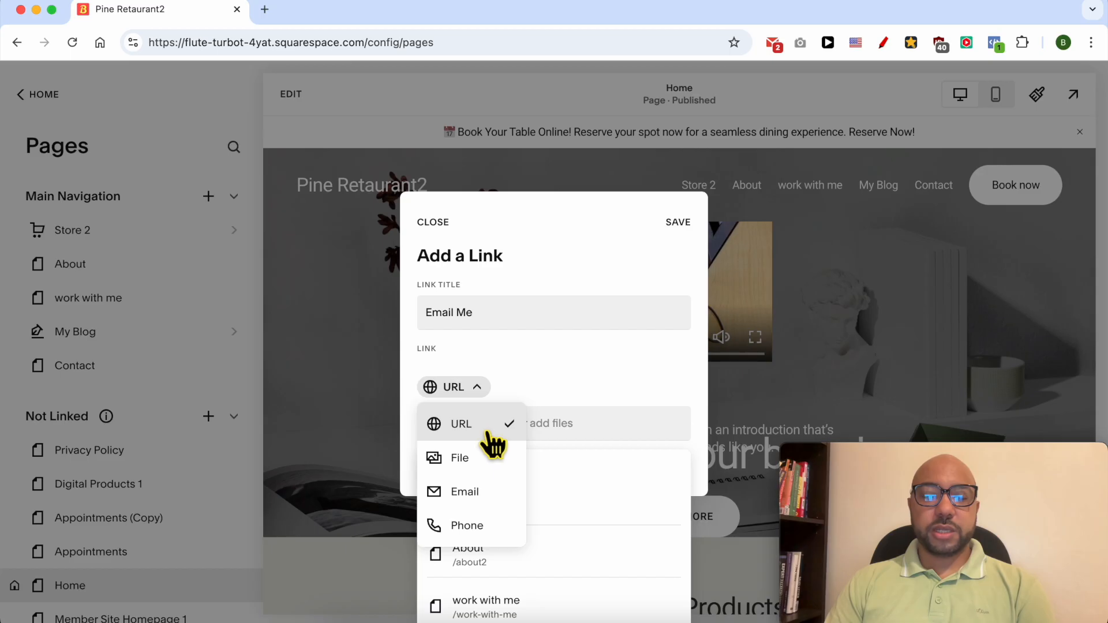
pyautogui.moveTo(492, 458)
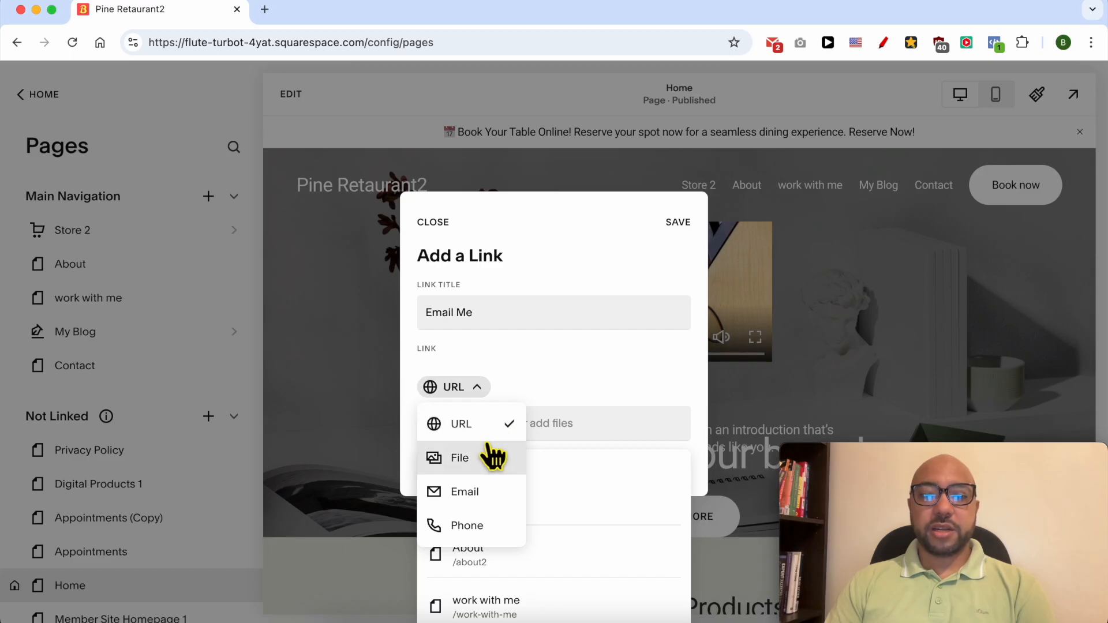
pyautogui.moveTo(491, 538)
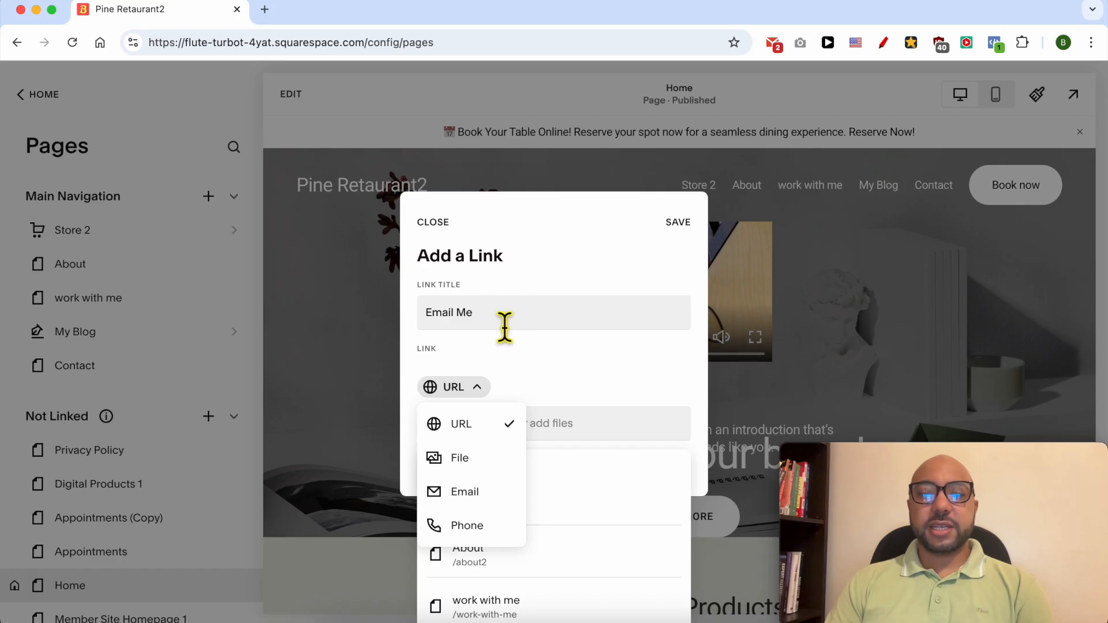
pyautogui.click(464, 492)
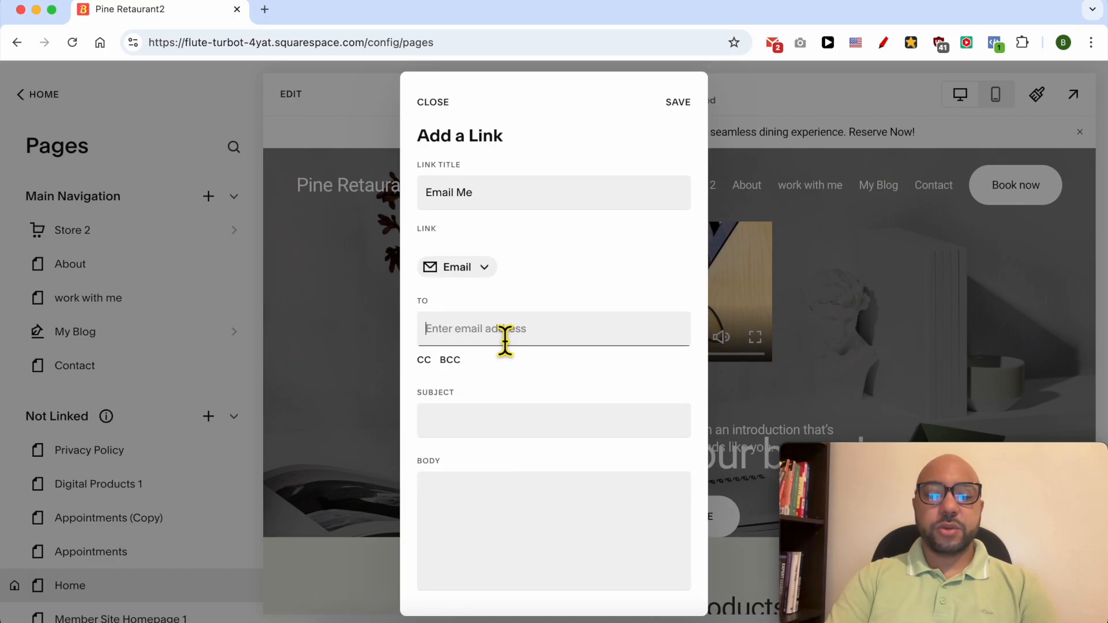
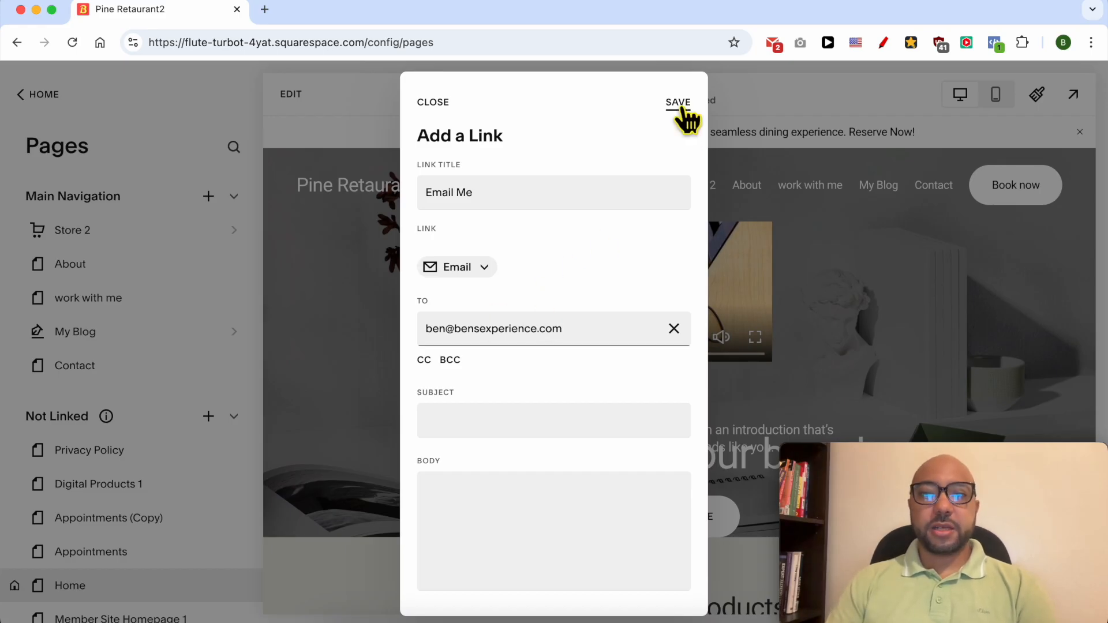
pyautogui.click(677, 102)
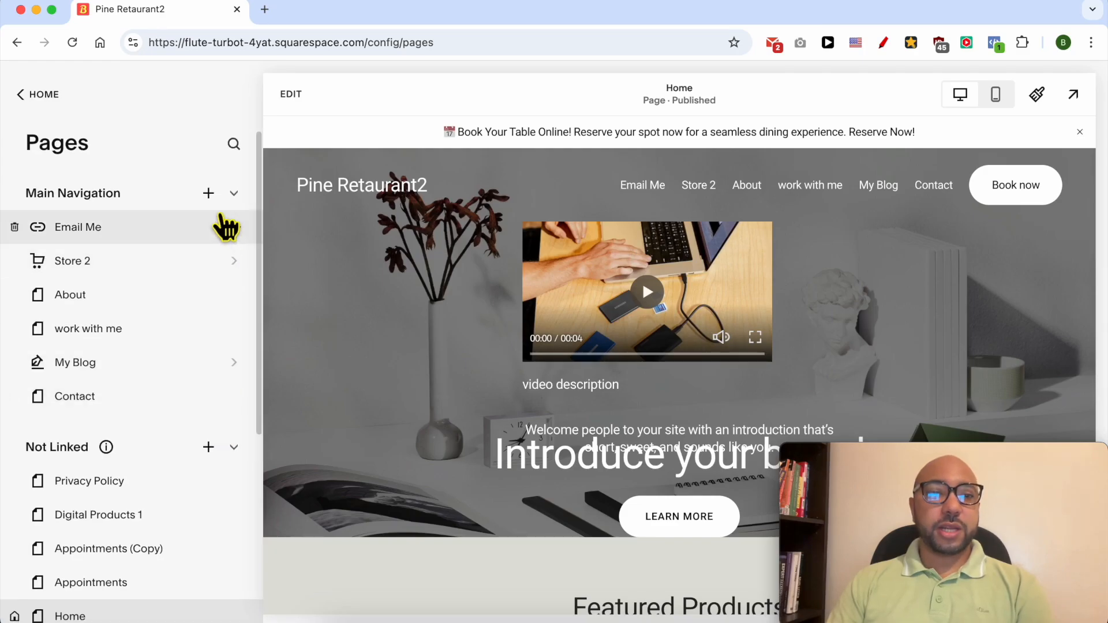
# - Add a dropdown named Events to the main navigation
pyautogui.click(207, 193)
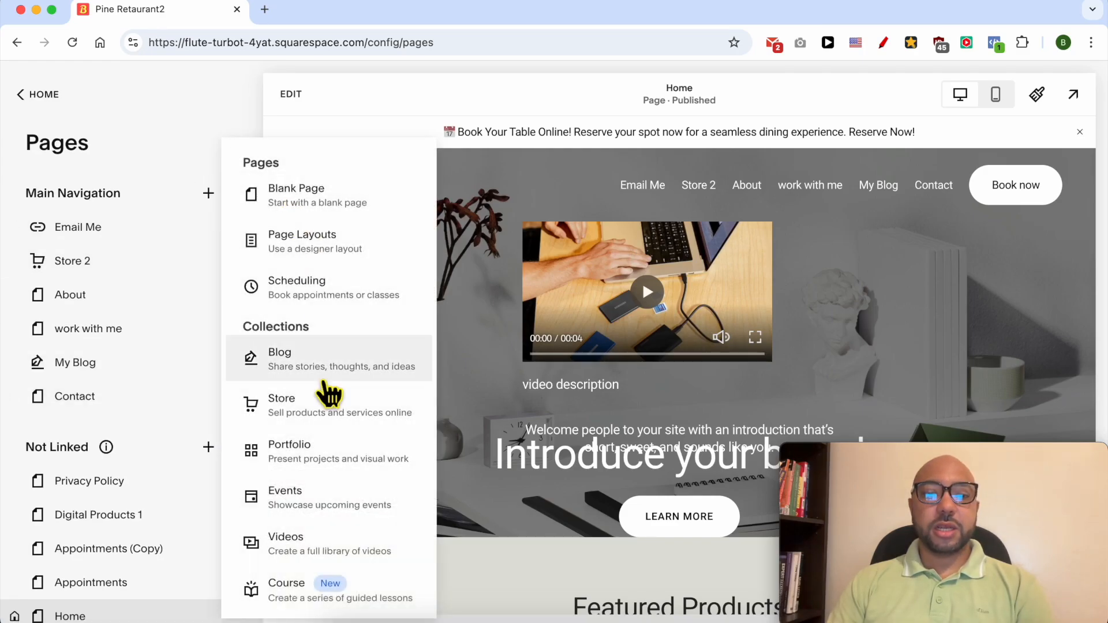
pyautogui.scroll(-3)
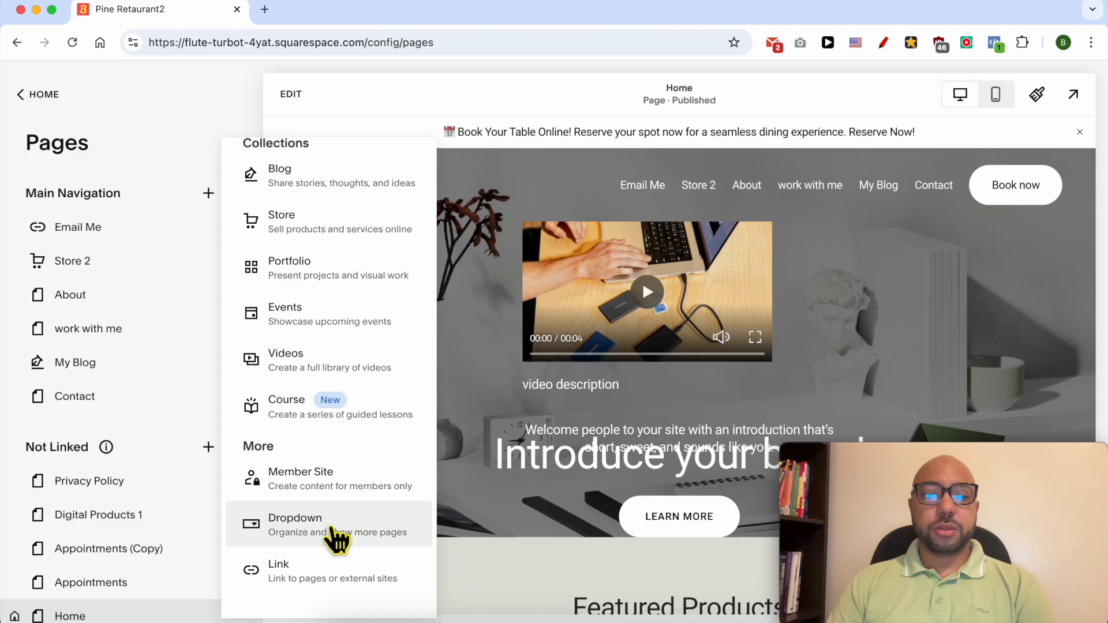
pyautogui.click(295, 525)
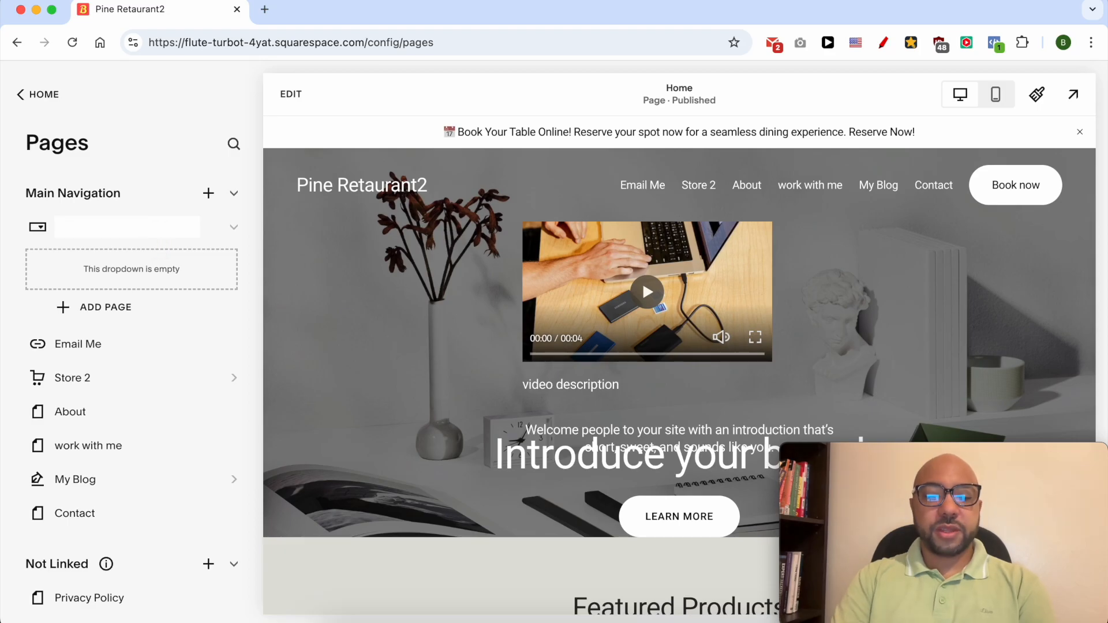
pyautogui.write('Events')
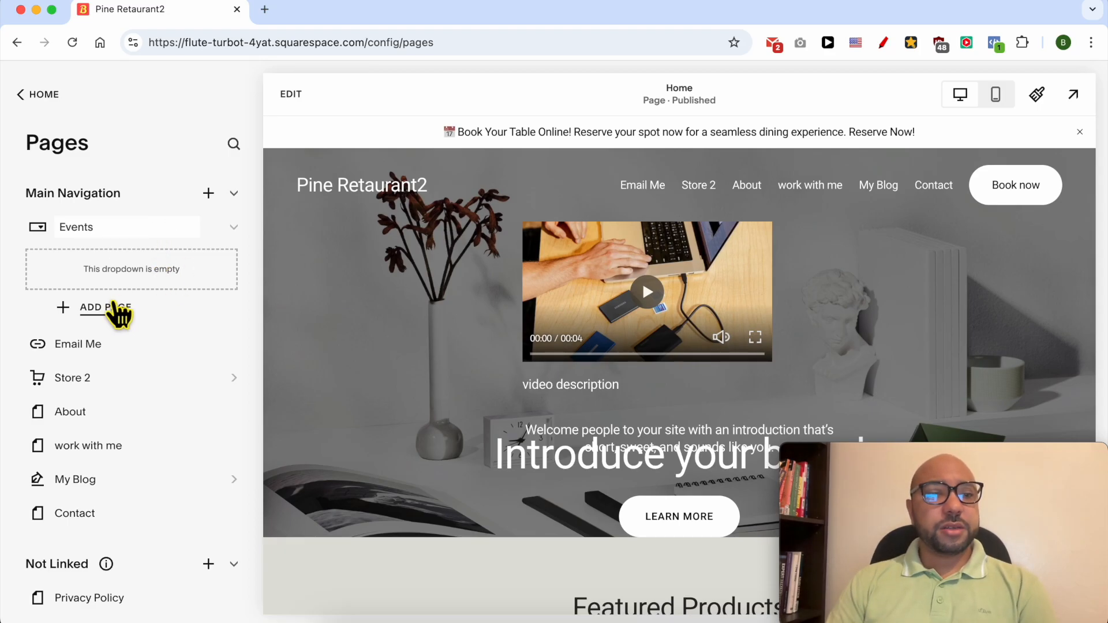
pyautogui.moveTo(78, 344)
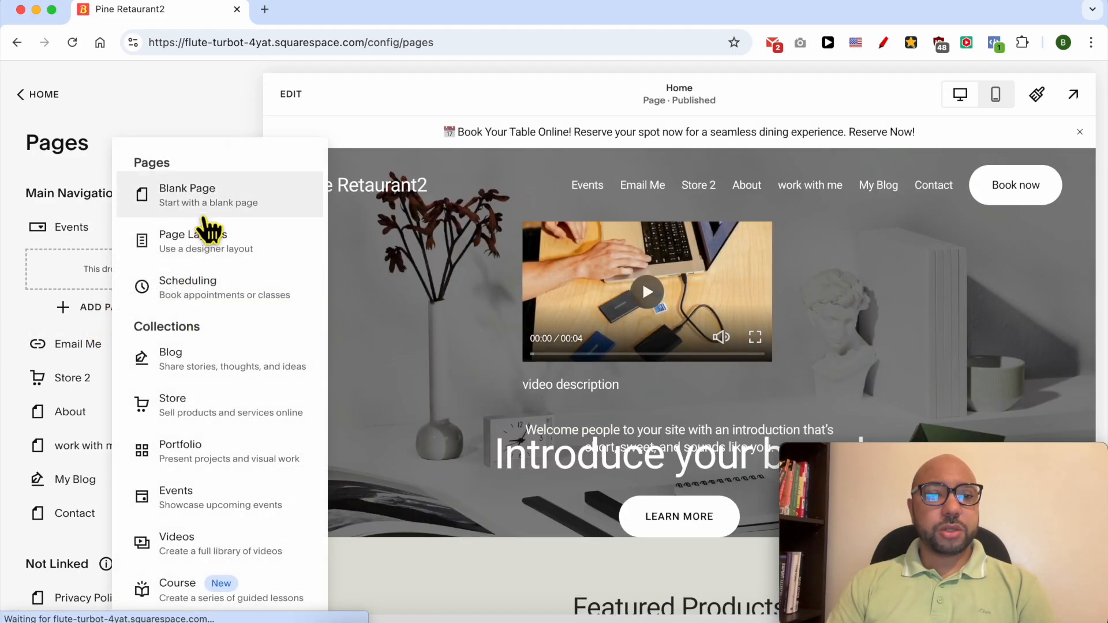
# - Add blank pages Offline and Online under Events, then preview the site
pyautogui.click(186, 188)
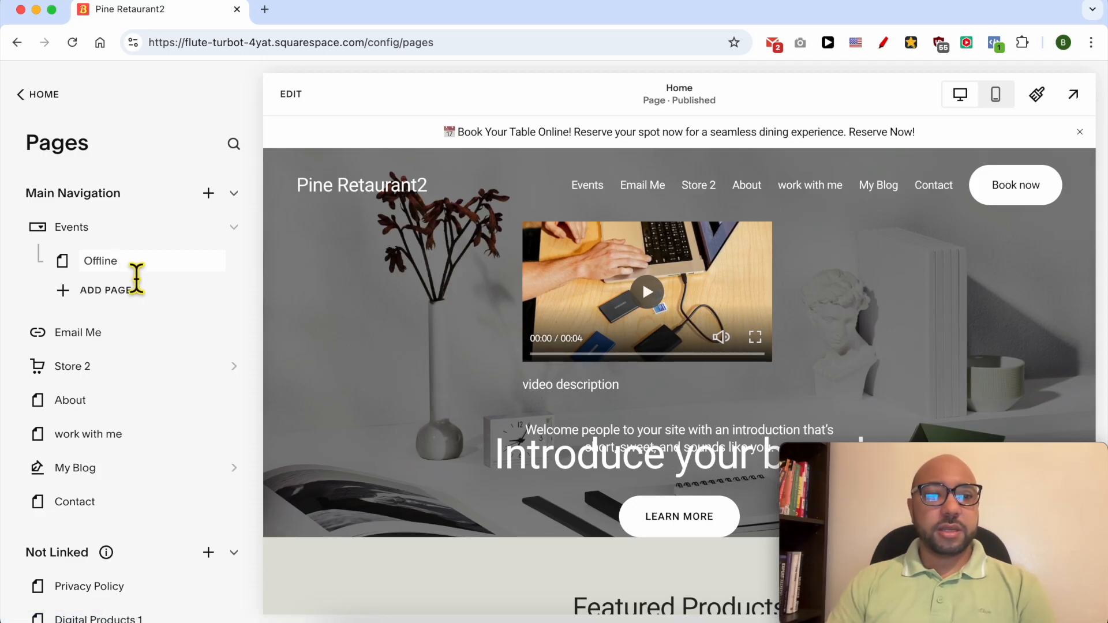
pyautogui.click(95, 261)
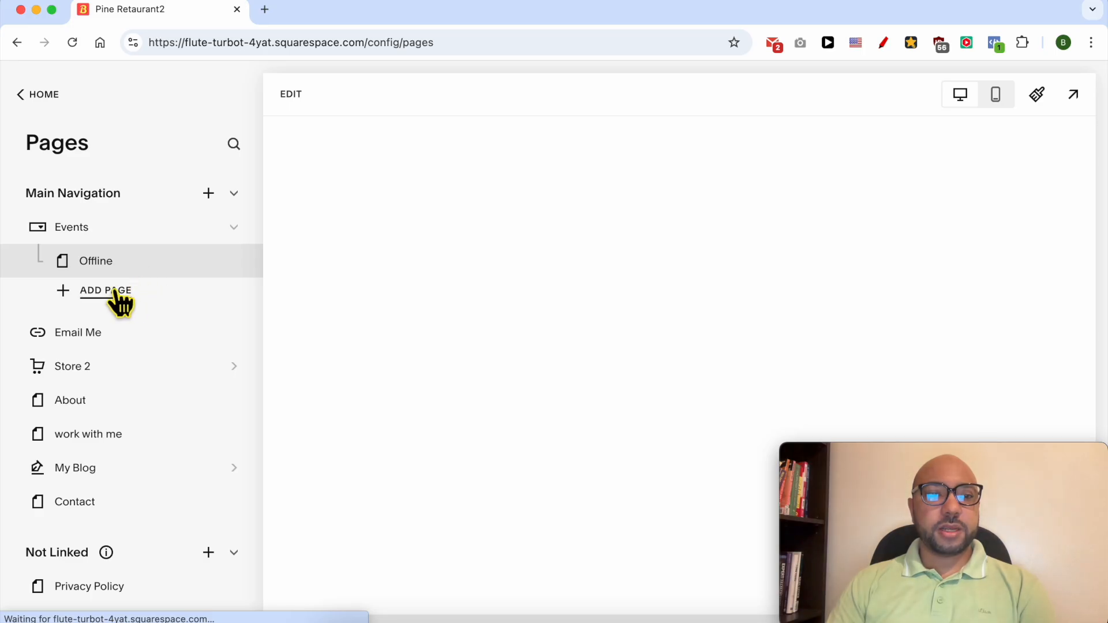
pyautogui.click(104, 289)
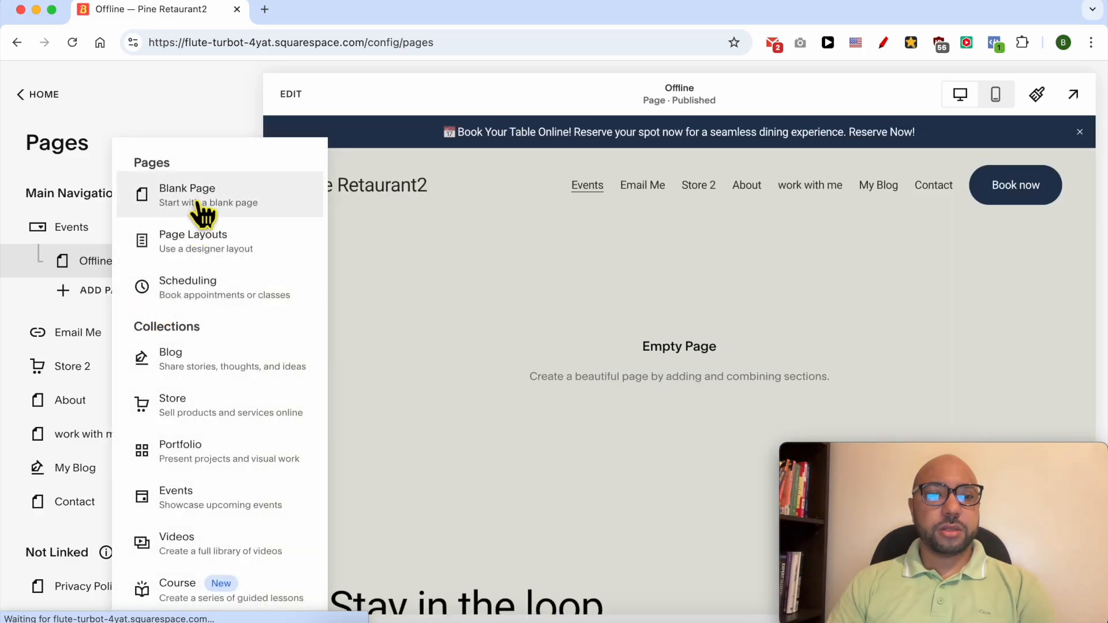
pyautogui.click(187, 195)
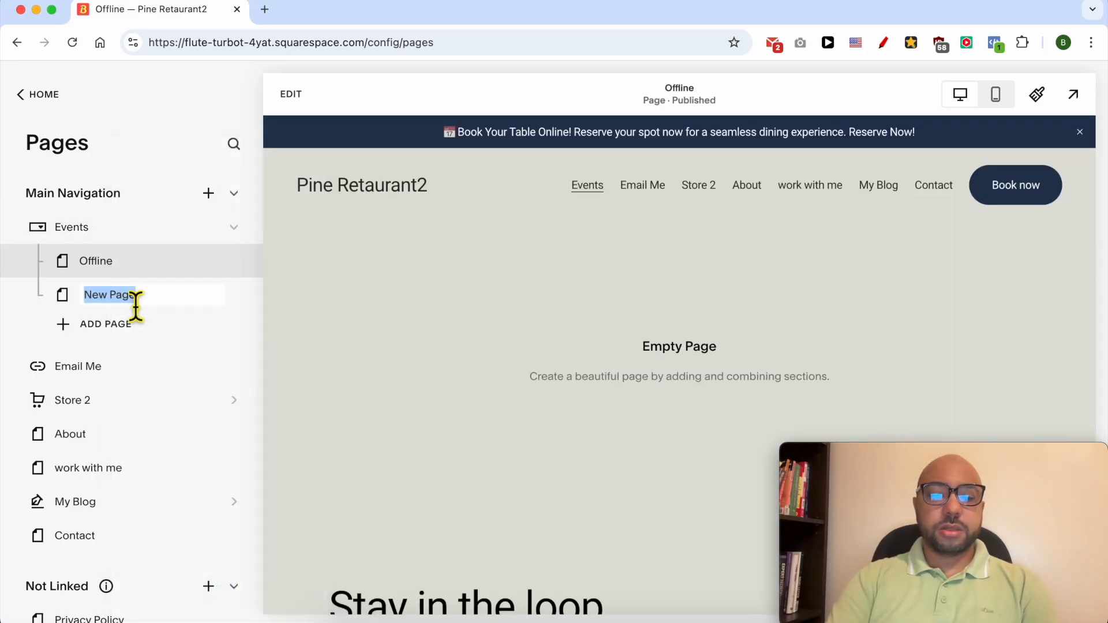
pyautogui.write('Online')
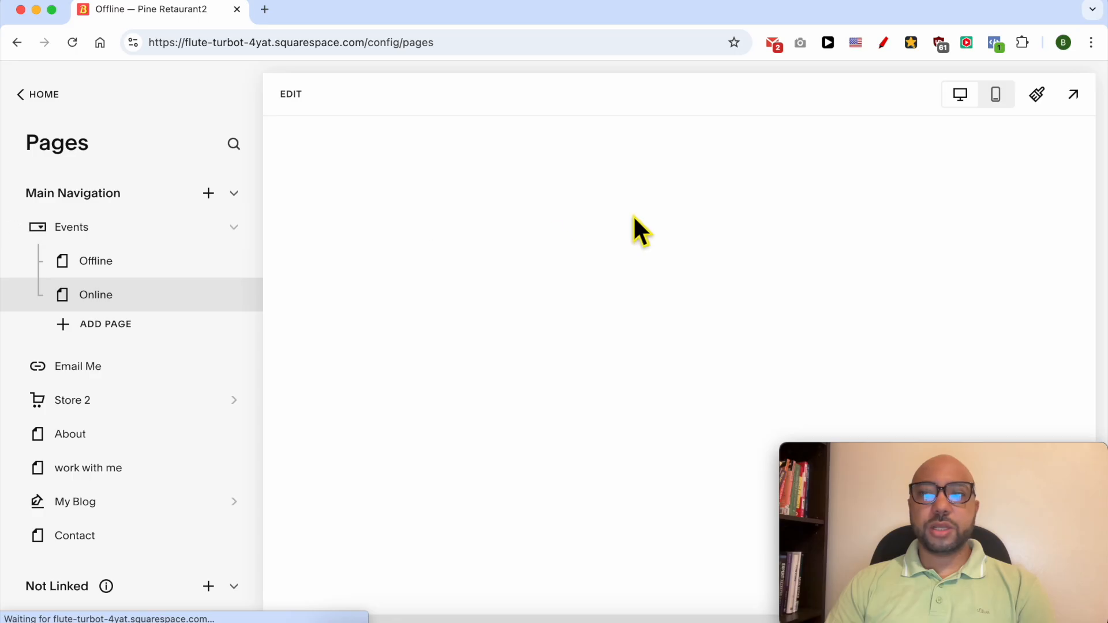
pyautogui.click(1073, 94)
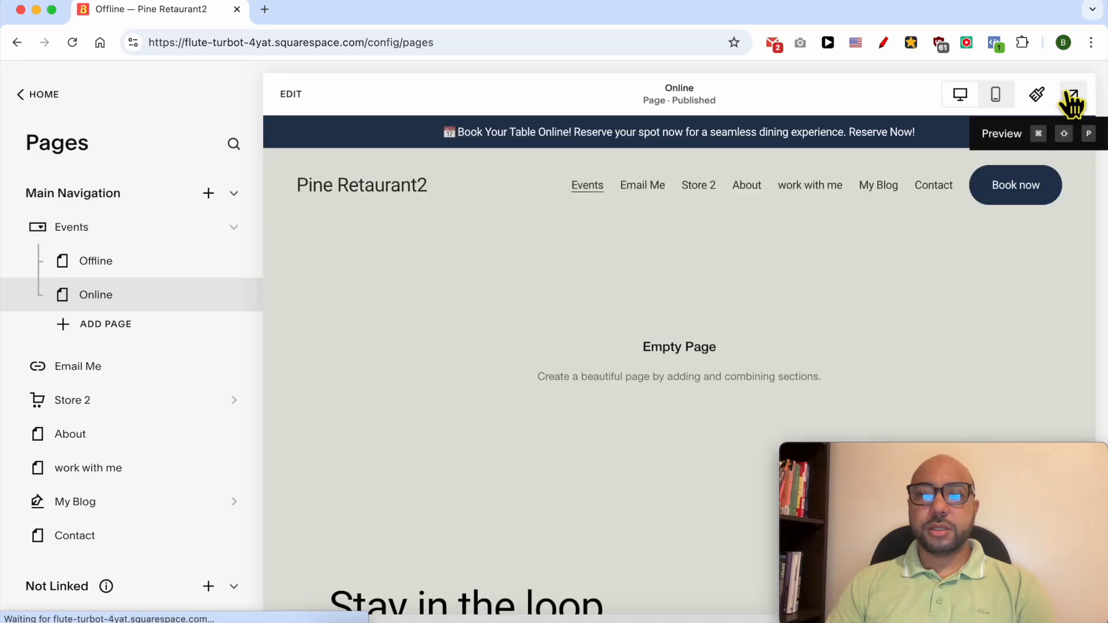
pyautogui.click(1071, 93)
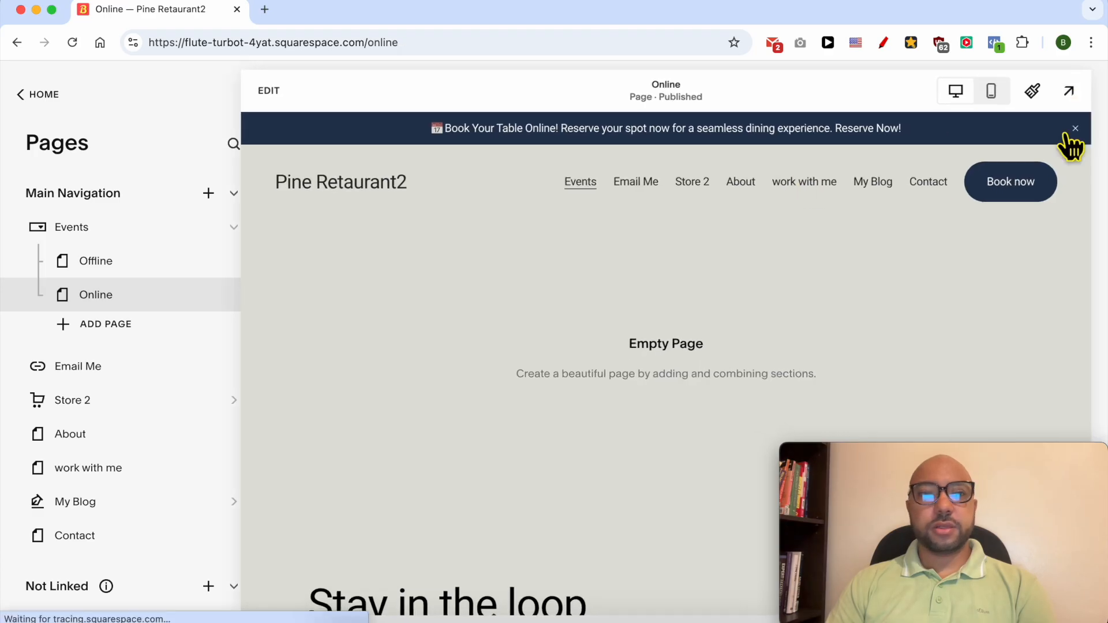
pyautogui.click(1069, 91)
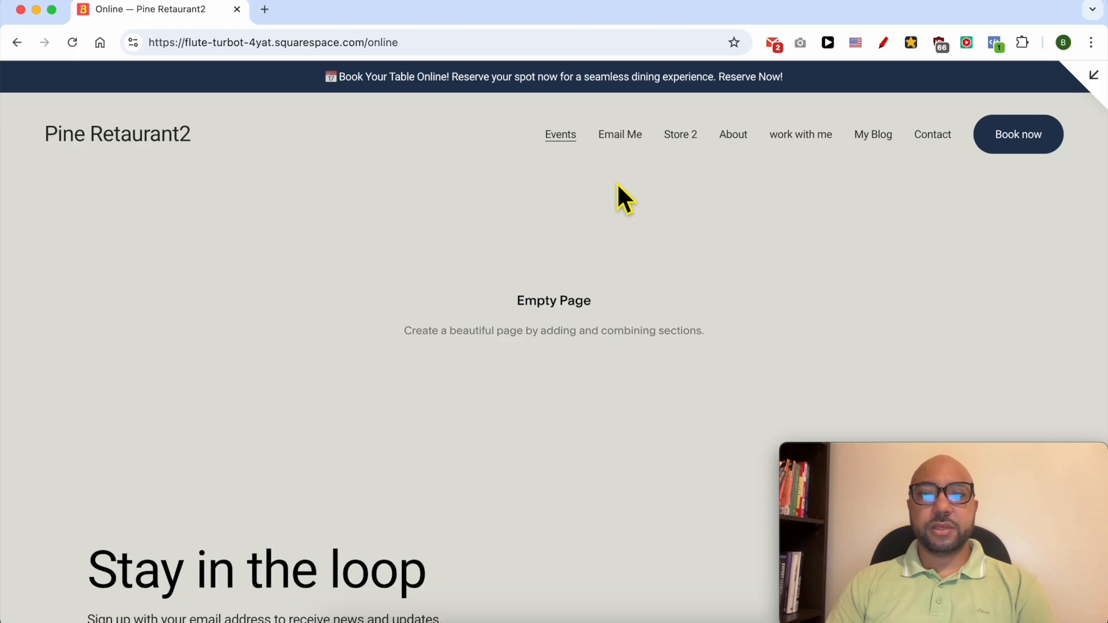
pyautogui.moveTo(560, 135)
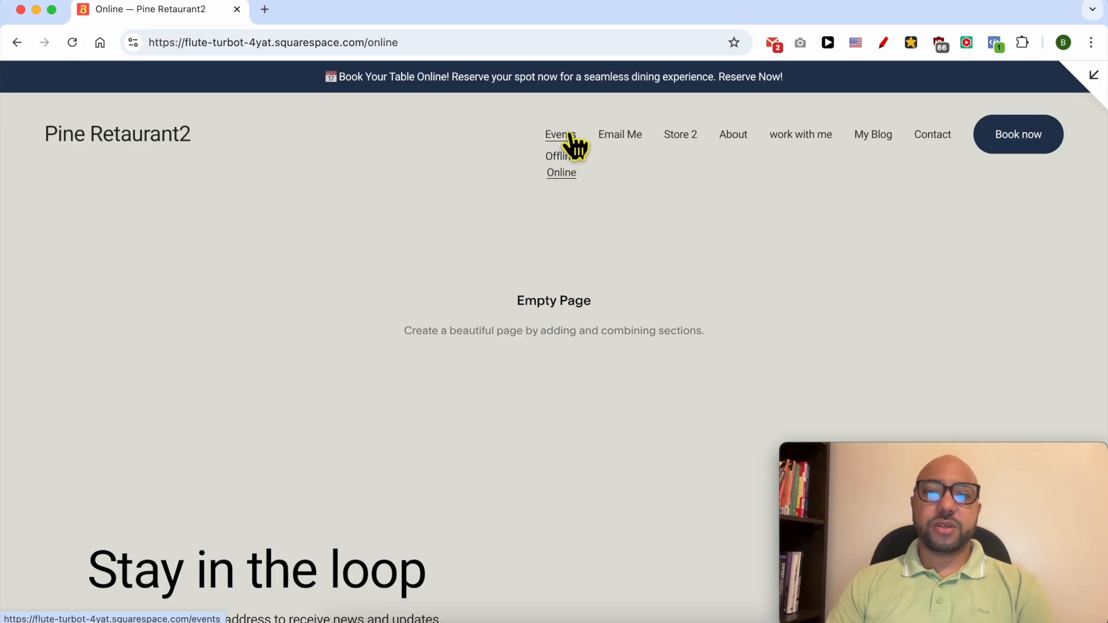
pyautogui.moveTo(567, 175)
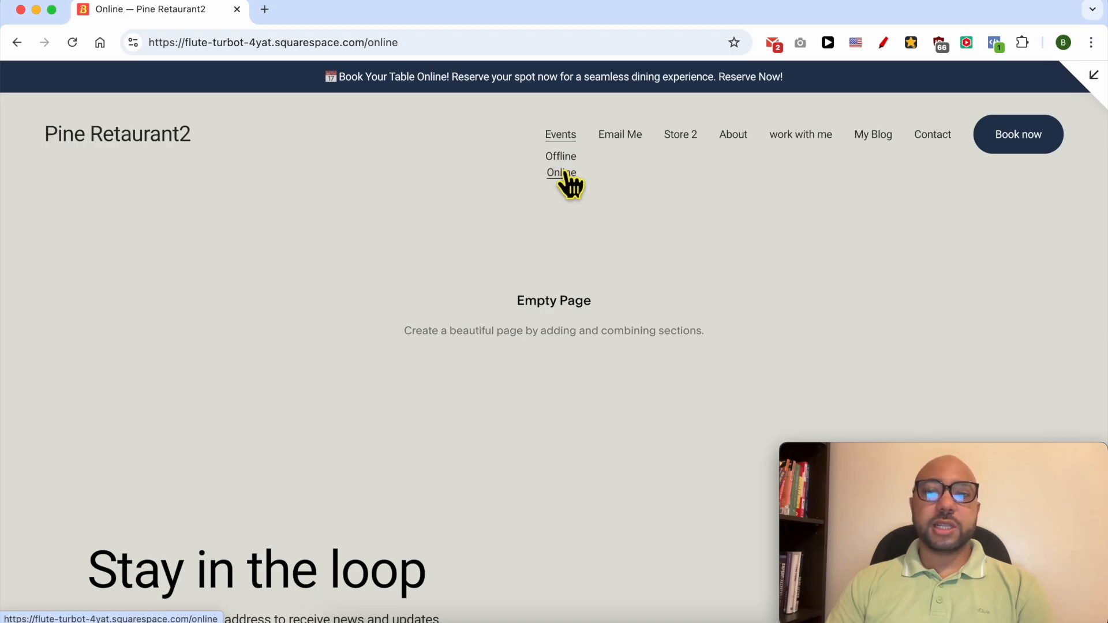
pyautogui.moveTo(1094, 81)
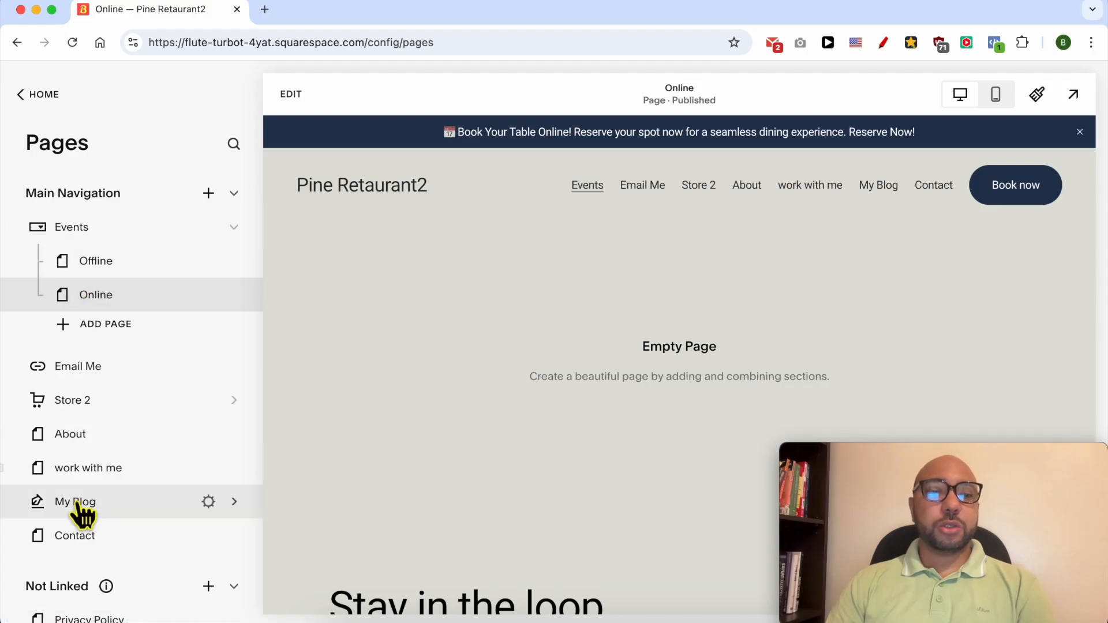
pyautogui.moveTo(120, 276)
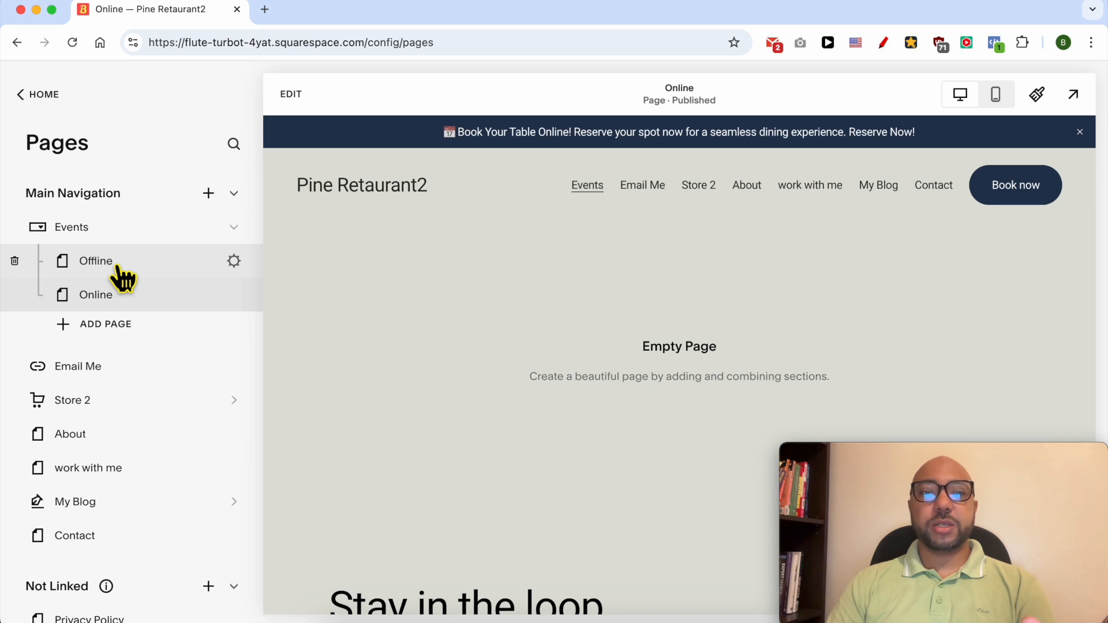
pyautogui.moveTo(148, 208)
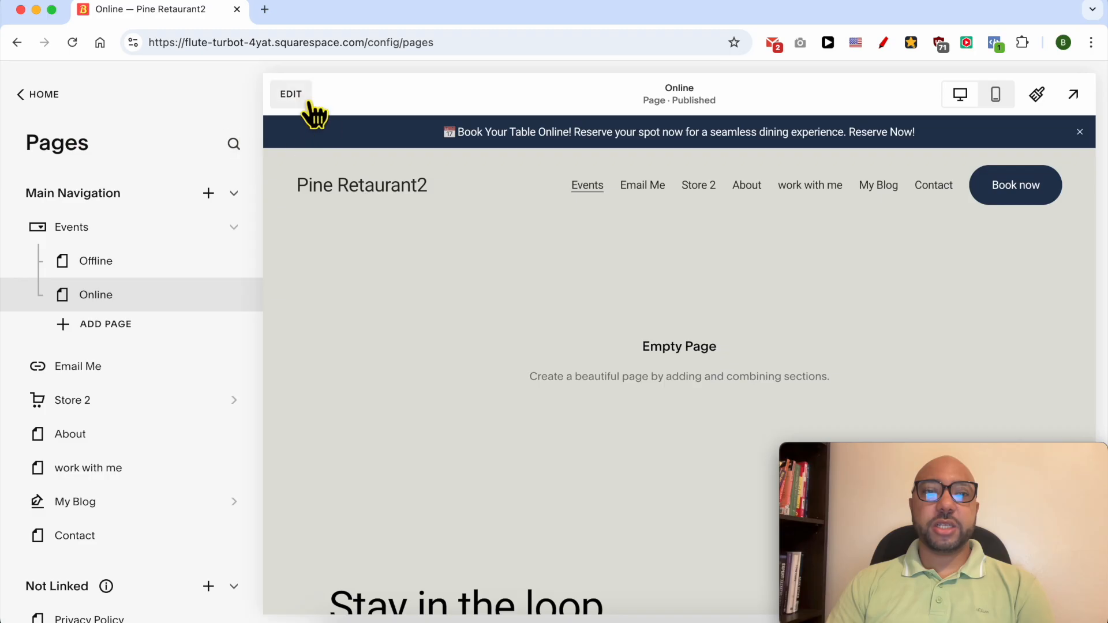
pyautogui.moveTo(304, 110)
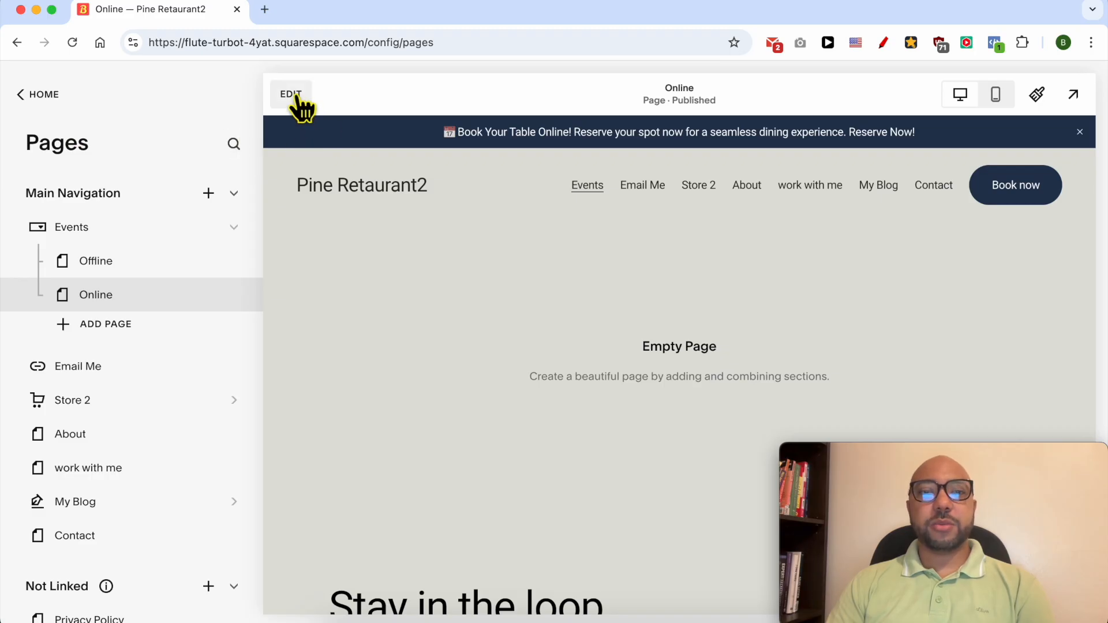
# - Put the site header into editing mode
pyautogui.click(289, 94)
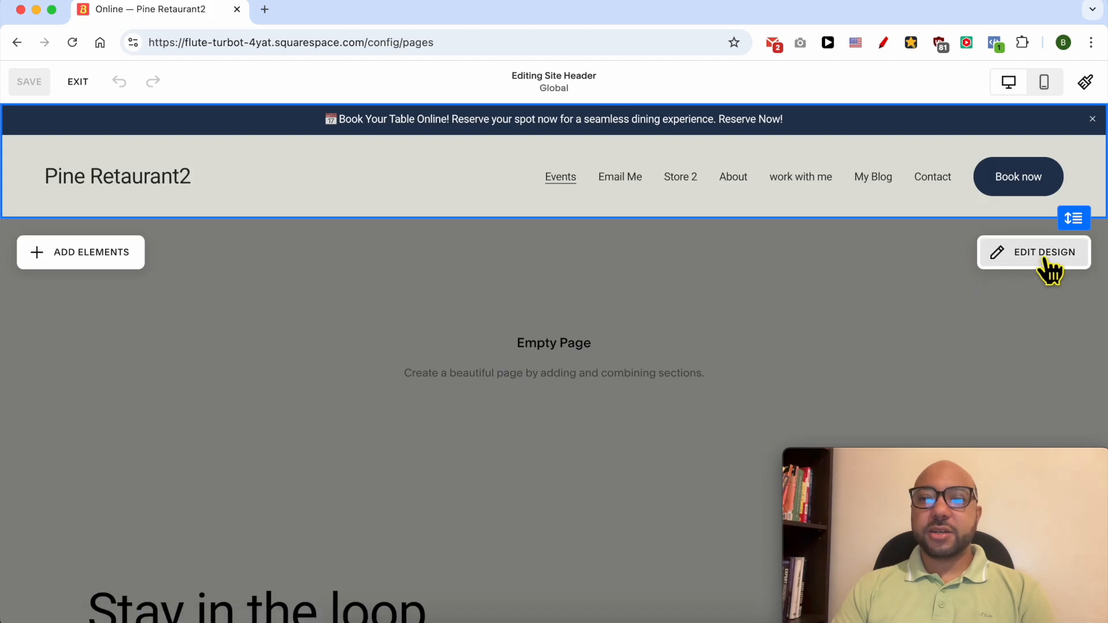
# - Switch the header design to the centered-logo layout
pyautogui.click(1033, 252)
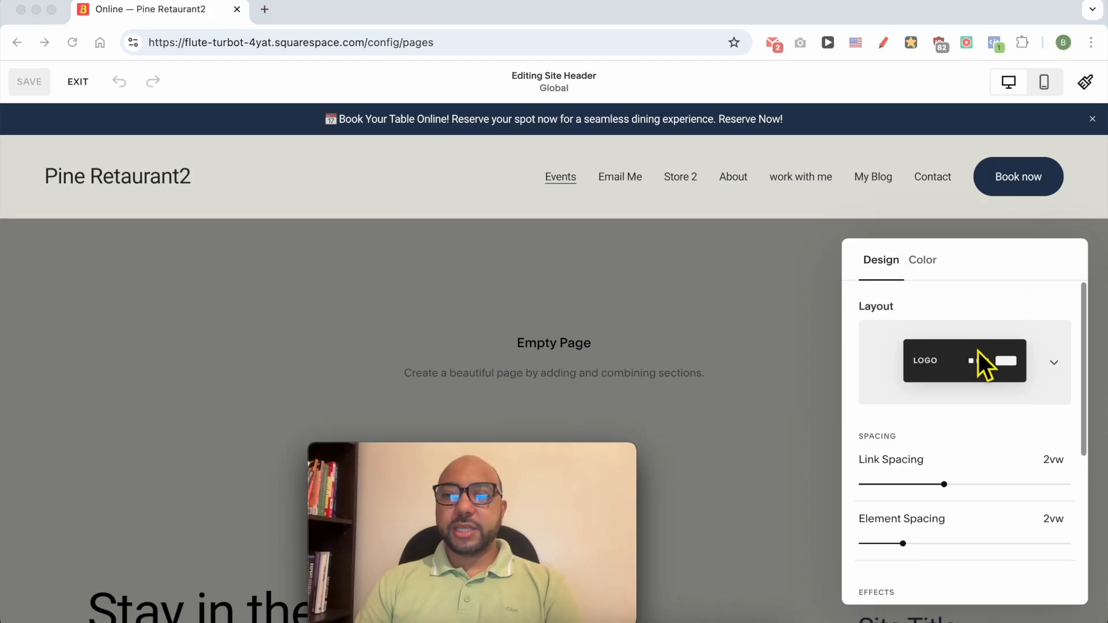
pyautogui.click(1053, 362)
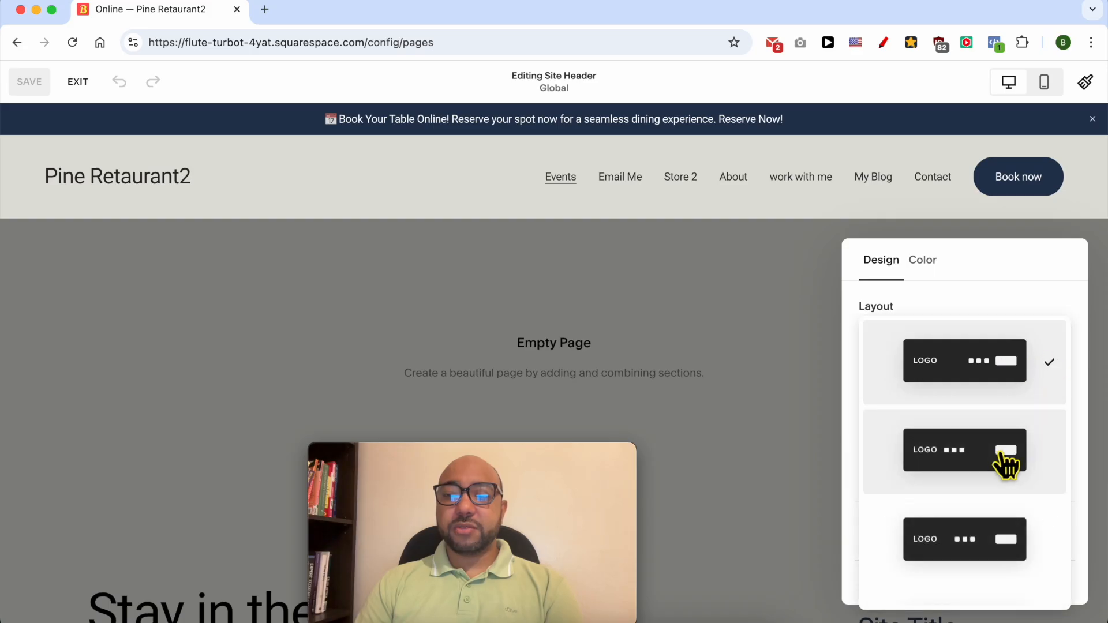
pyautogui.click(963, 451)
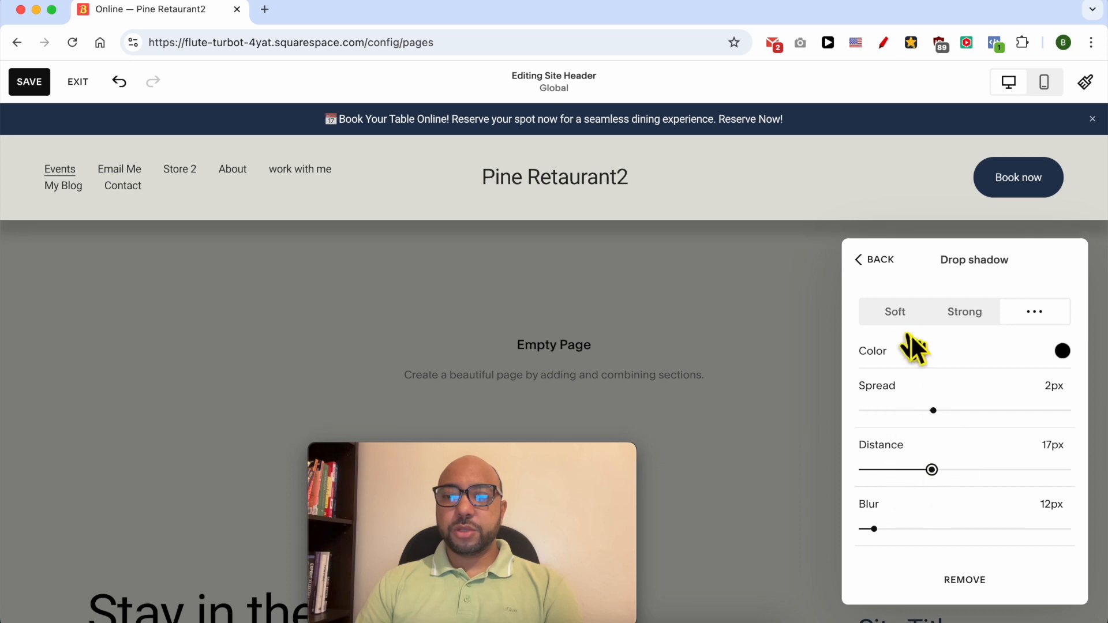
# - Outline the site header with a black border from Effects, then move to the header's color settings
pyautogui.click(873, 259)
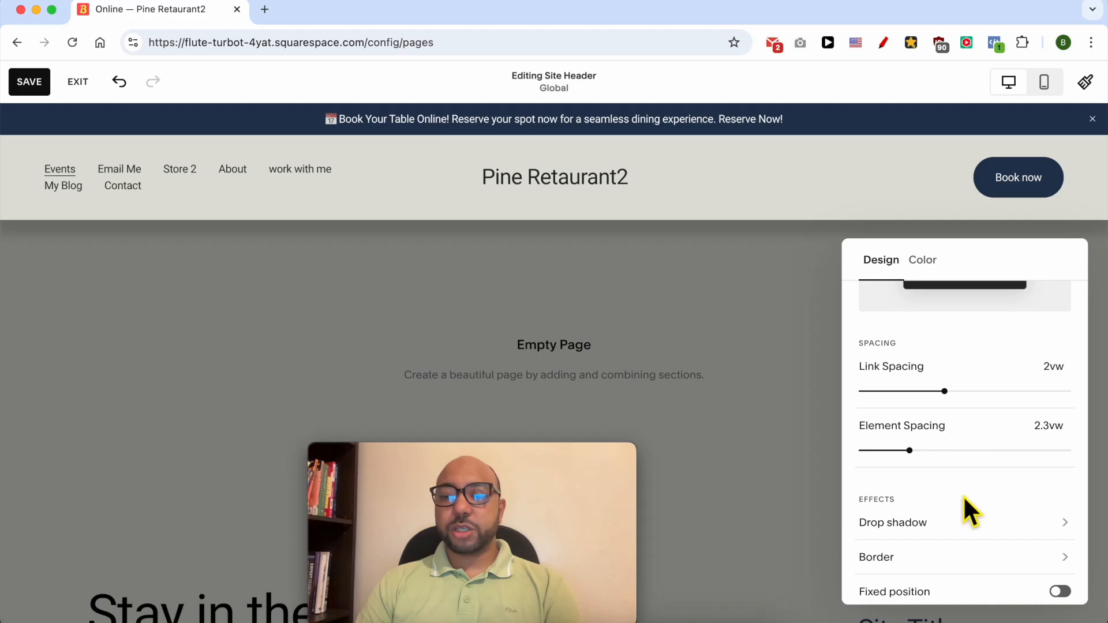
pyautogui.click(892, 557)
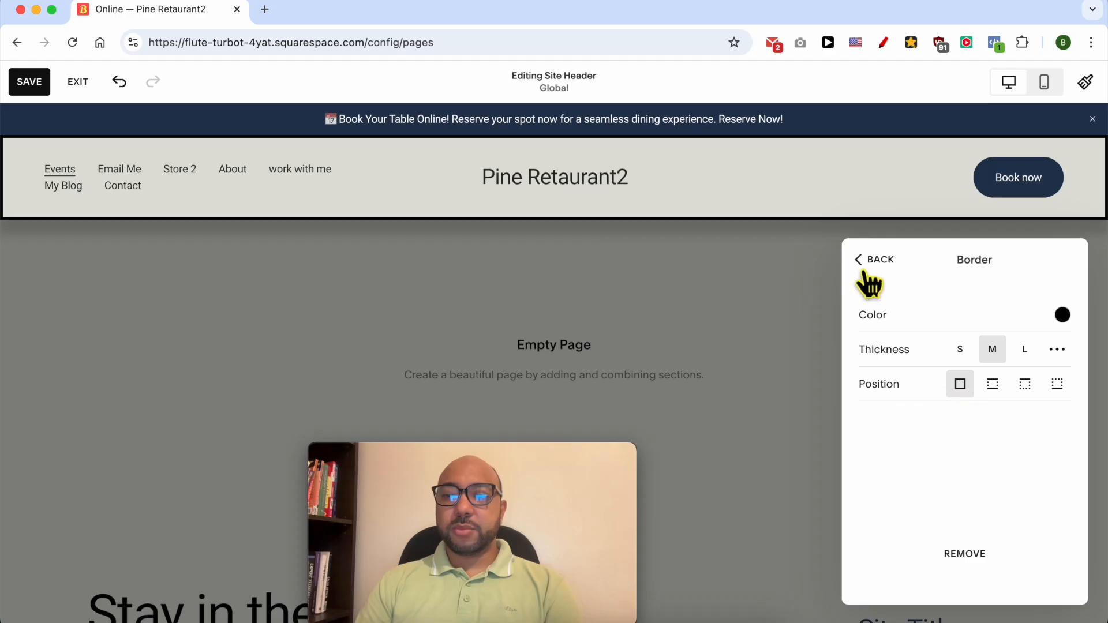
pyautogui.click(880, 259)
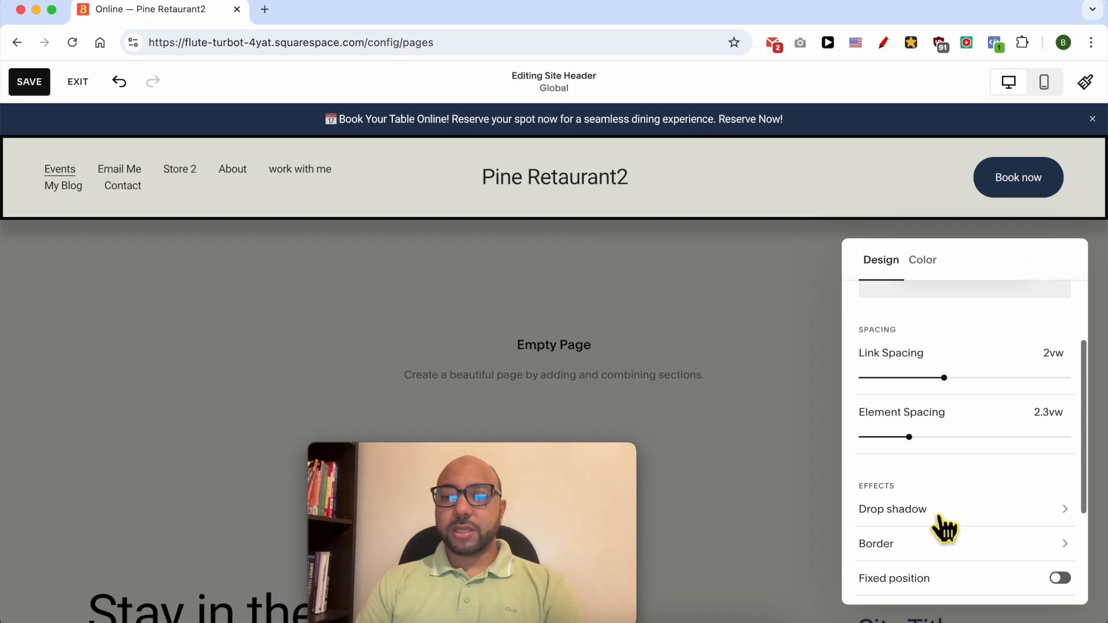
pyautogui.click(1058, 579)
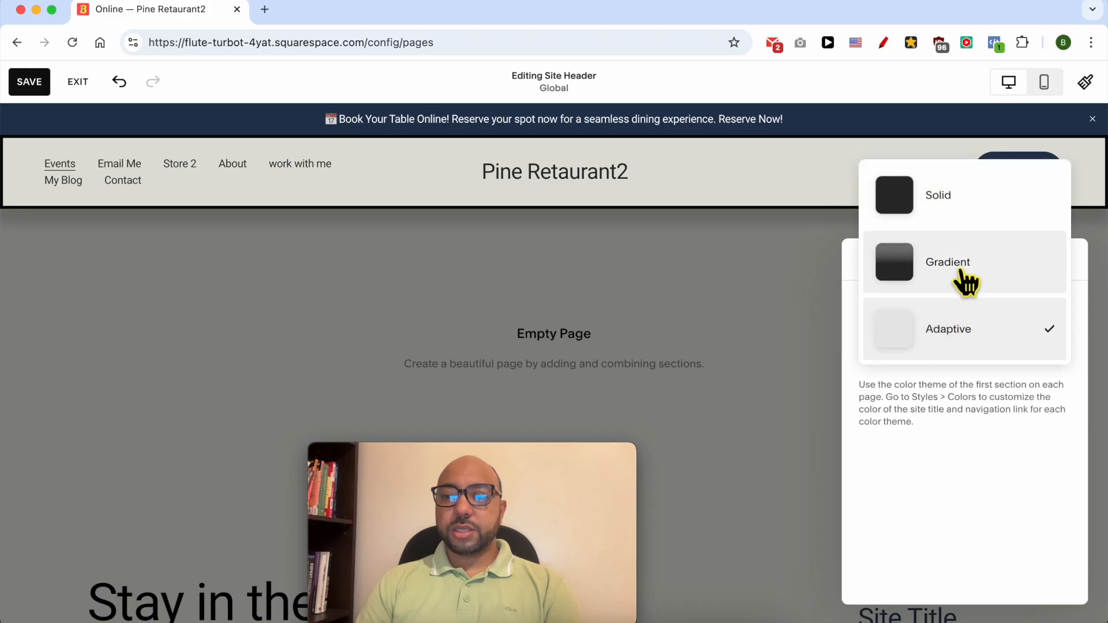
# - Try Gradient and Solid header backgrounds, then revert the background to Adaptive
pyautogui.click(947, 261)
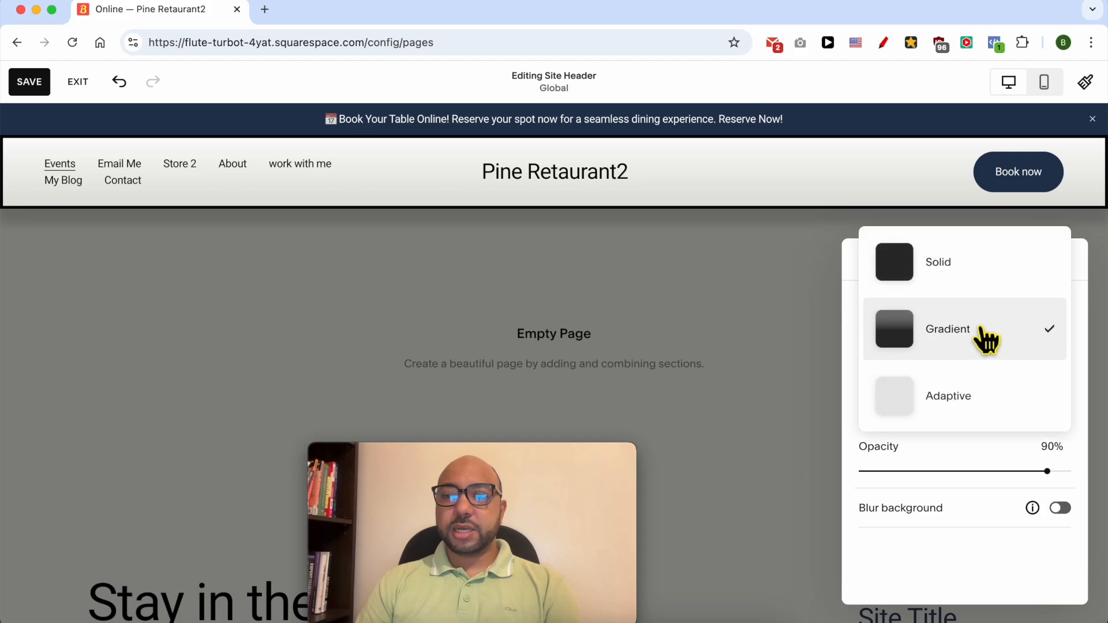
pyautogui.click(938, 261)
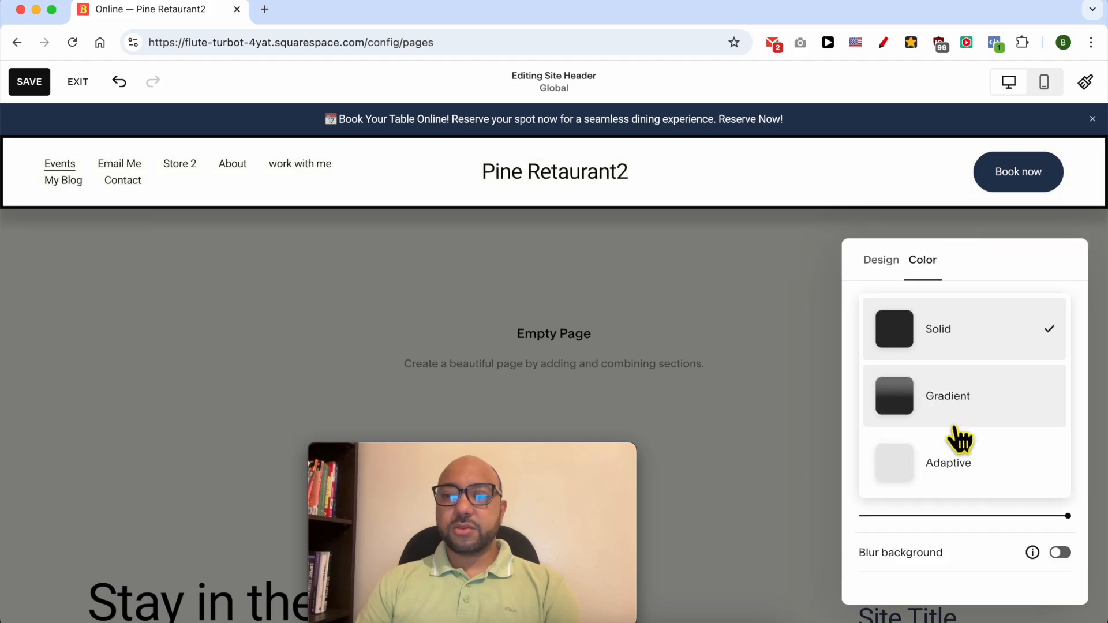
pyautogui.click(949, 463)
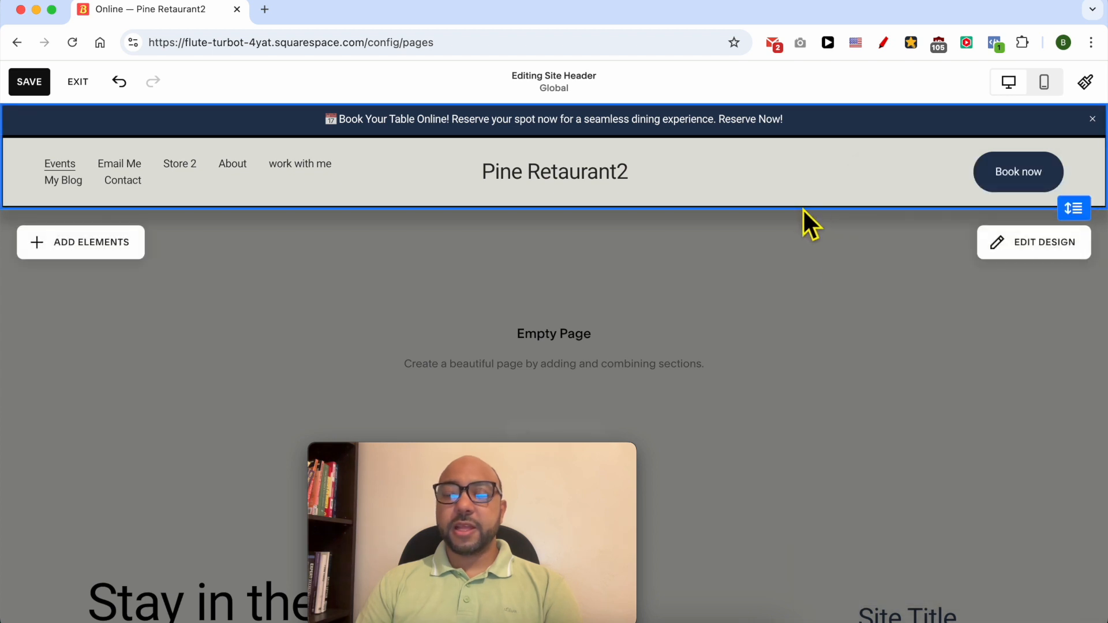
pyautogui.moveTo(505, 245)
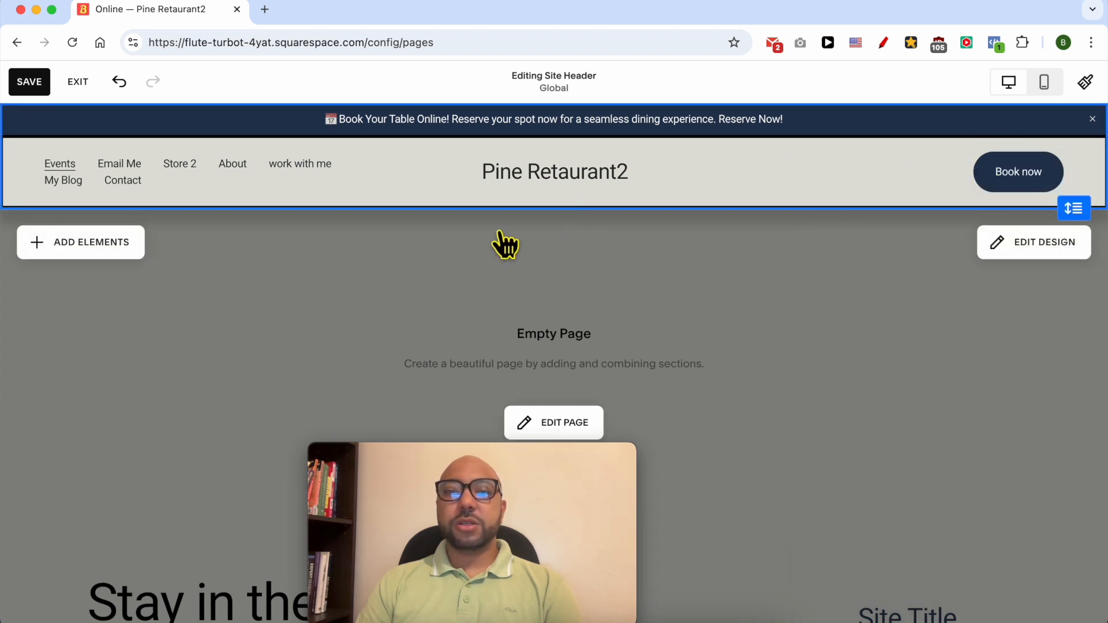
pyautogui.moveTo(431, 177)
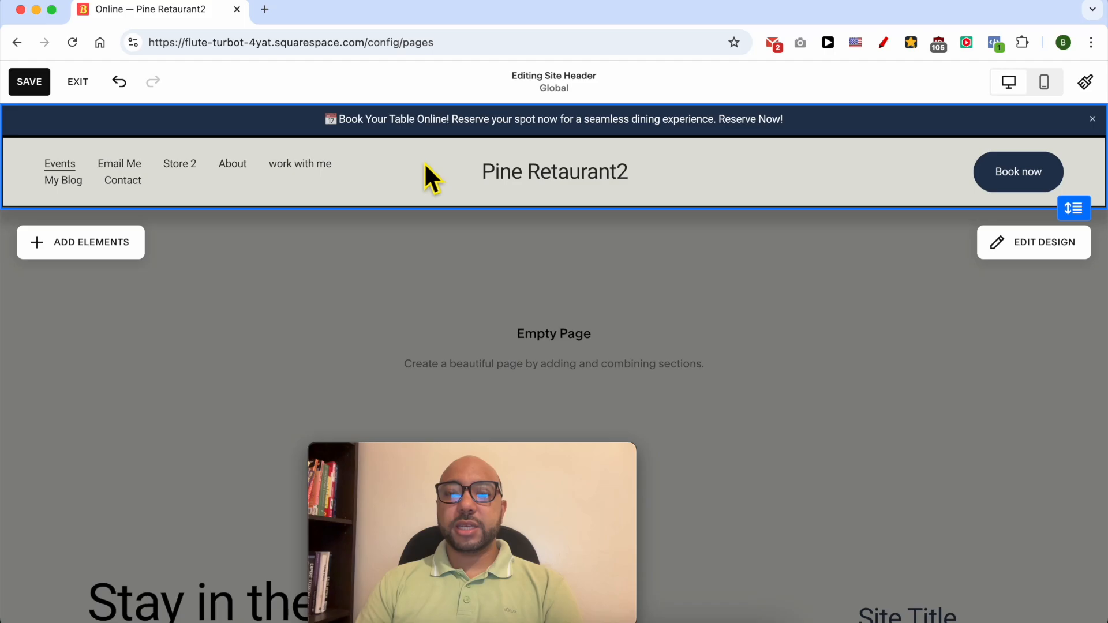
# - Rename the header's 'Book now' button label to 'Download'
pyautogui.click(1017, 172)
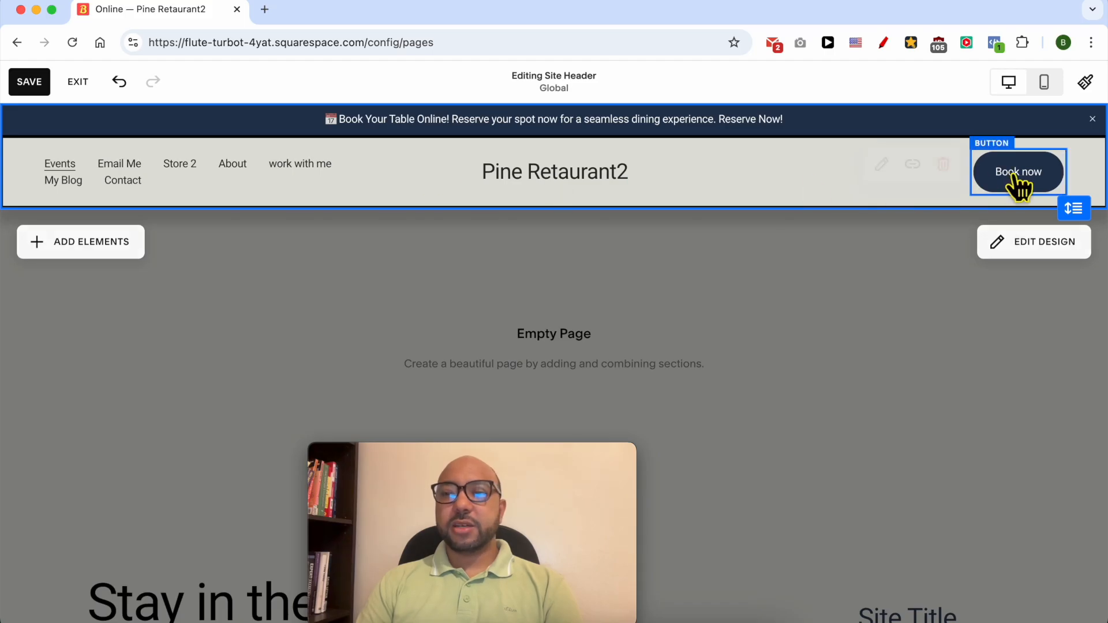
pyautogui.moveTo(943, 164)
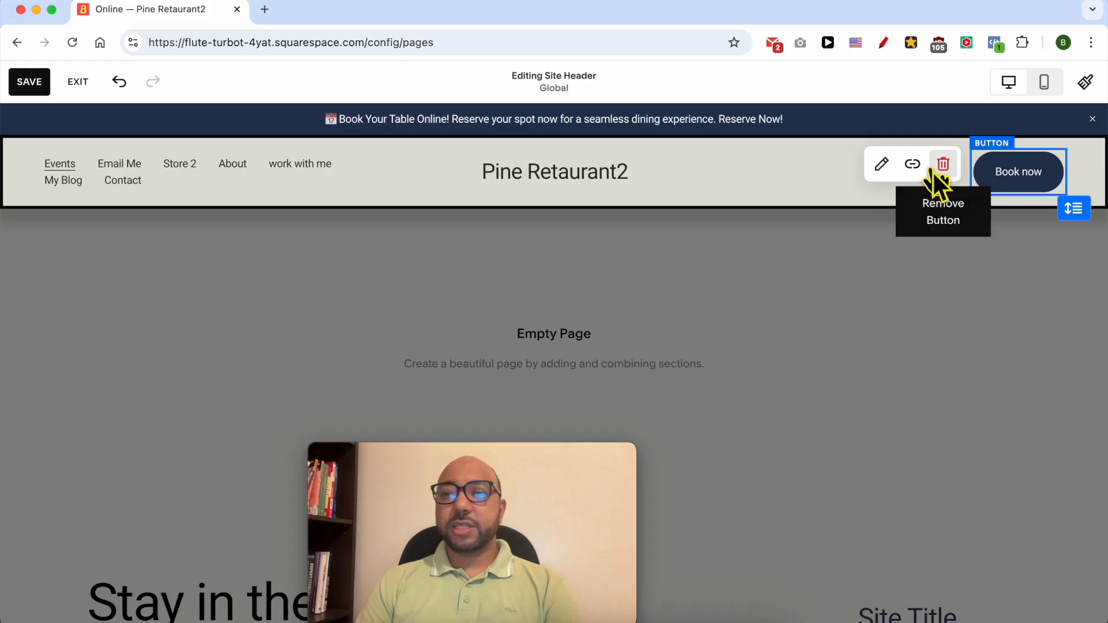
pyautogui.moveTo(912, 164)
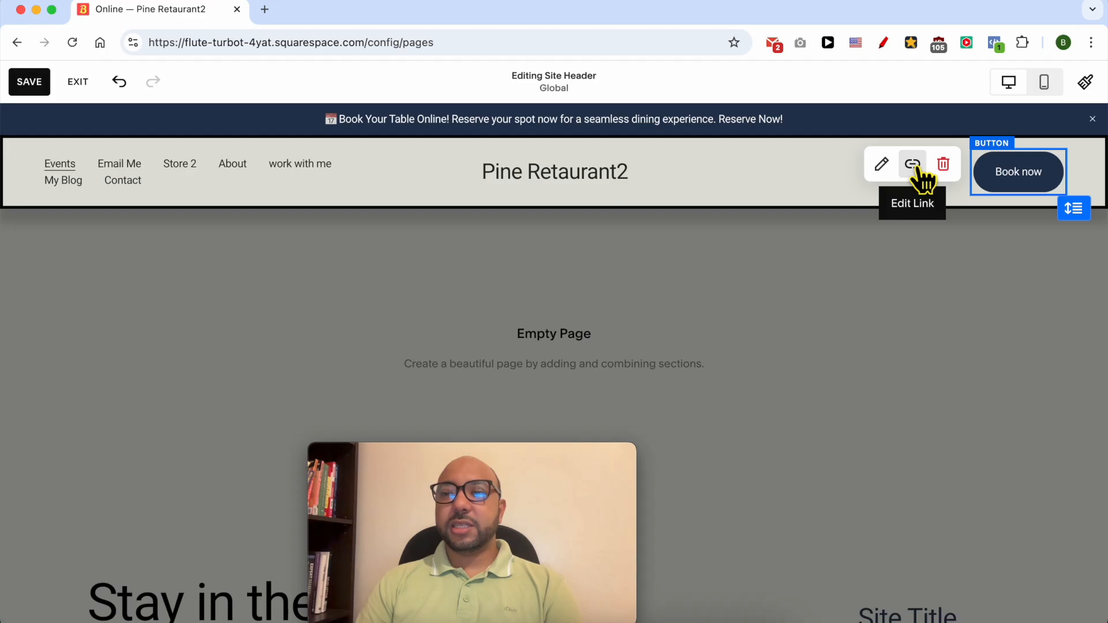
pyautogui.click(911, 164)
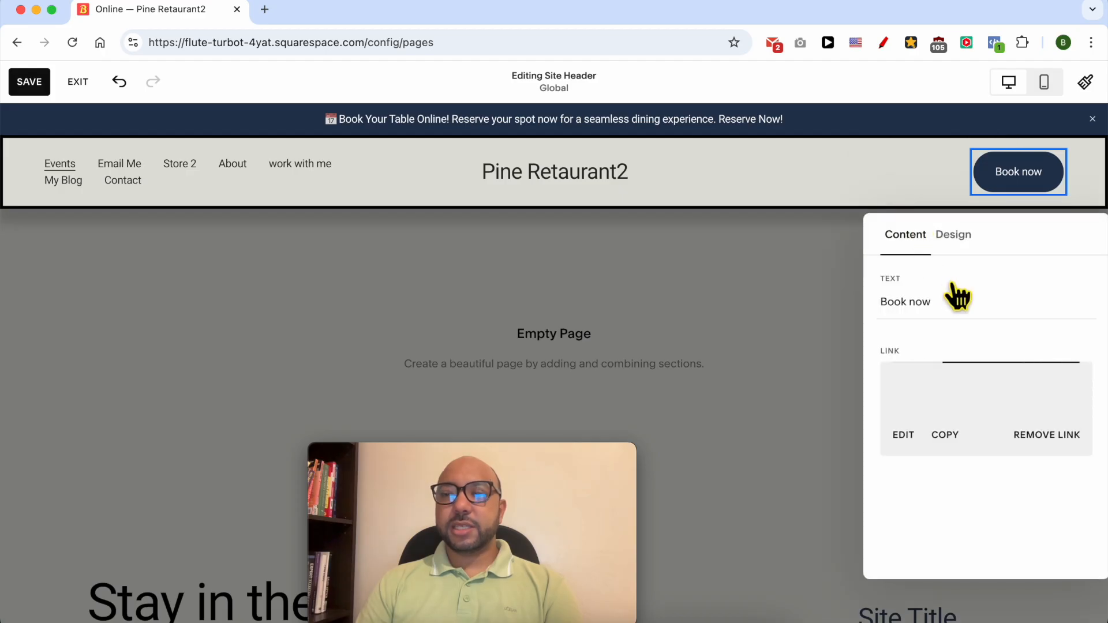
pyautogui.doubleClick(906, 302)
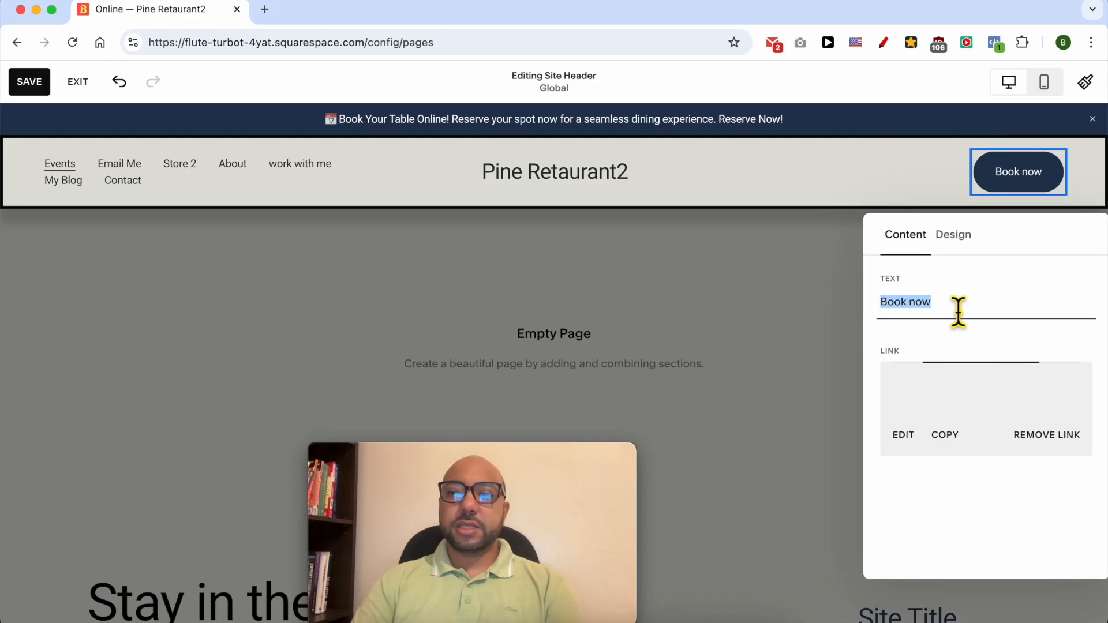
pyautogui.write('D')
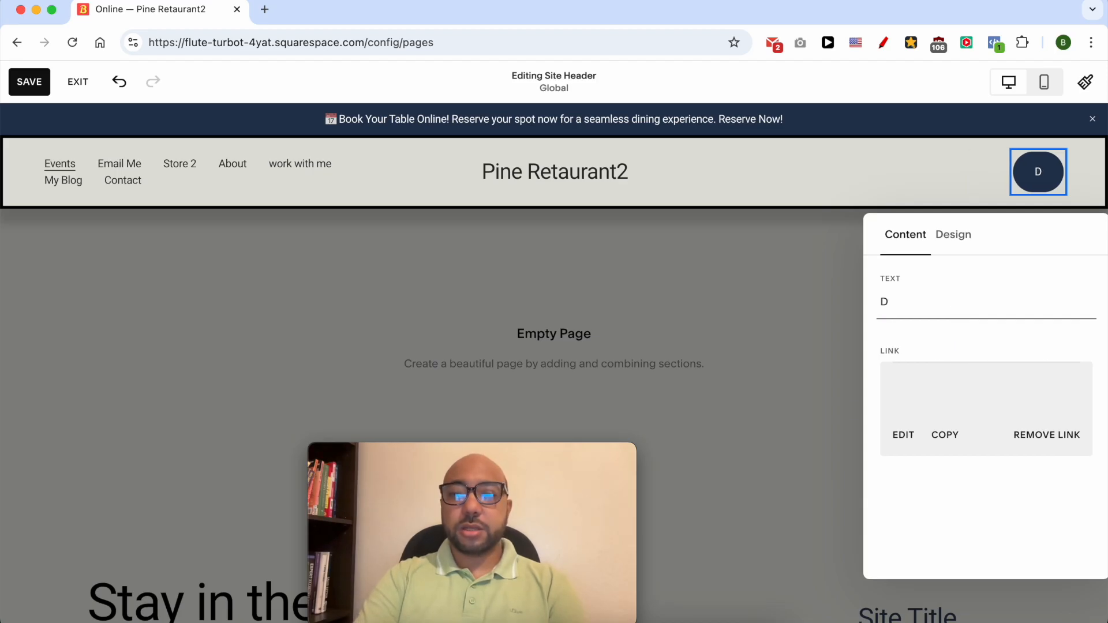
pyautogui.write('onw')
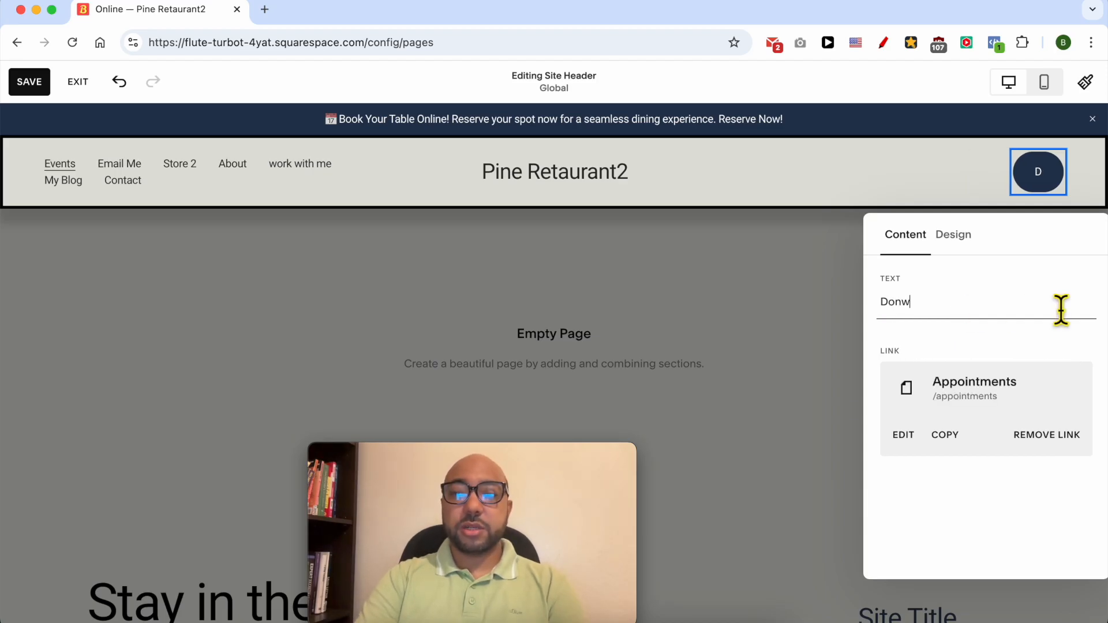
pyautogui.write('load')
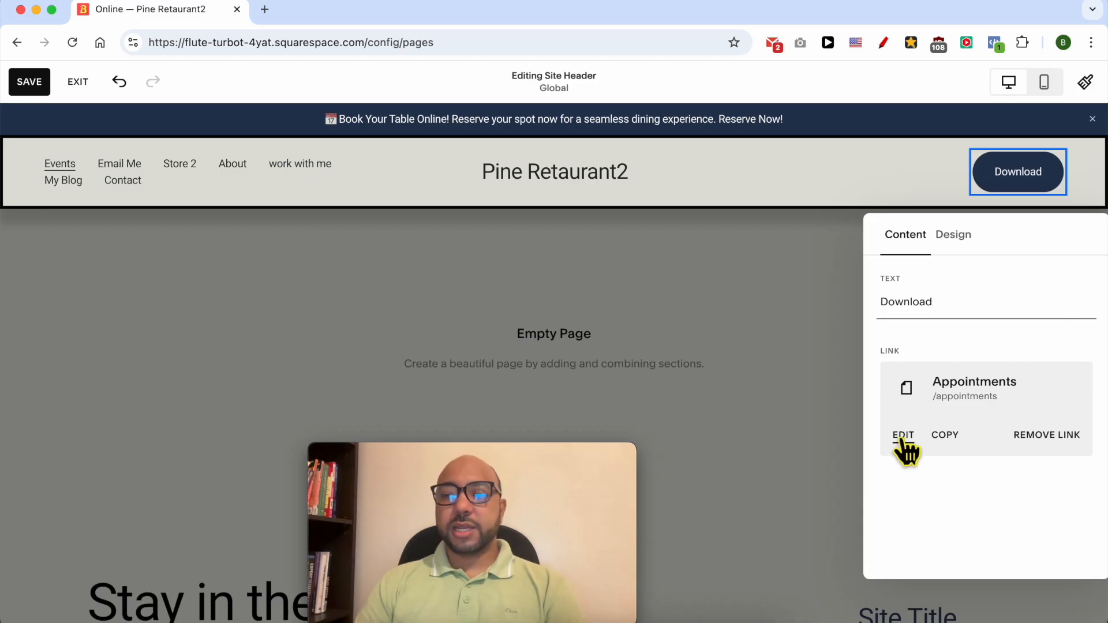
pyautogui.click(903, 435)
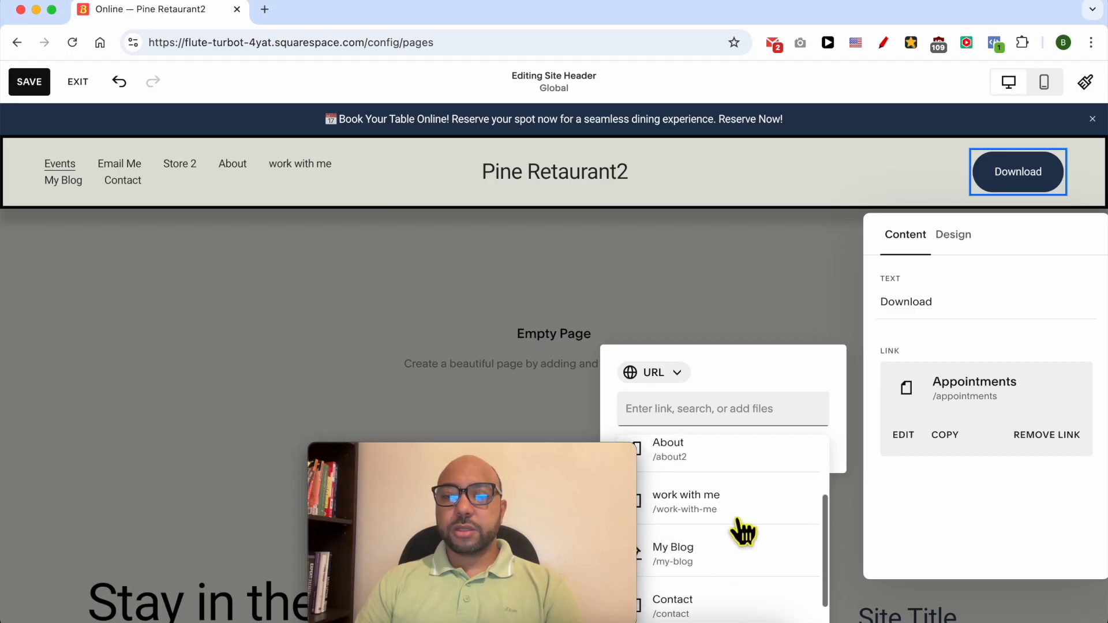
pyautogui.write('w')
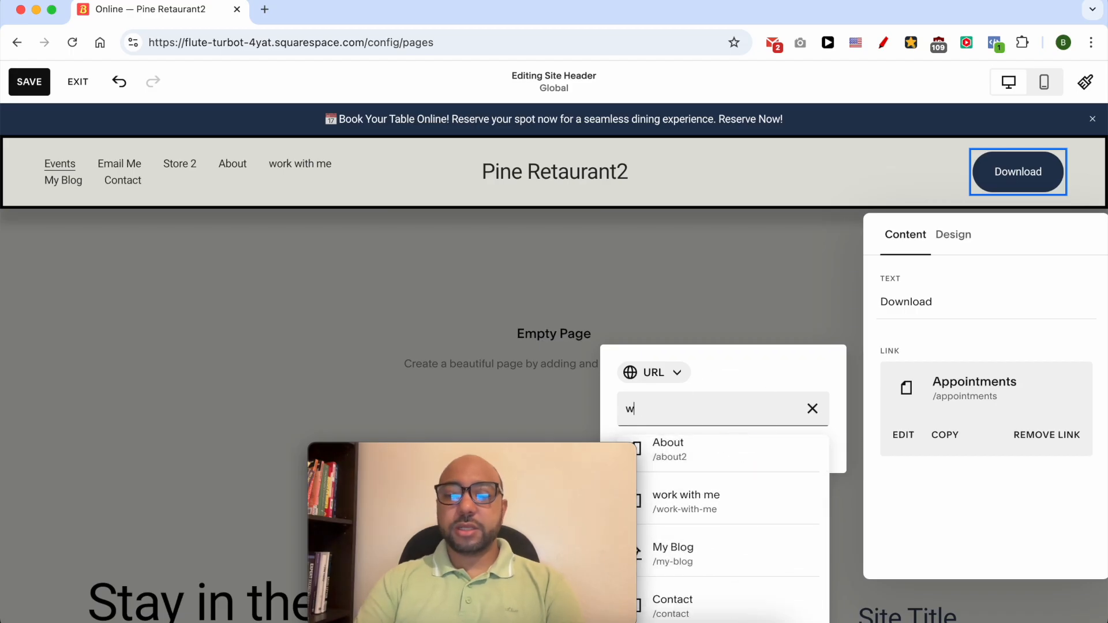
pyautogui.write('www.google.com')
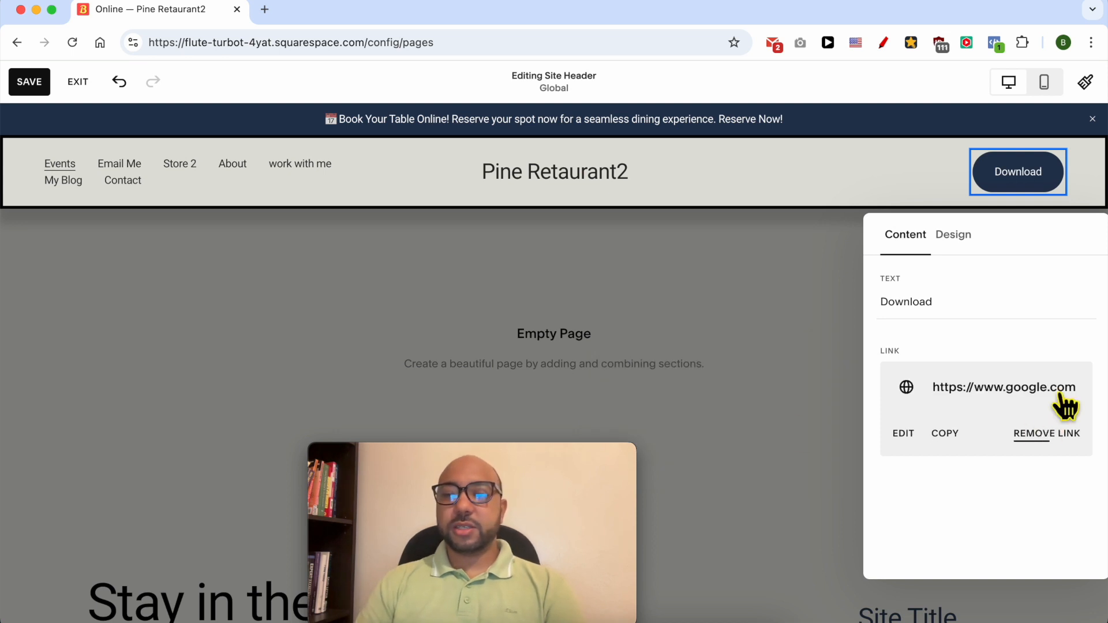
pyautogui.moveTo(922, 290)
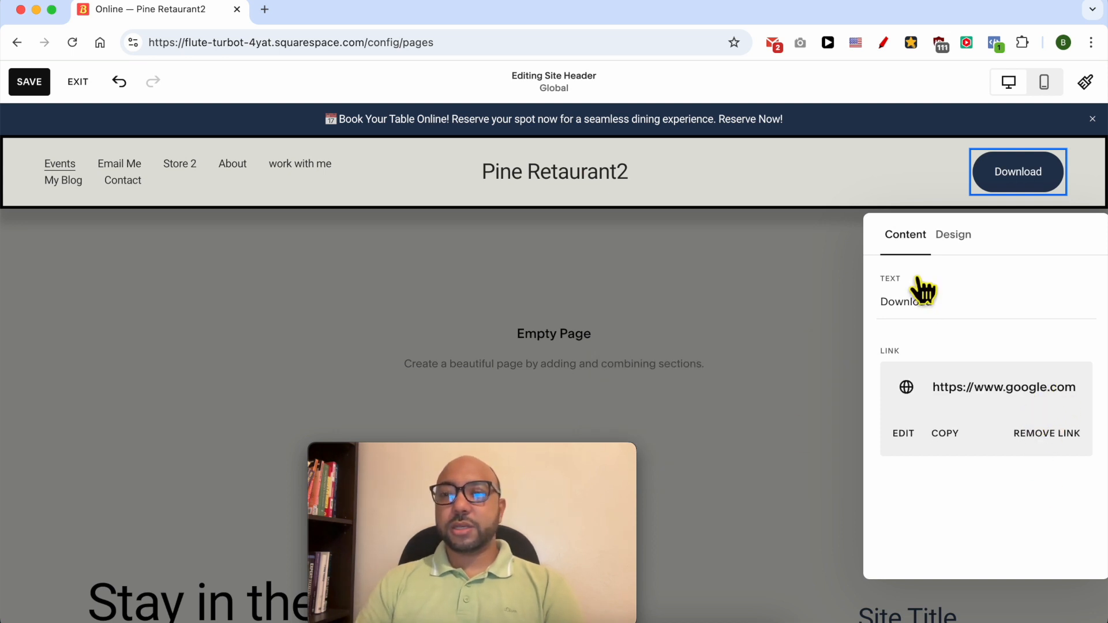
pyautogui.click(952, 233)
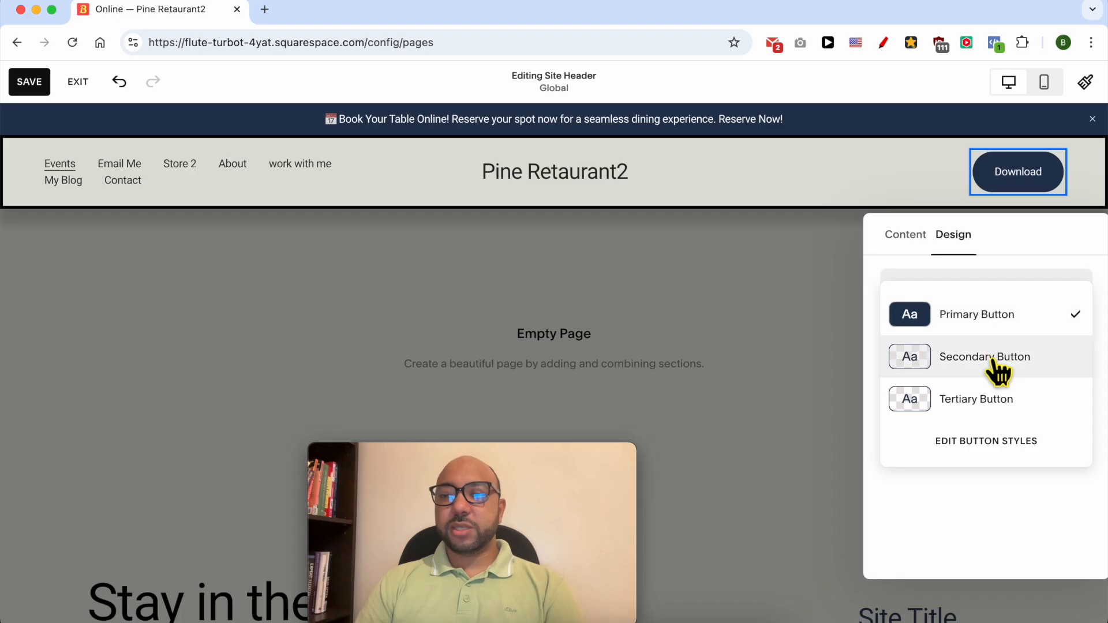
pyautogui.click(977, 399)
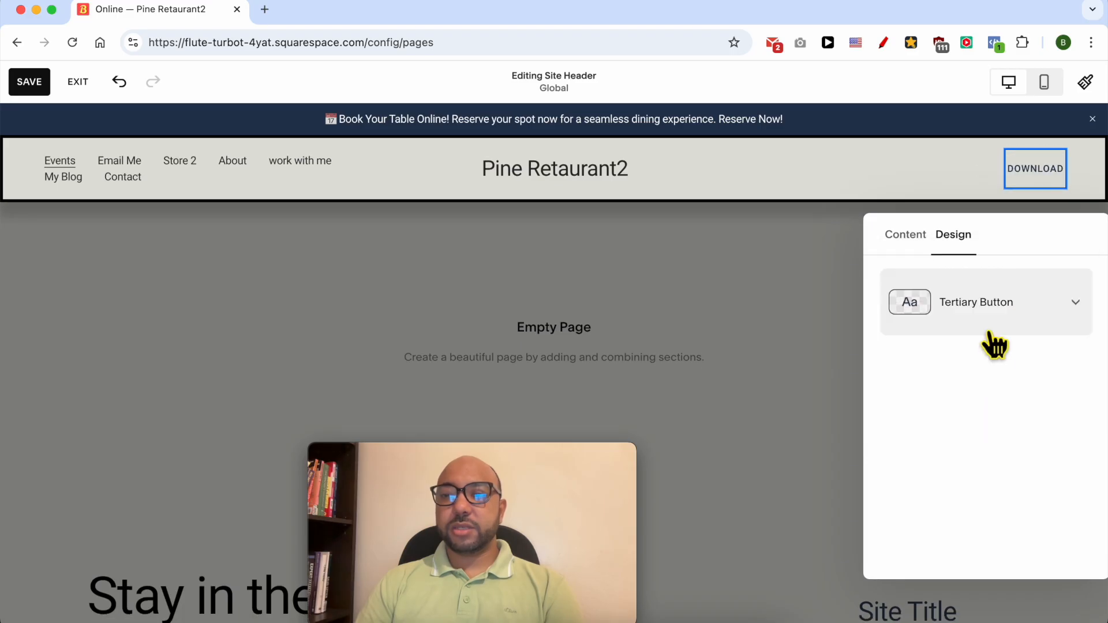